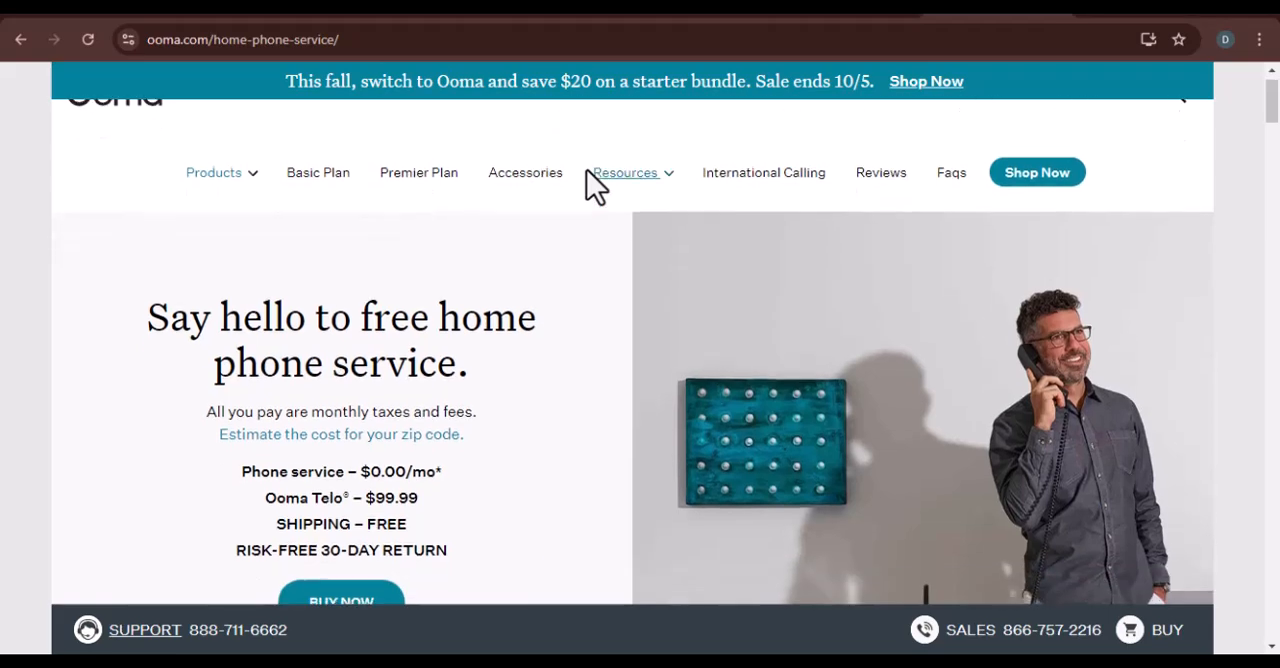
- Peek at the site's home phone topics list, then scroll down past the Consumer Reports badge to the 4.6-star rating
{"action": "left_click", "coordinate": [624, 172]}
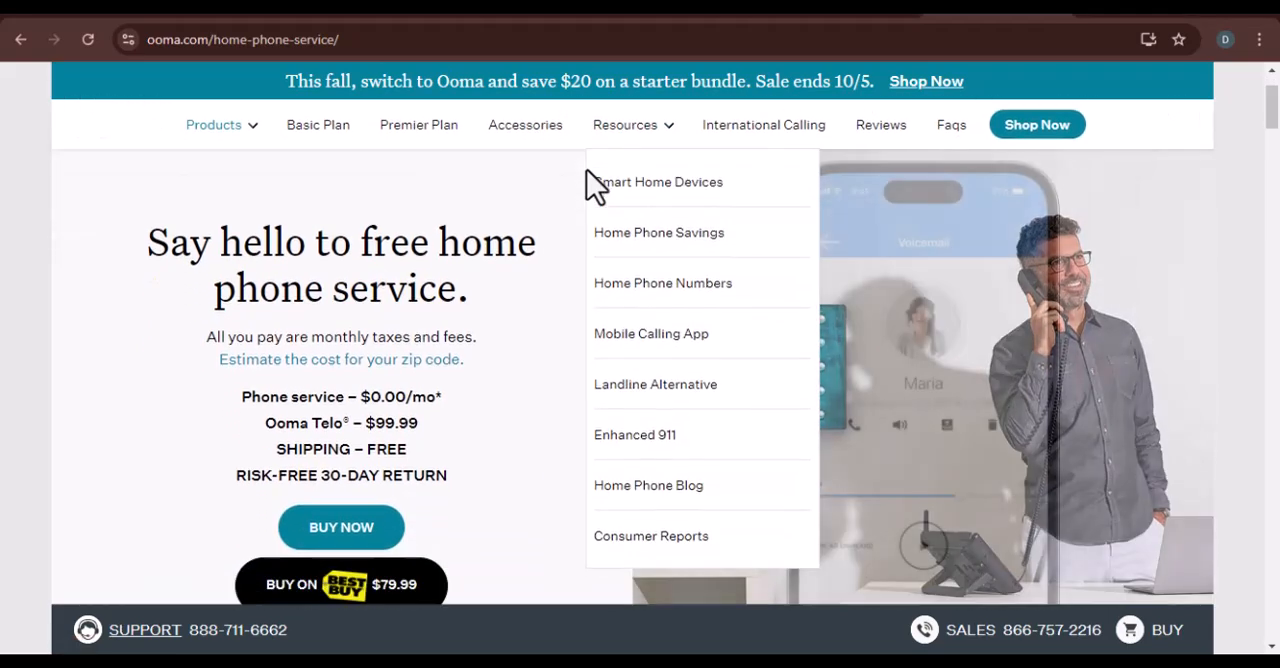
{"action": "mouse_move", "coordinate": [556, 204]}
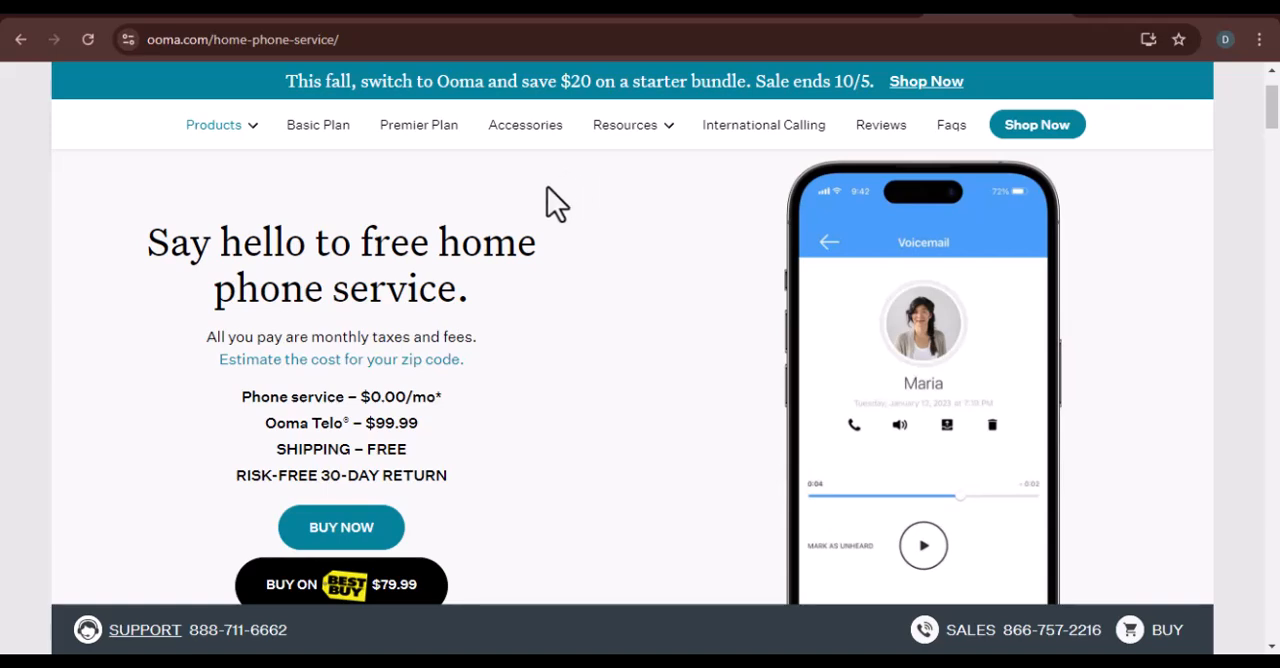
{"action": "scroll", "scroll_direction": "down", "scroll_amount": 3}
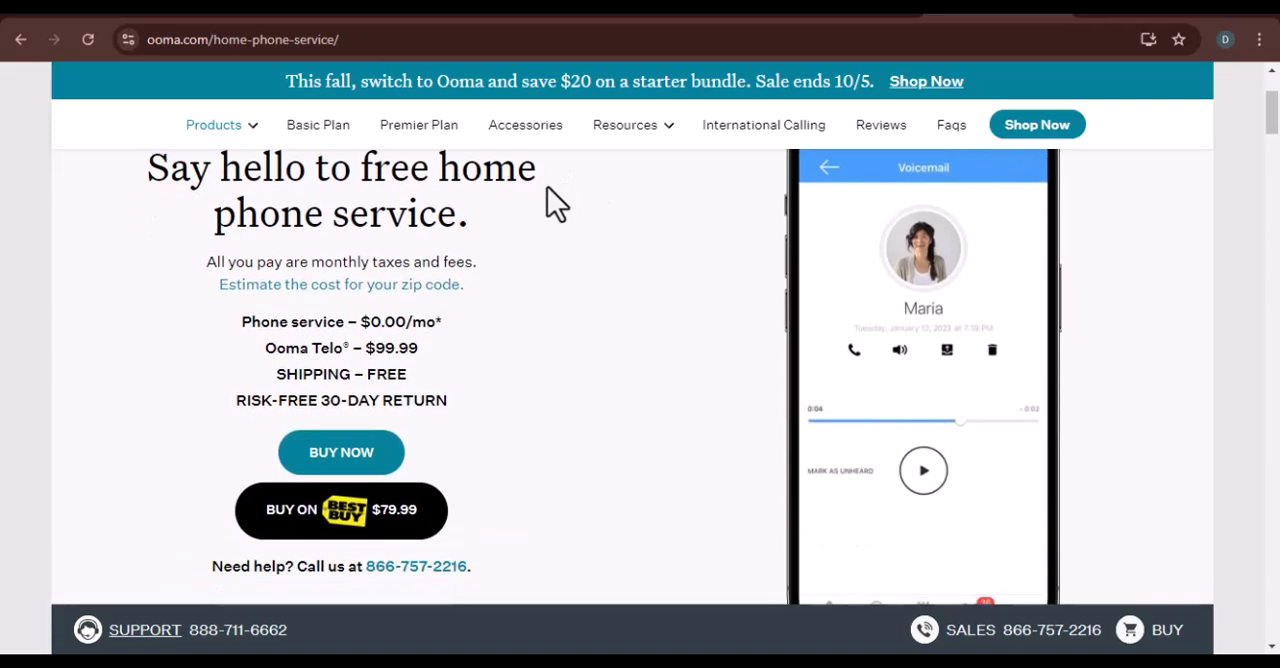
{"action": "scroll", "scroll_direction": "down", "scroll_amount": 3}
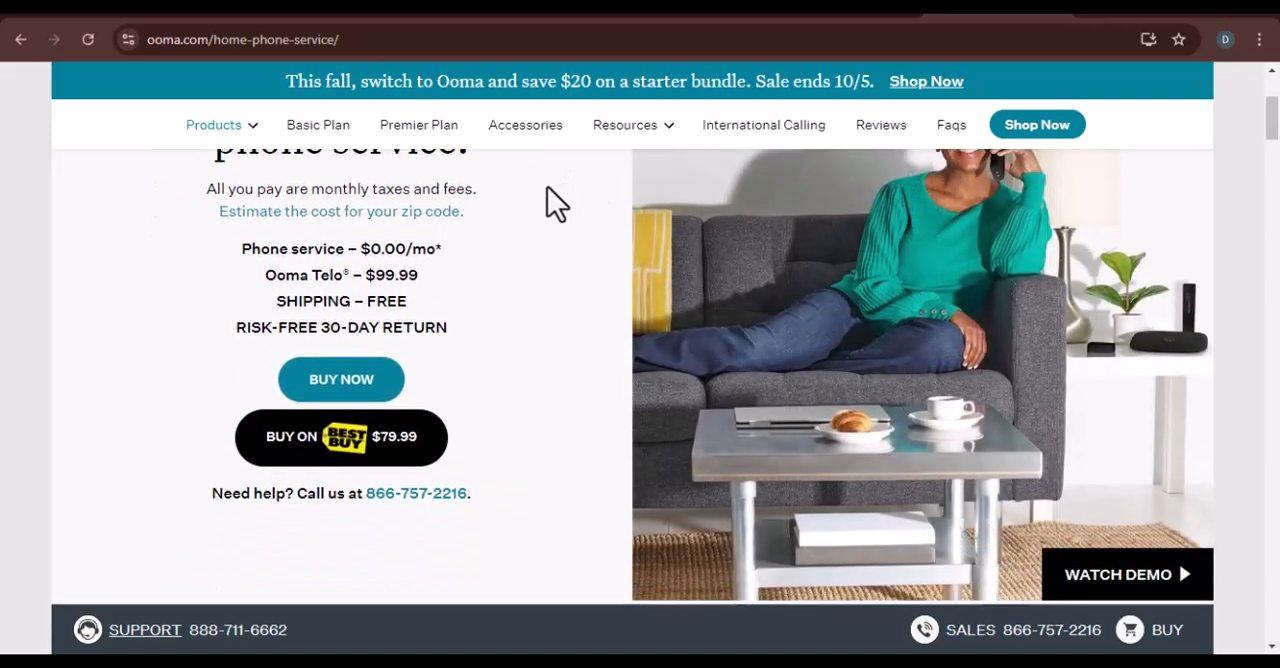
{"action": "scroll", "scroll_direction": "down", "scroll_amount": 3}
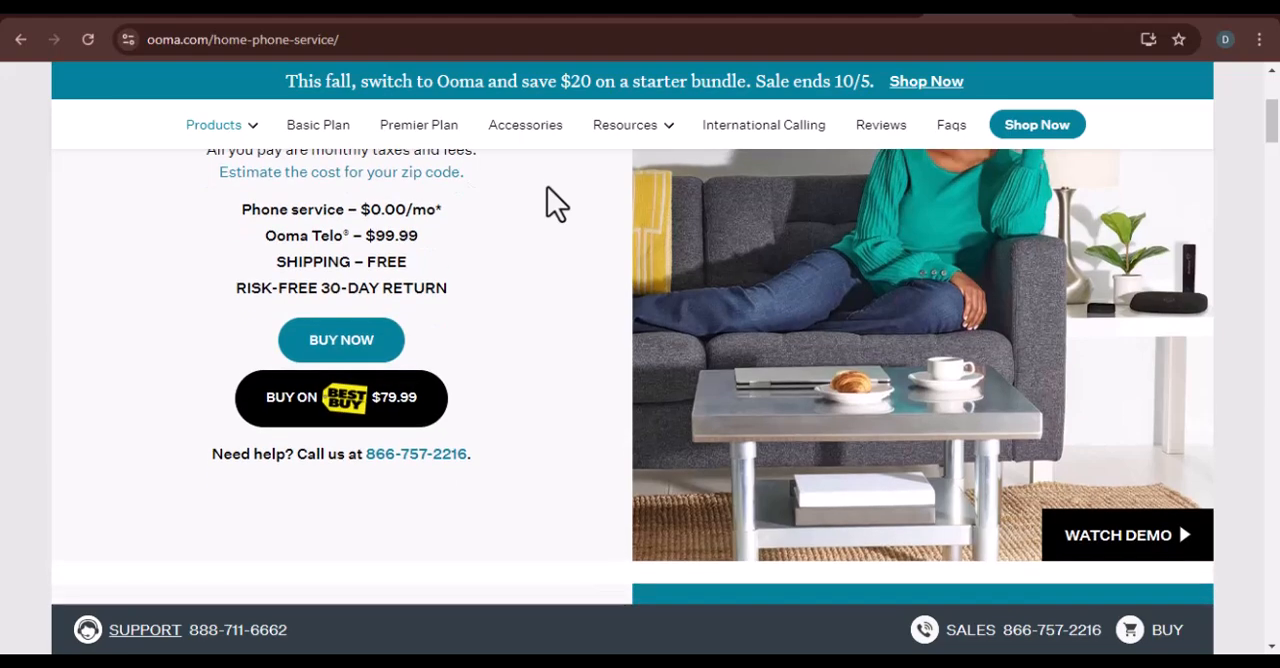
{"action": "scroll", "scroll_direction": "down", "scroll_amount": 3}
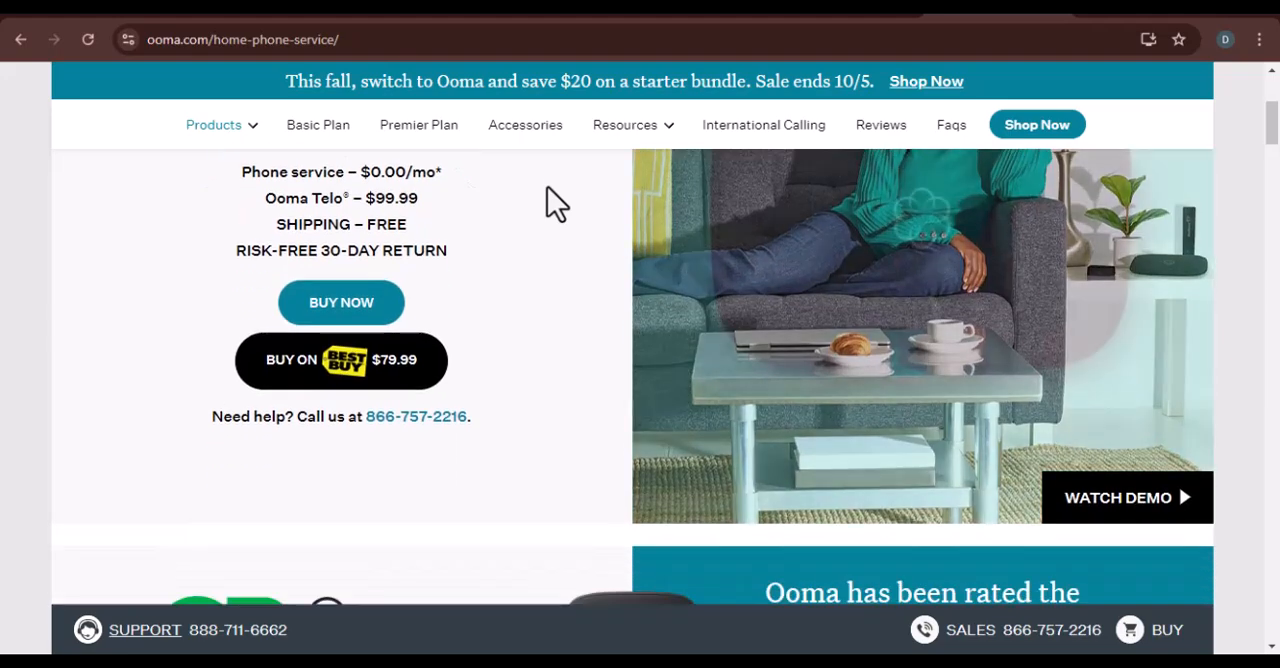
{"action": "scroll", "scroll_direction": "down", "scroll_amount": 3}
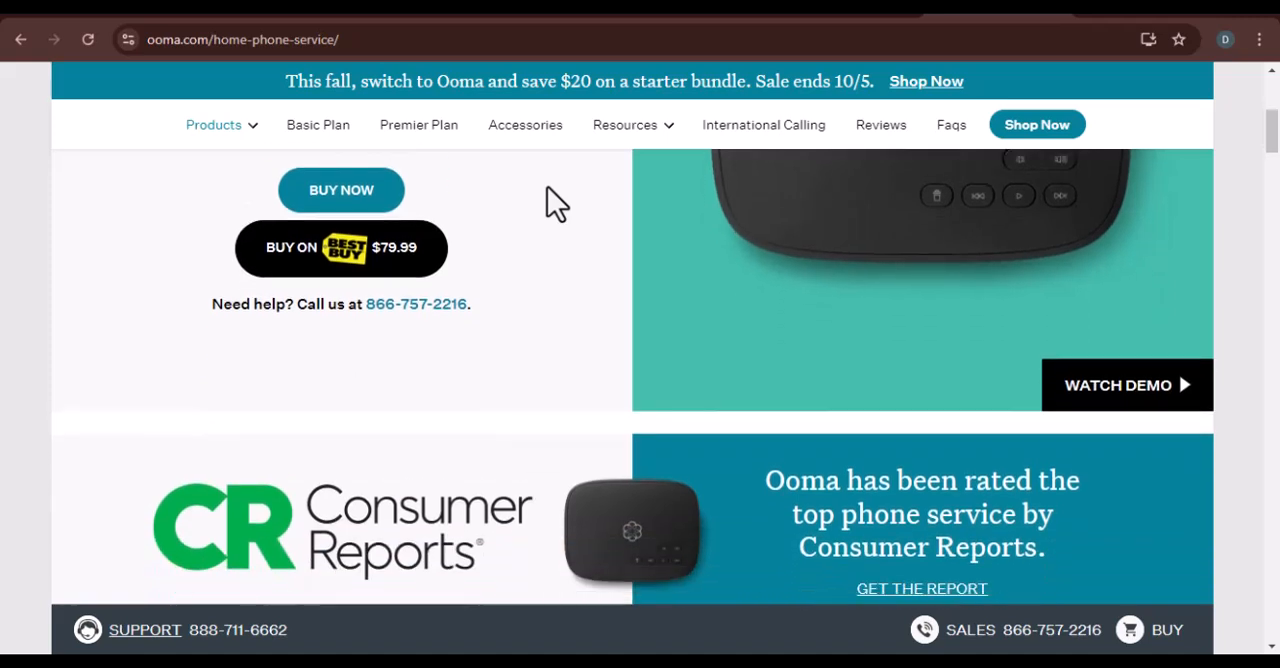
{"action": "scroll", "scroll_direction": "down", "scroll_amount": 3}
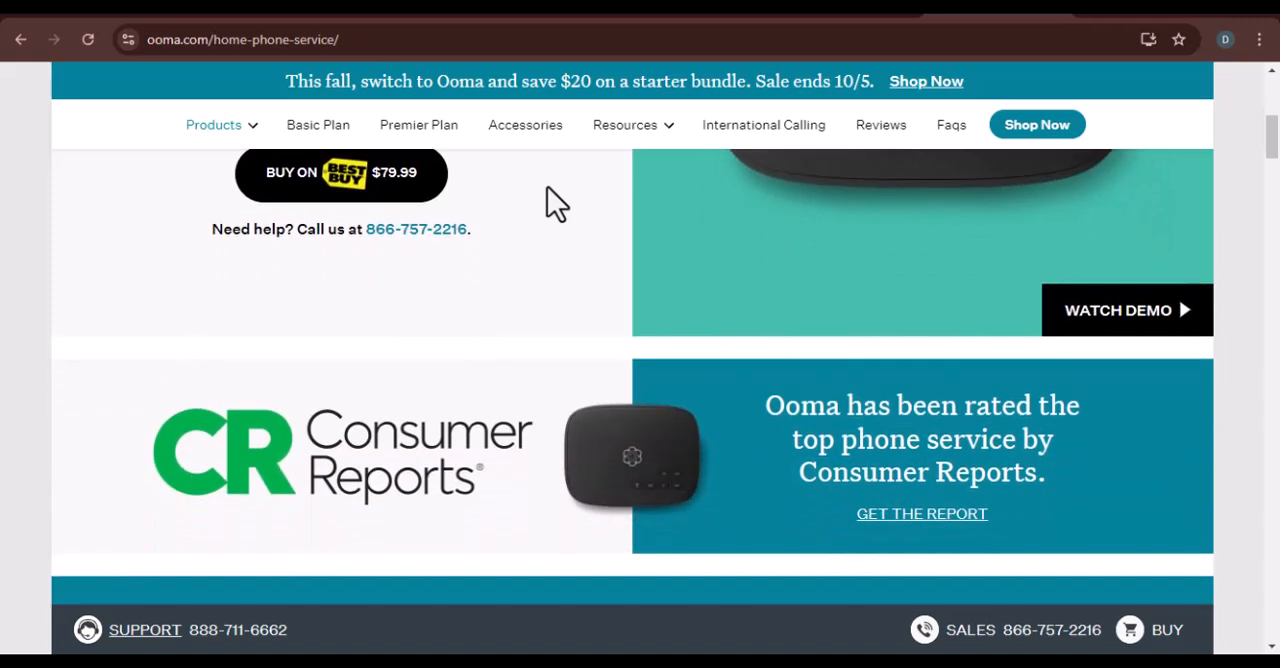
{"action": "scroll", "scroll_direction": "down", "scroll_amount": 3}
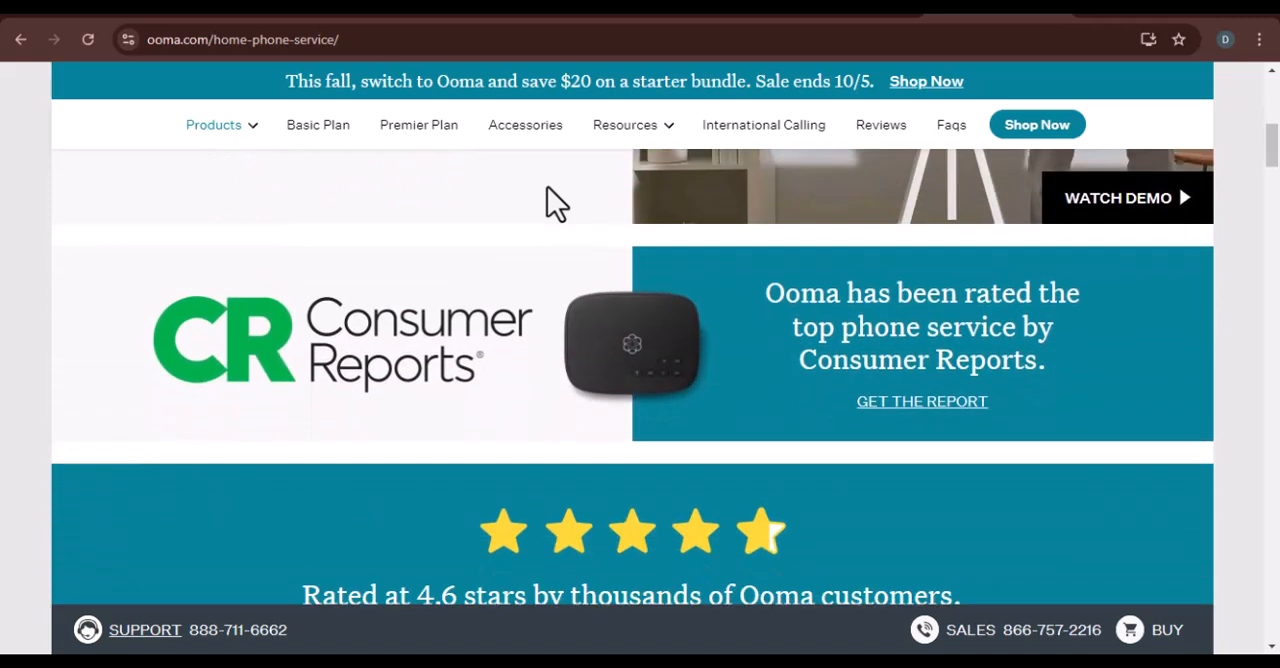
{"action": "scroll", "scroll_direction": "down", "scroll_amount": 3}
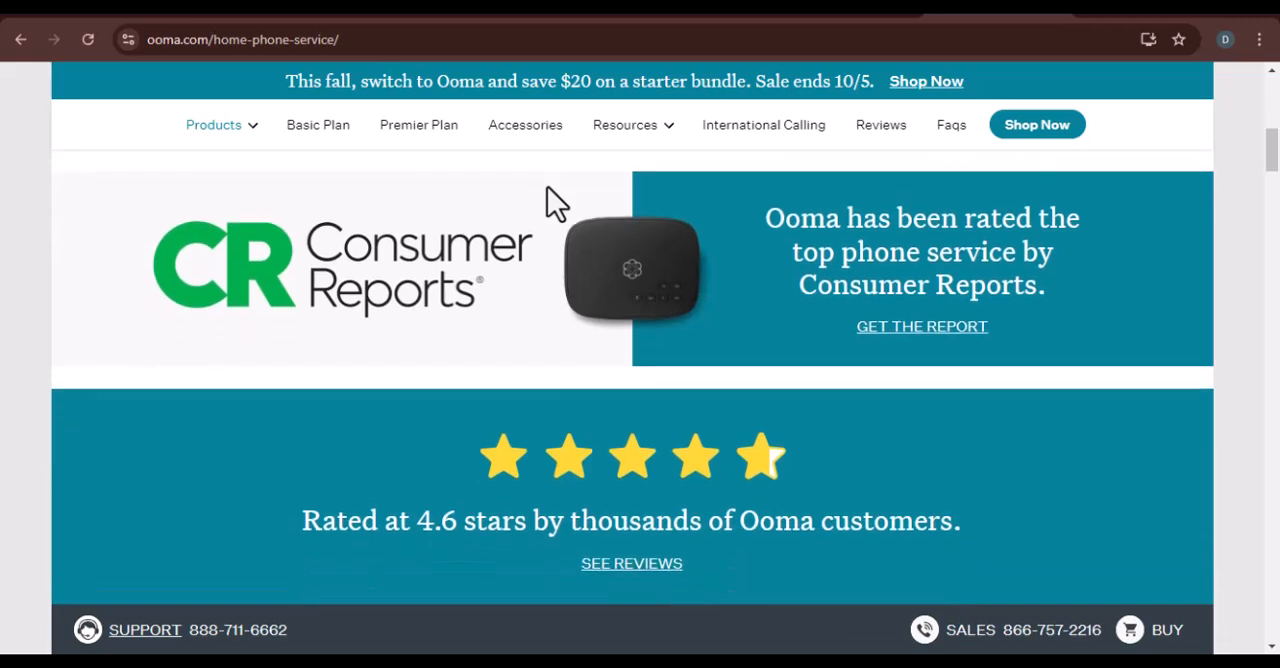
{"action": "scroll", "scroll_direction": "down", "scroll_amount": 3}
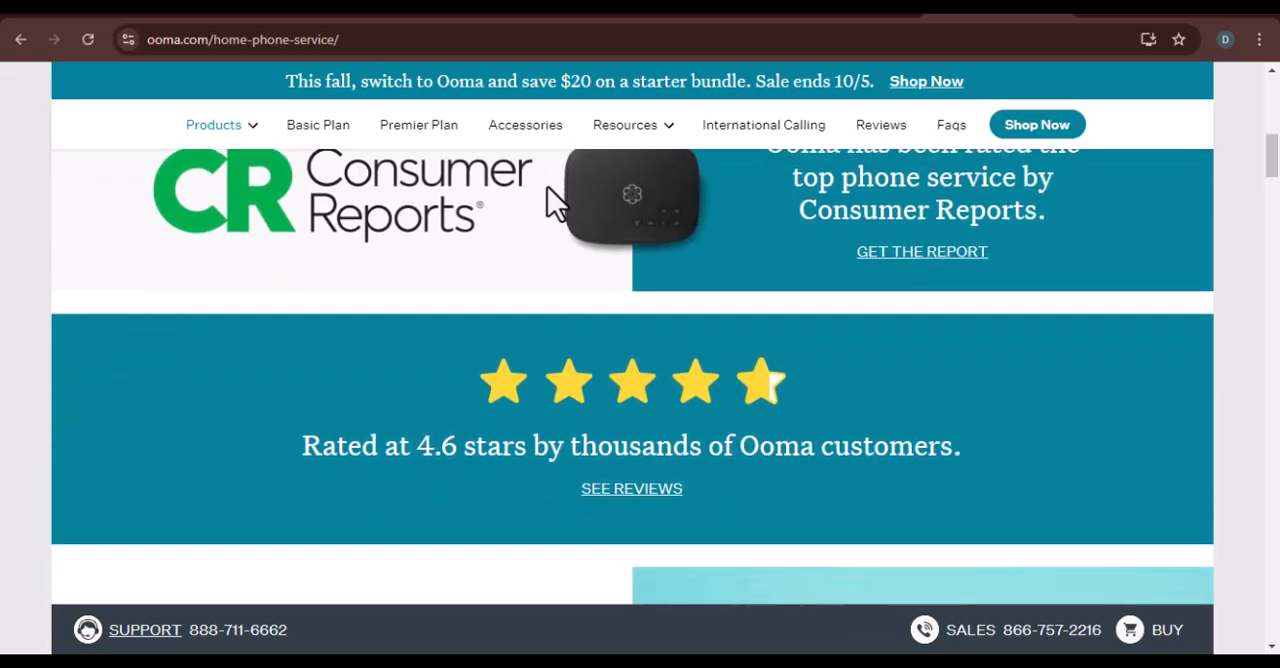
{"action": "scroll", "scroll_direction": "down", "scroll_amount": 3}
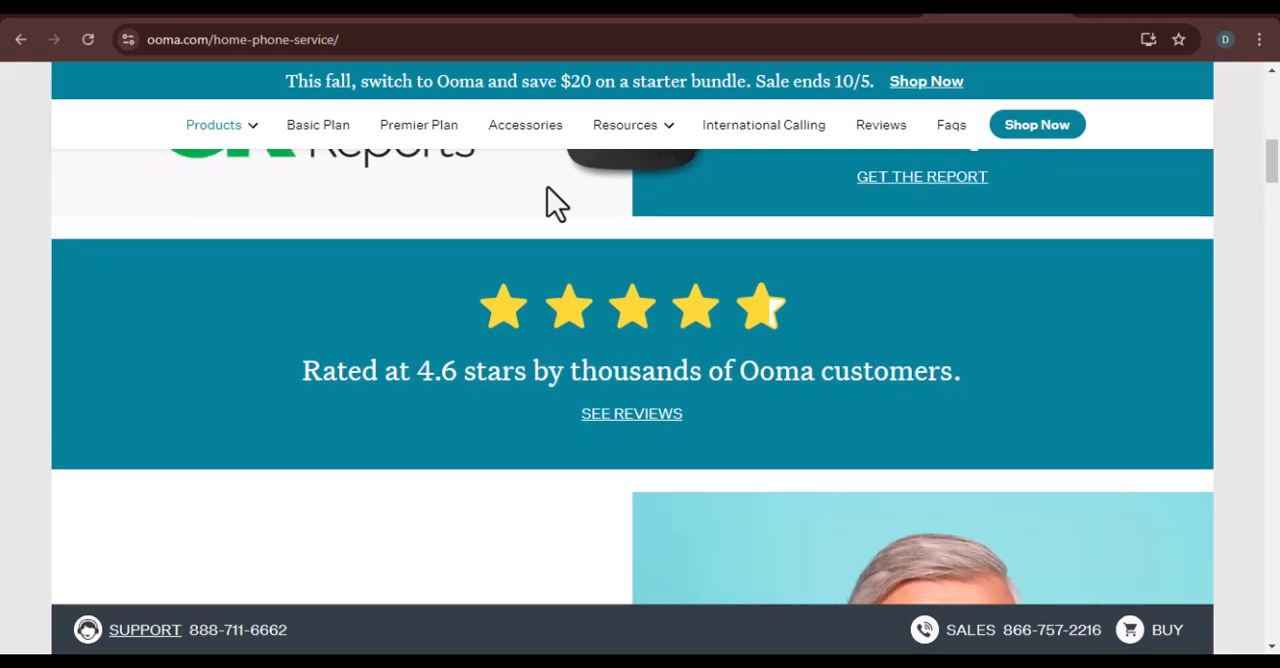
{"action": "scroll", "scroll_direction": "down", "scroll_amount": 3}
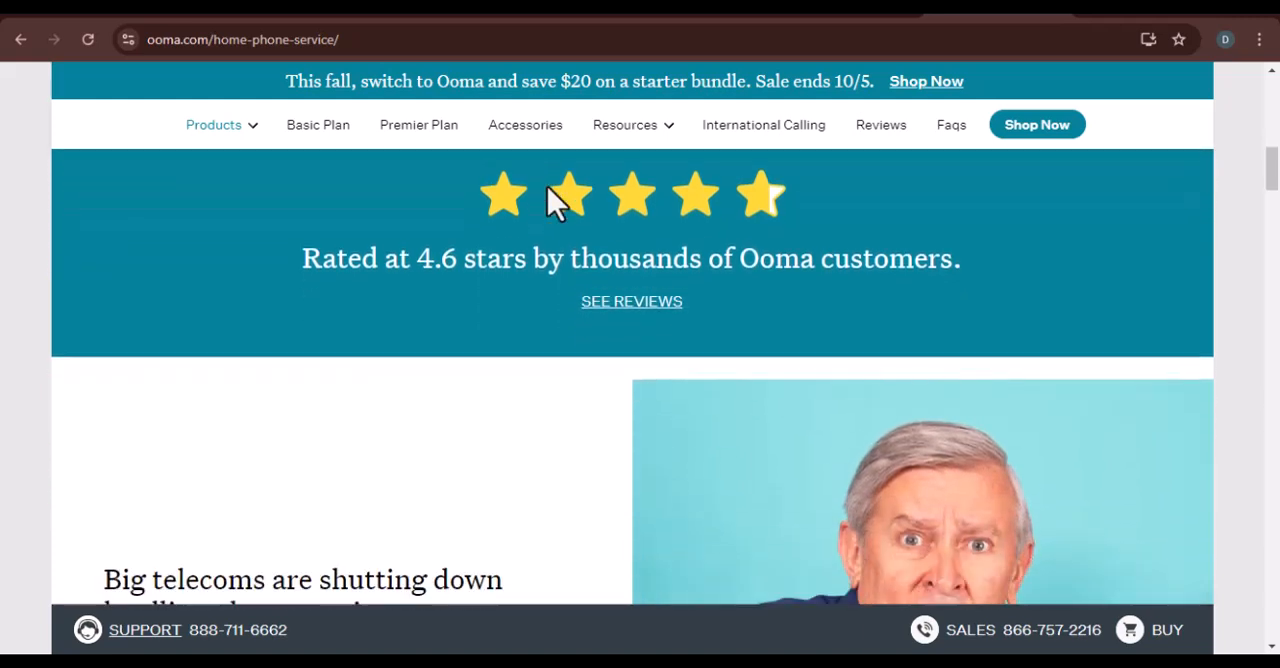
{"action": "scroll", "scroll_direction": "down", "scroll_amount": 3}
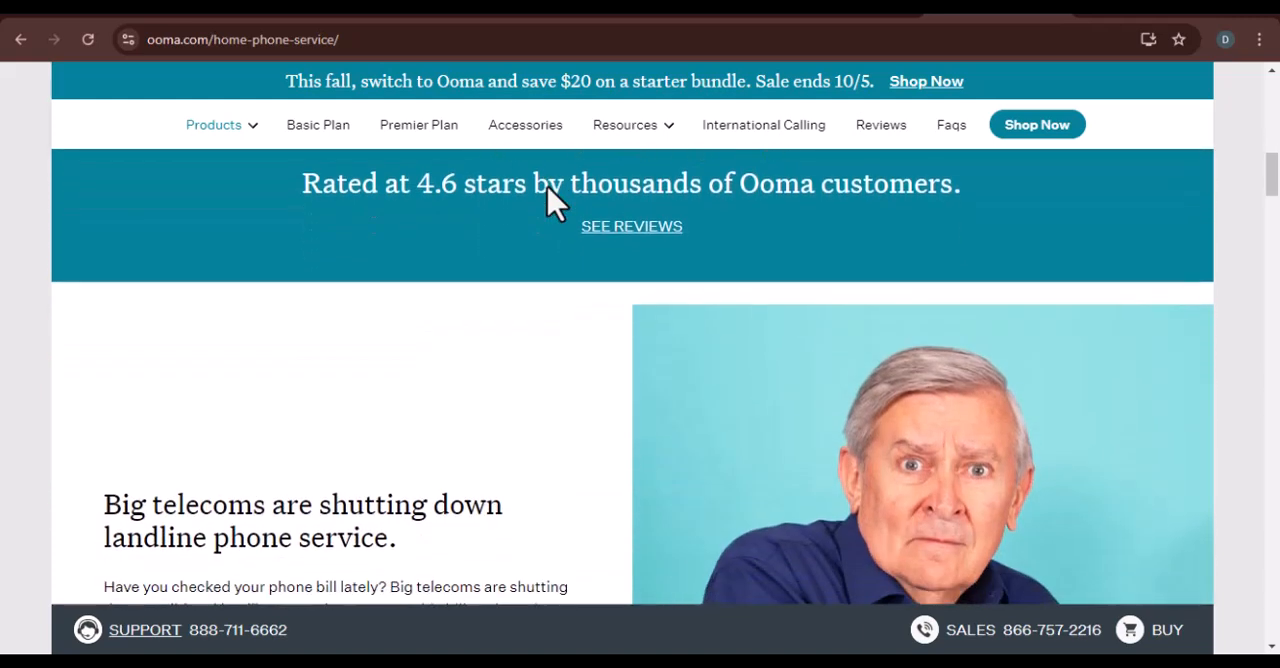
- Scroll down past 'Why Ooma VoIP home phone service?' feature tiles to the 'Choose the Telo' device photos
{"action": "scroll", "scroll_direction": "down", "scroll_amount": 3}
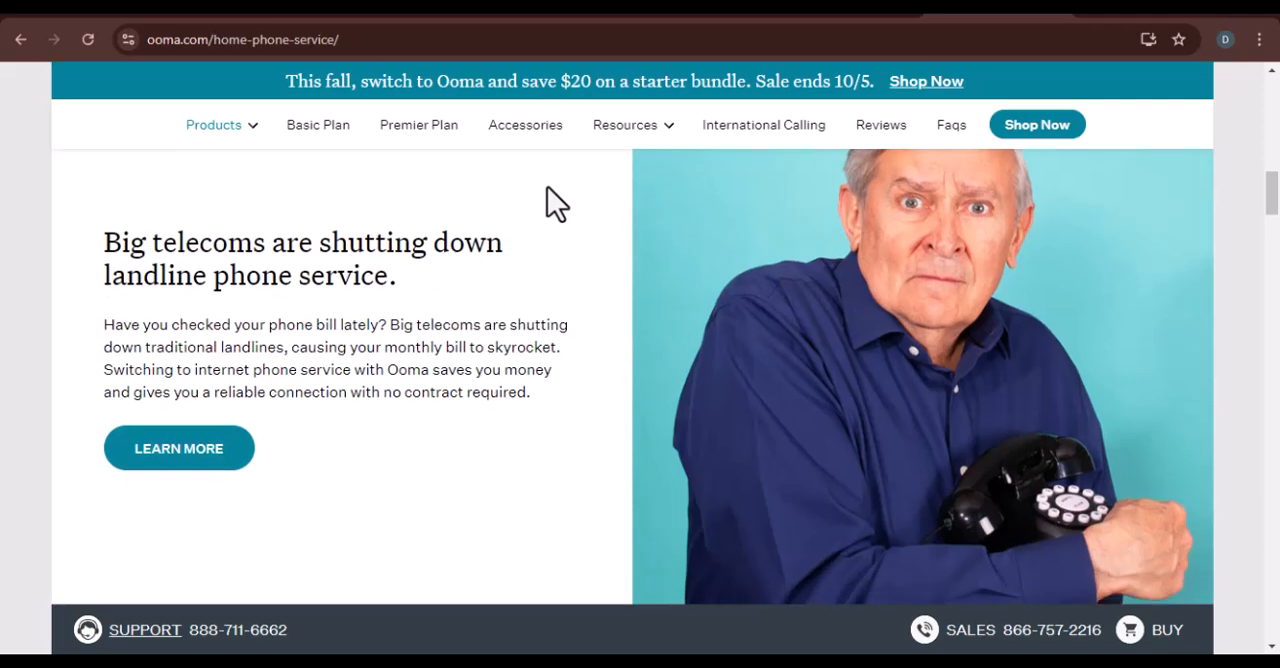
{"action": "scroll", "scroll_direction": "down", "scroll_amount": 3}
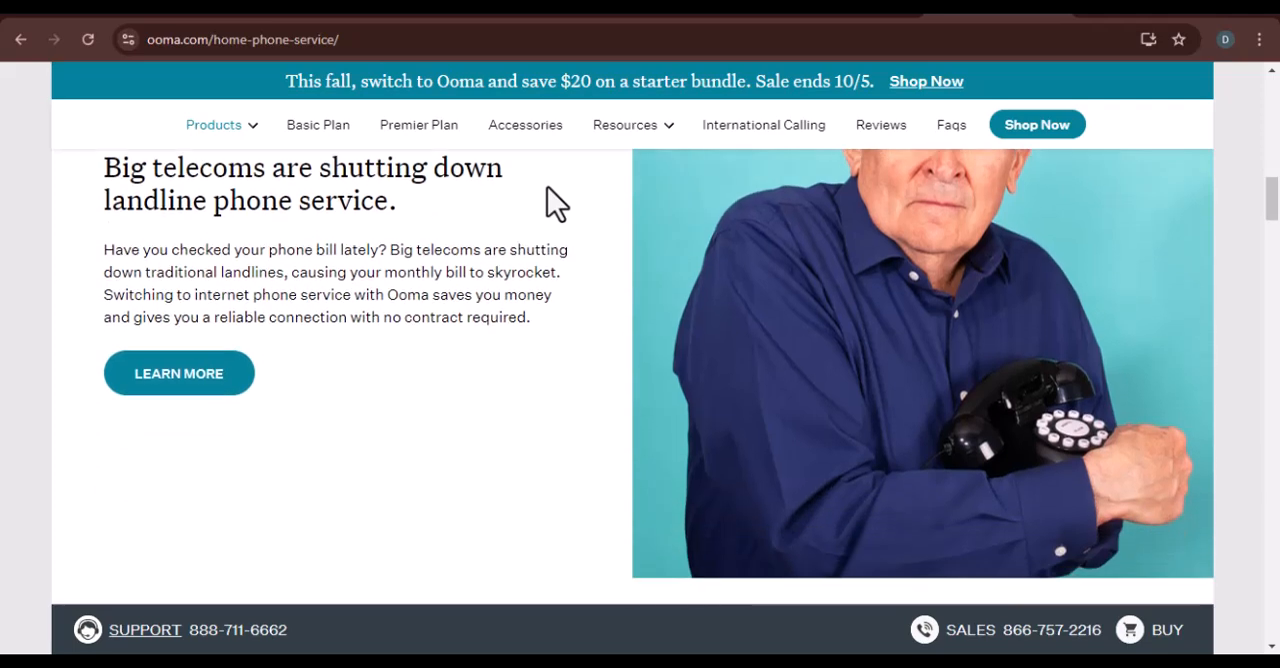
{"action": "scroll", "scroll_direction": "down", "scroll_amount": 3}
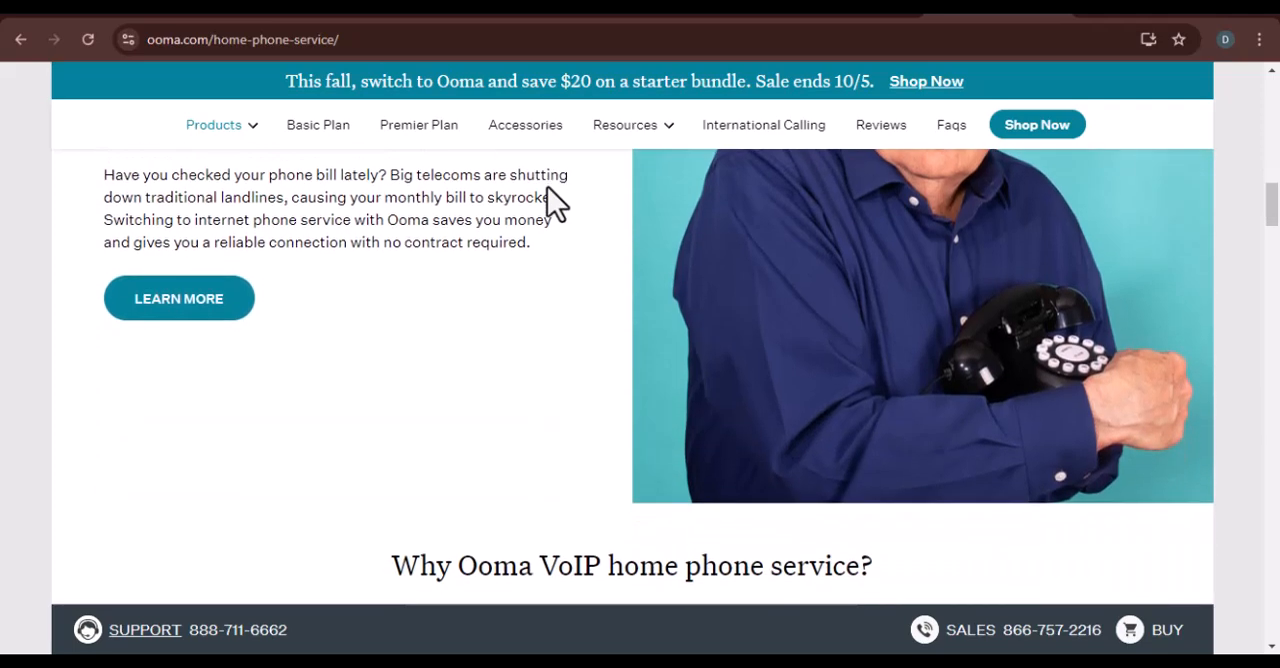
{"action": "scroll", "scroll_direction": "down", "scroll_amount": 3}
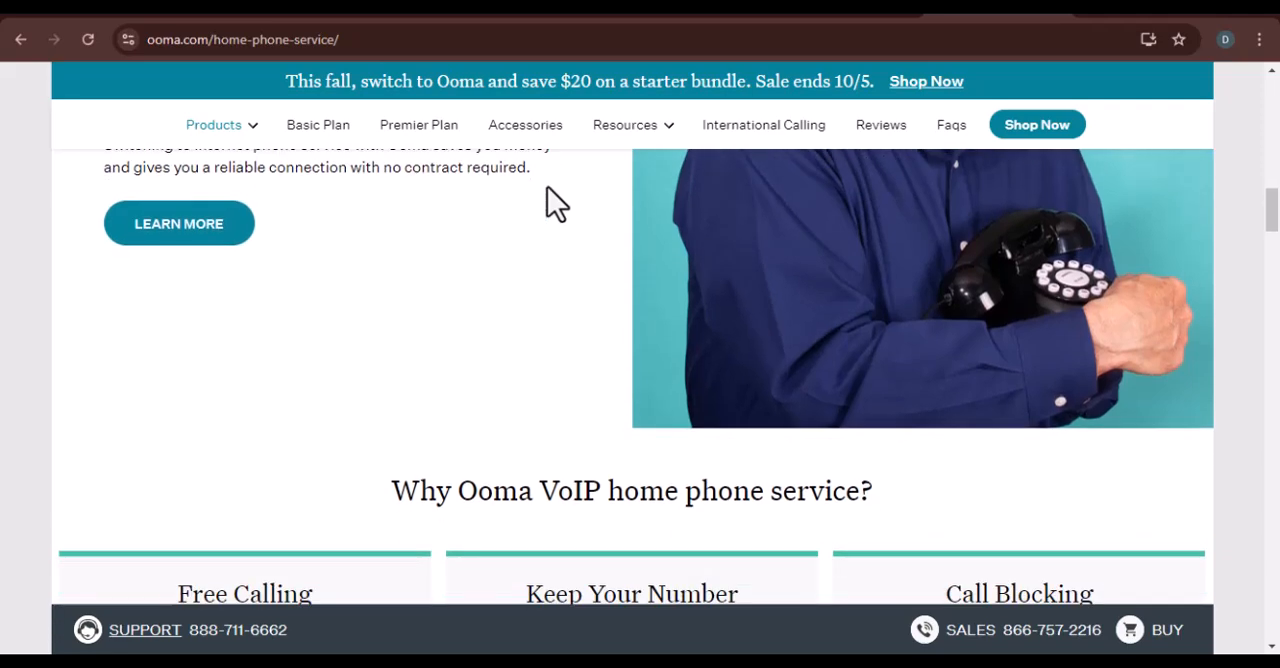
{"action": "scroll", "scroll_direction": "down", "scroll_amount": 3}
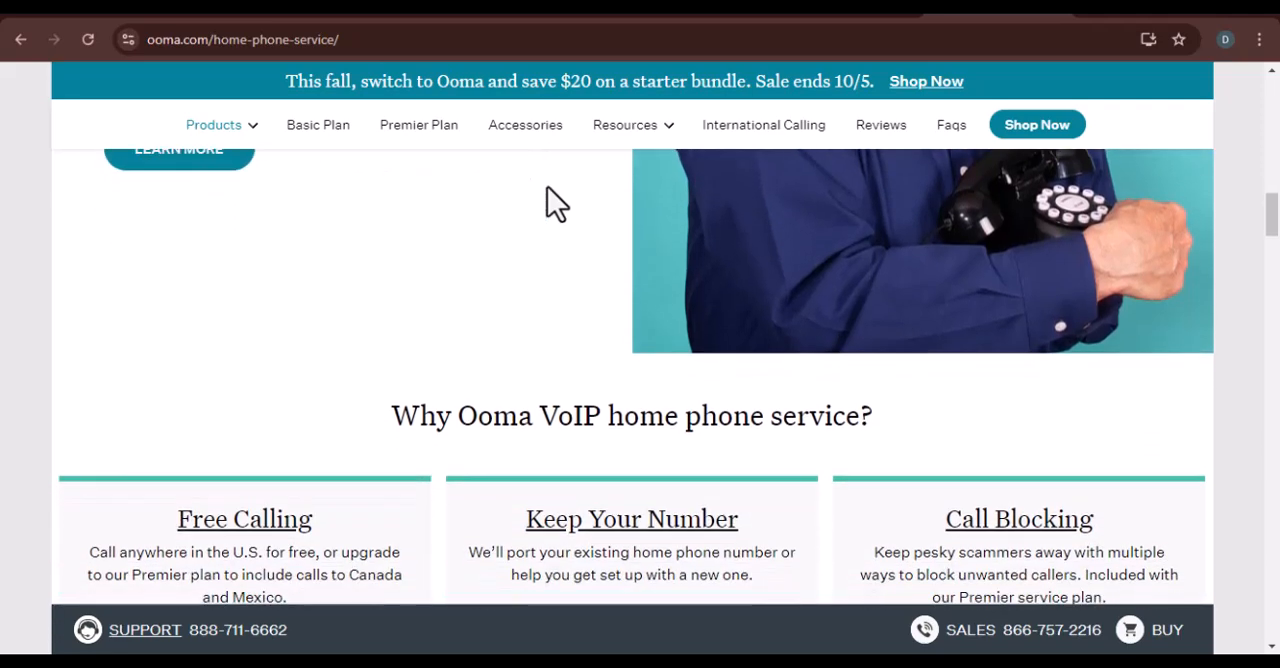
{"action": "scroll", "scroll_direction": "down", "scroll_amount": 3}
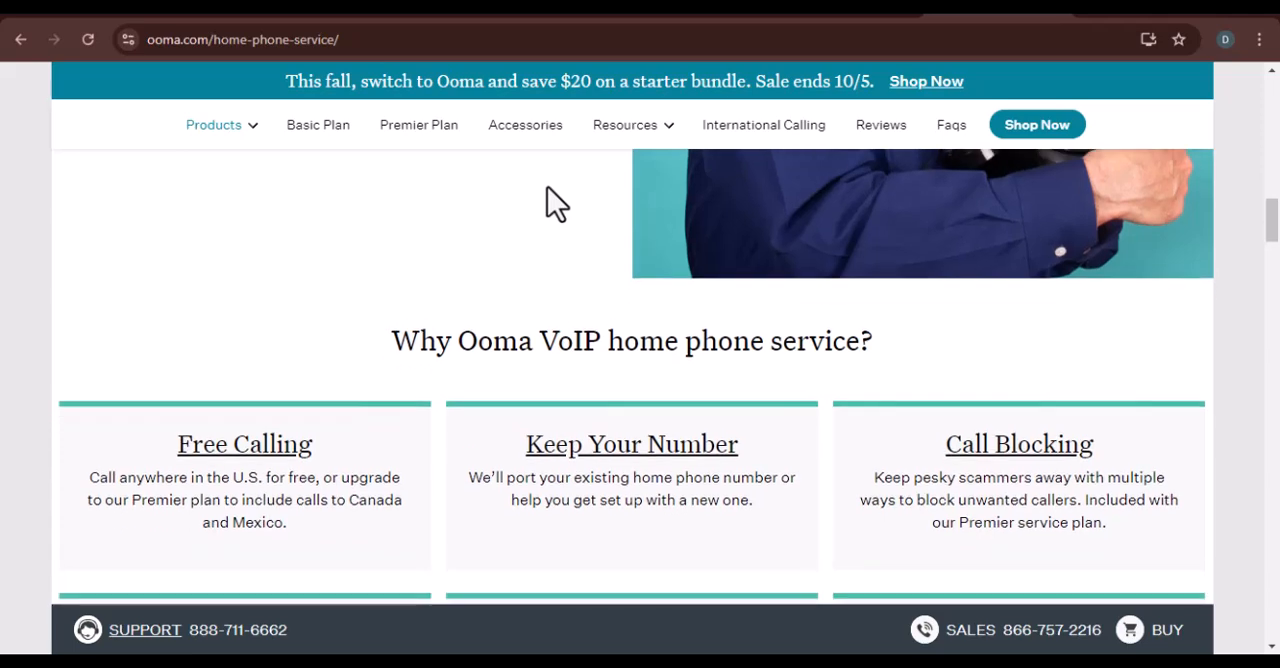
{"action": "scroll", "scroll_direction": "down", "scroll_amount": 3}
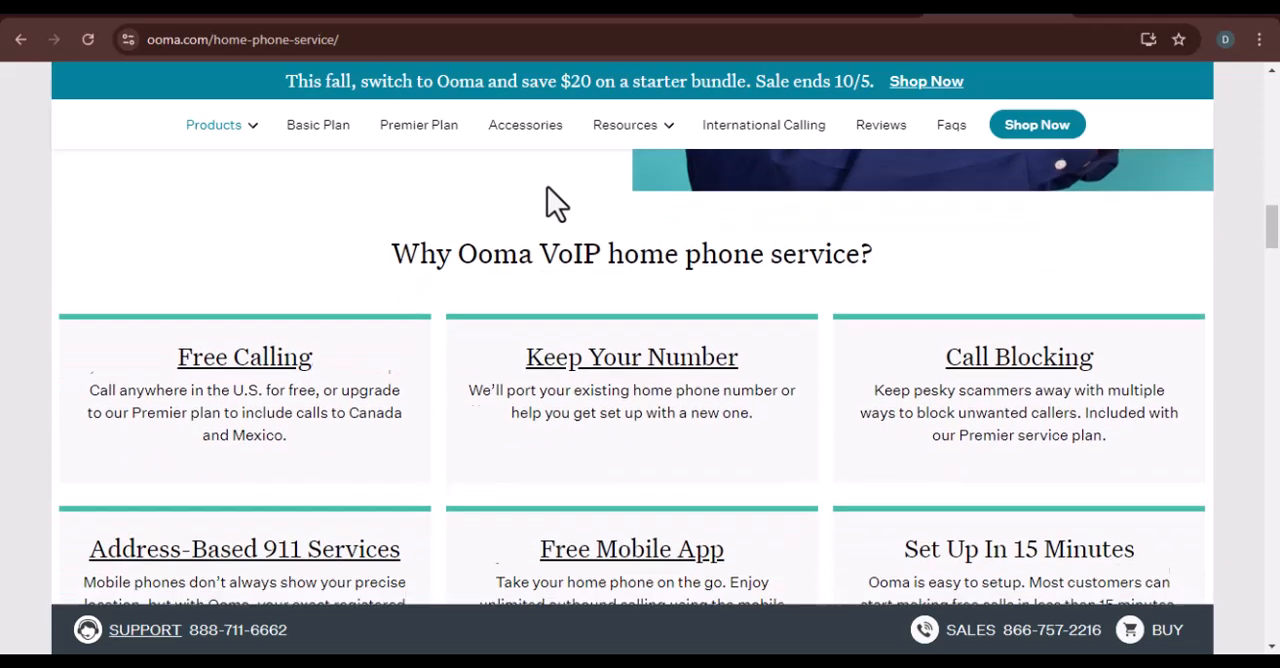
{"action": "scroll", "scroll_direction": "down", "scroll_amount": 3}
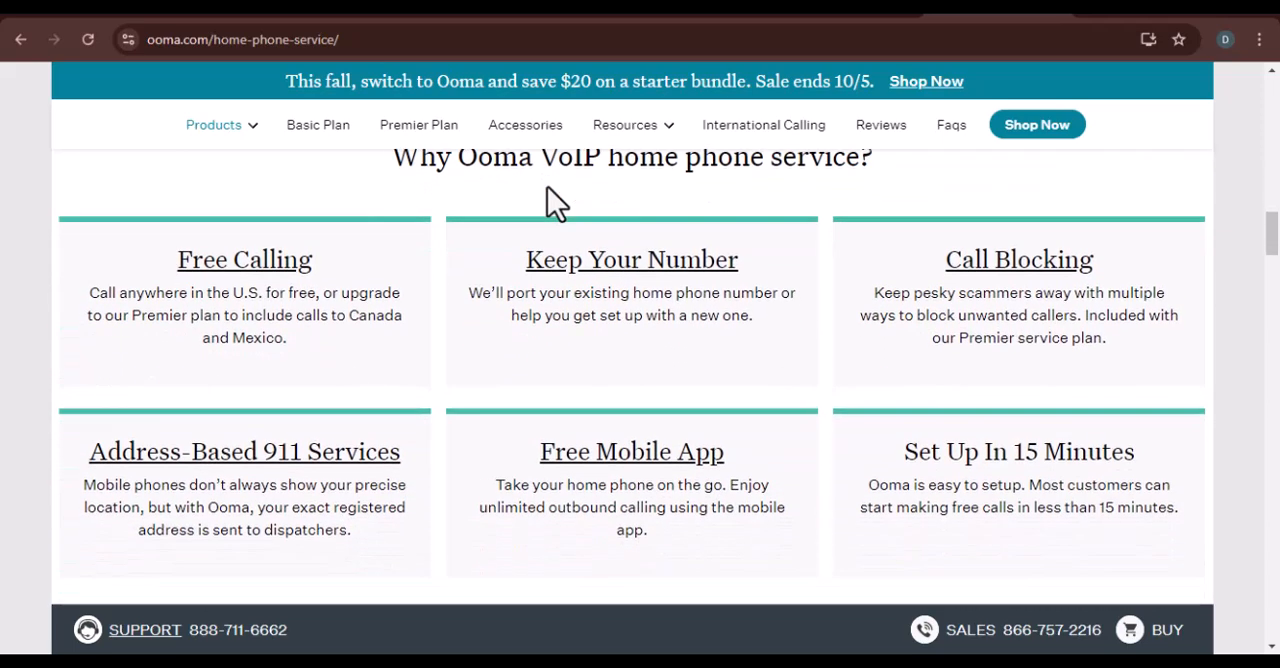
{"action": "scroll", "scroll_direction": "down", "scroll_amount": 3}
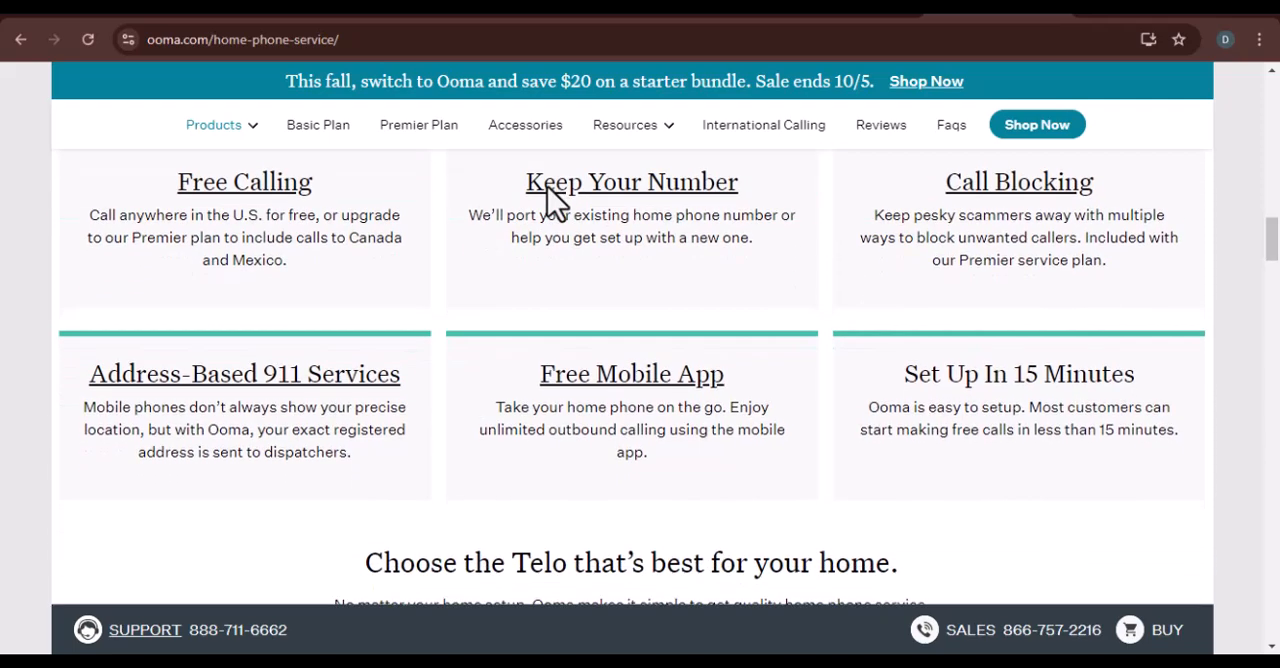
{"action": "scroll", "scroll_direction": "down", "scroll_amount": 3}
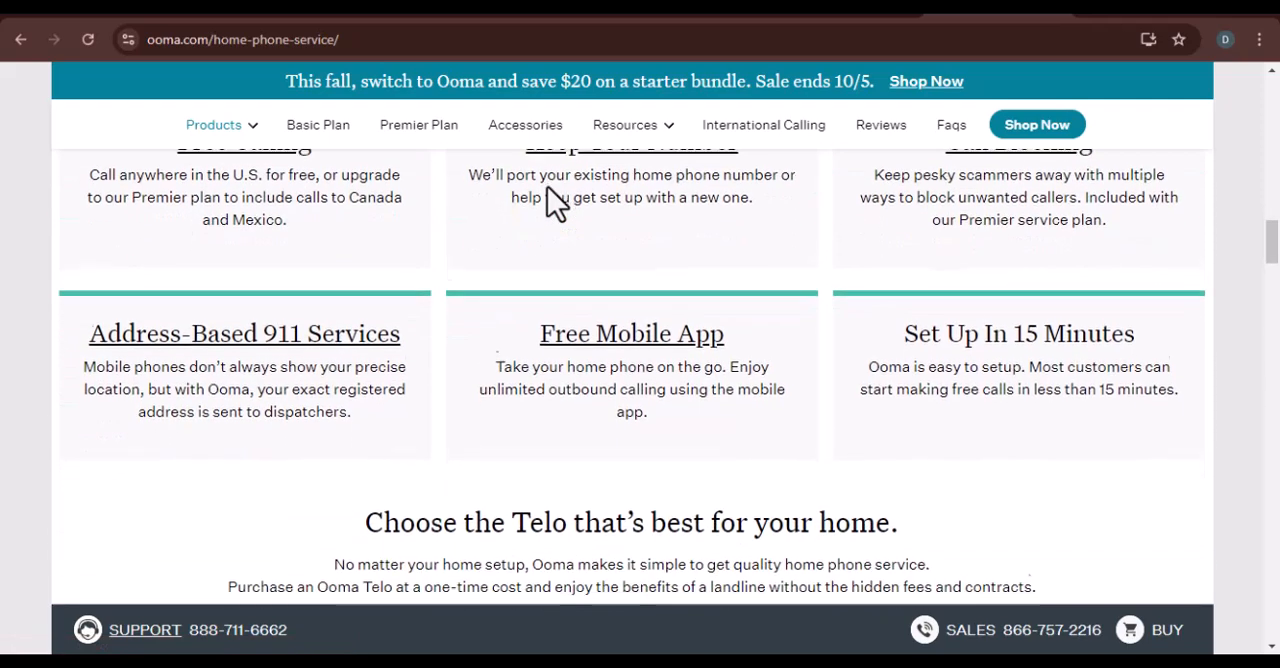
{"action": "scroll", "scroll_direction": "down", "scroll_amount": 3}
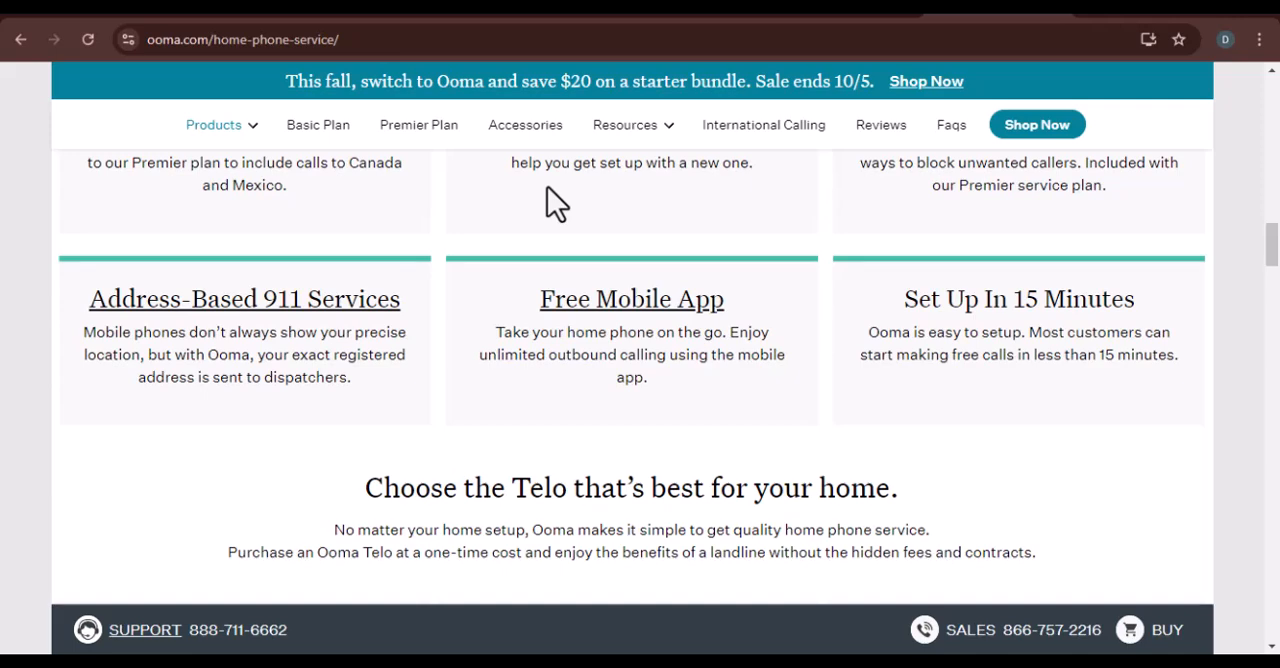
{"action": "scroll", "scroll_direction": "down", "scroll_amount": 3}
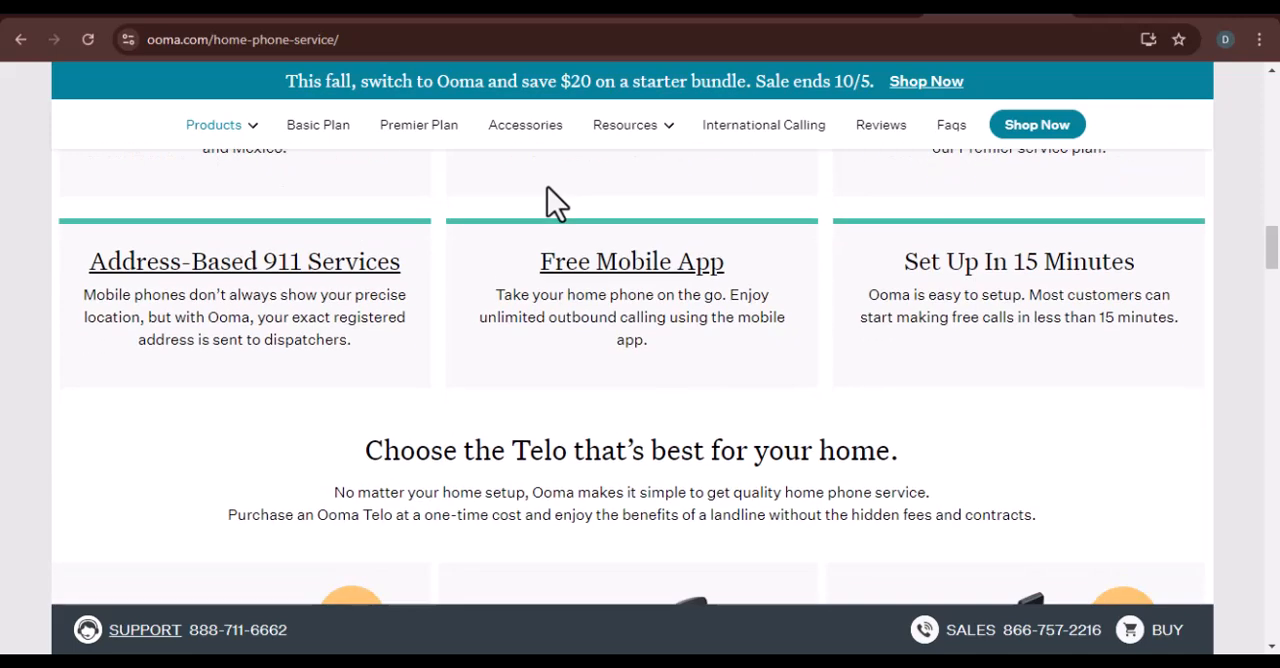
{"action": "scroll", "scroll_direction": "down", "scroll_amount": 3}
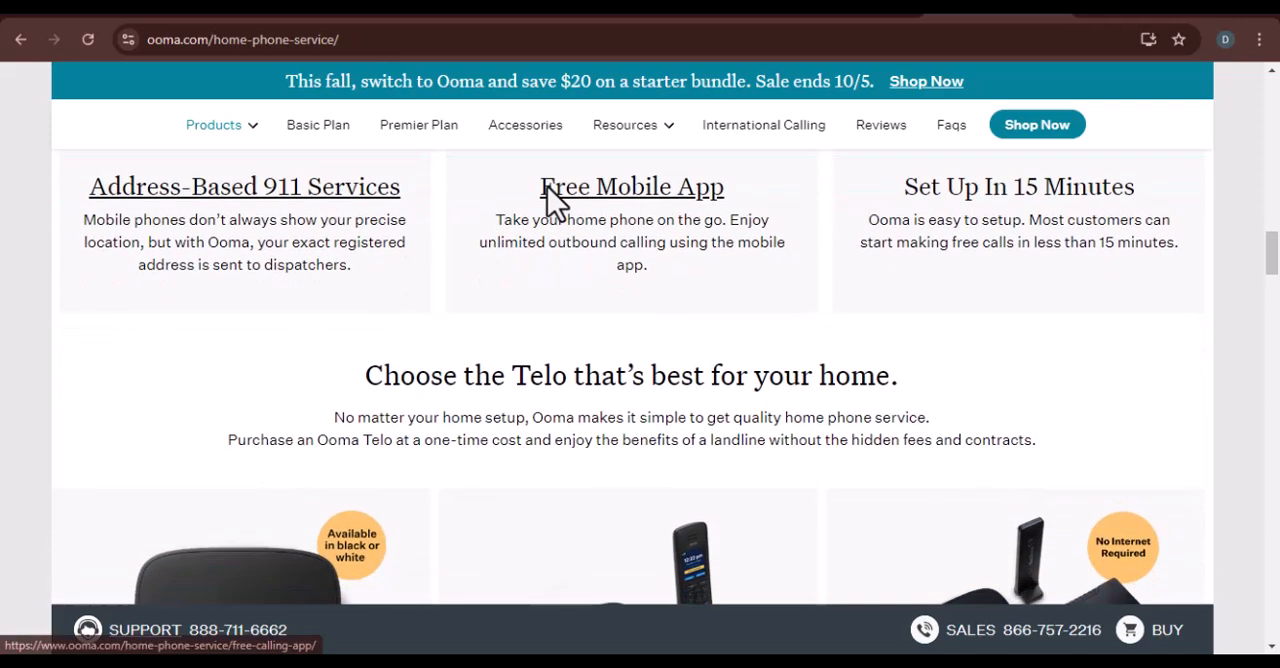
{"action": "scroll", "scroll_direction": "down", "scroll_amount": 3}
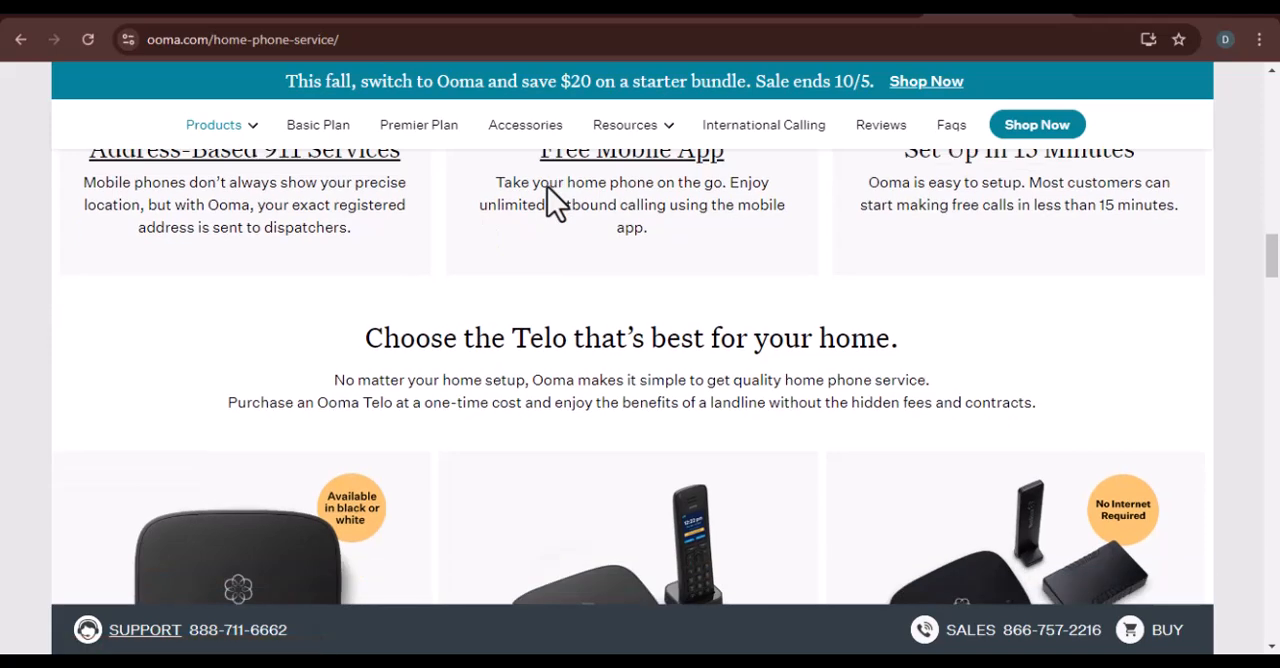
- Scroll down through the Telo device comparison to the Basic and Premier service plans
{"action": "scroll", "scroll_direction": "down", "scroll_amount": 3}
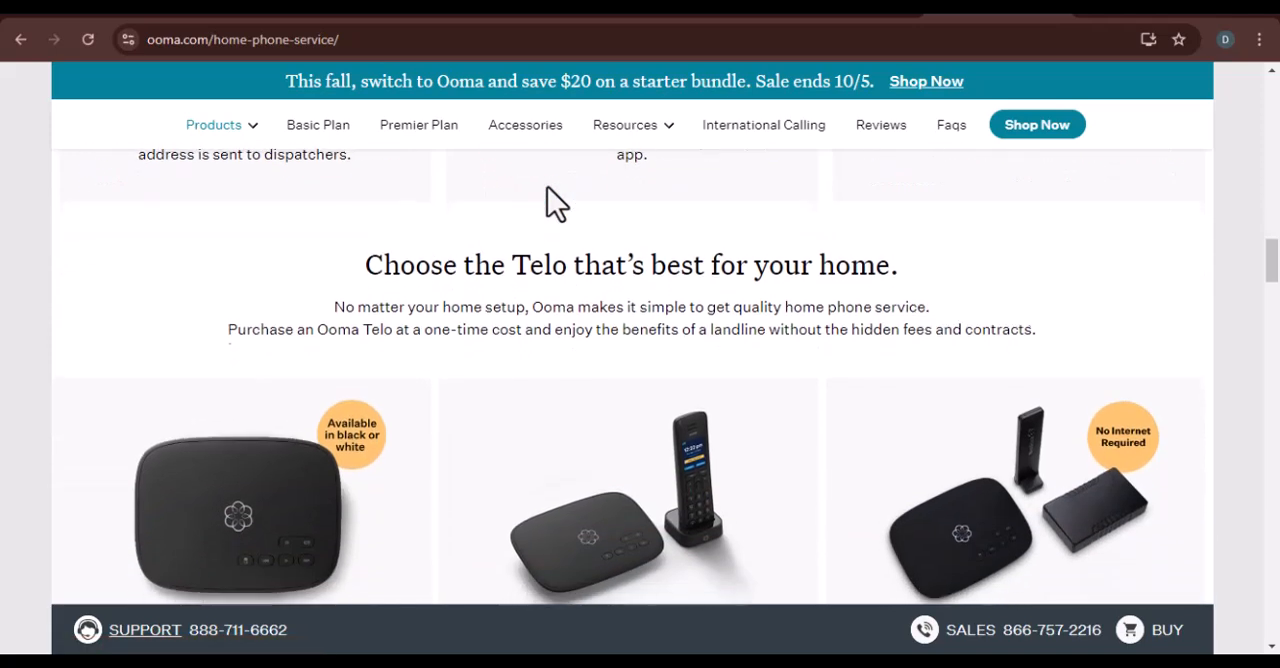
{"action": "scroll", "scroll_direction": "down", "scroll_amount": 3}
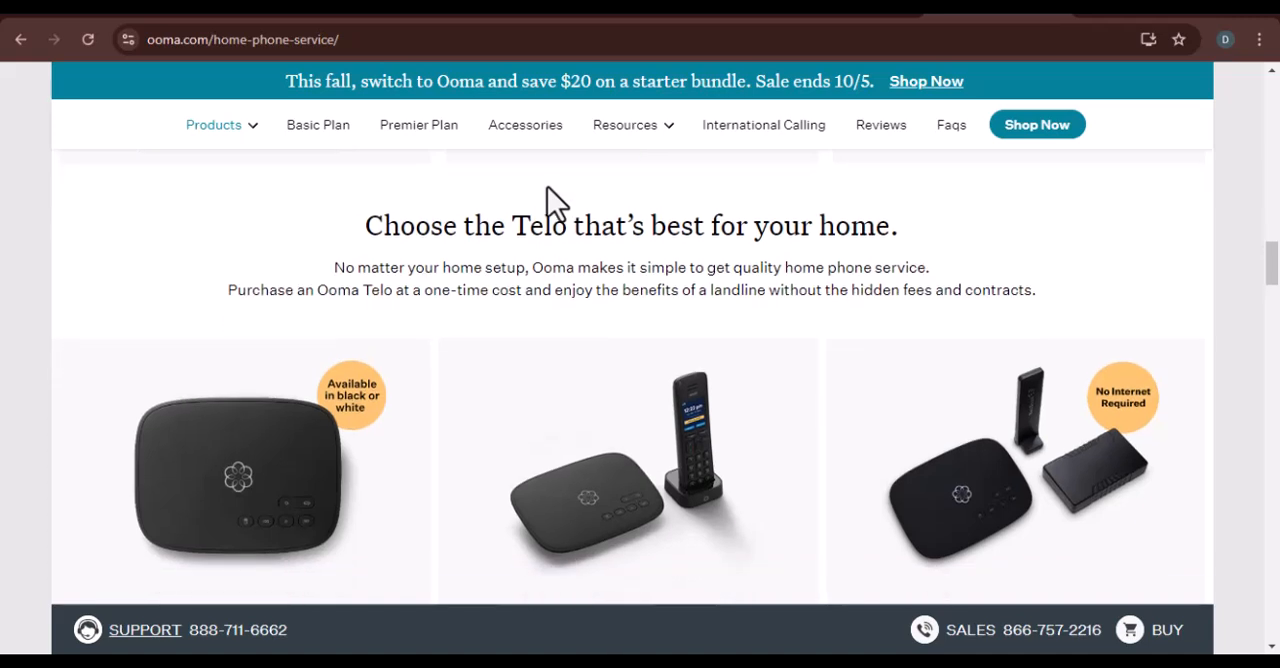
{"action": "scroll", "scroll_direction": "down", "scroll_amount": 3}
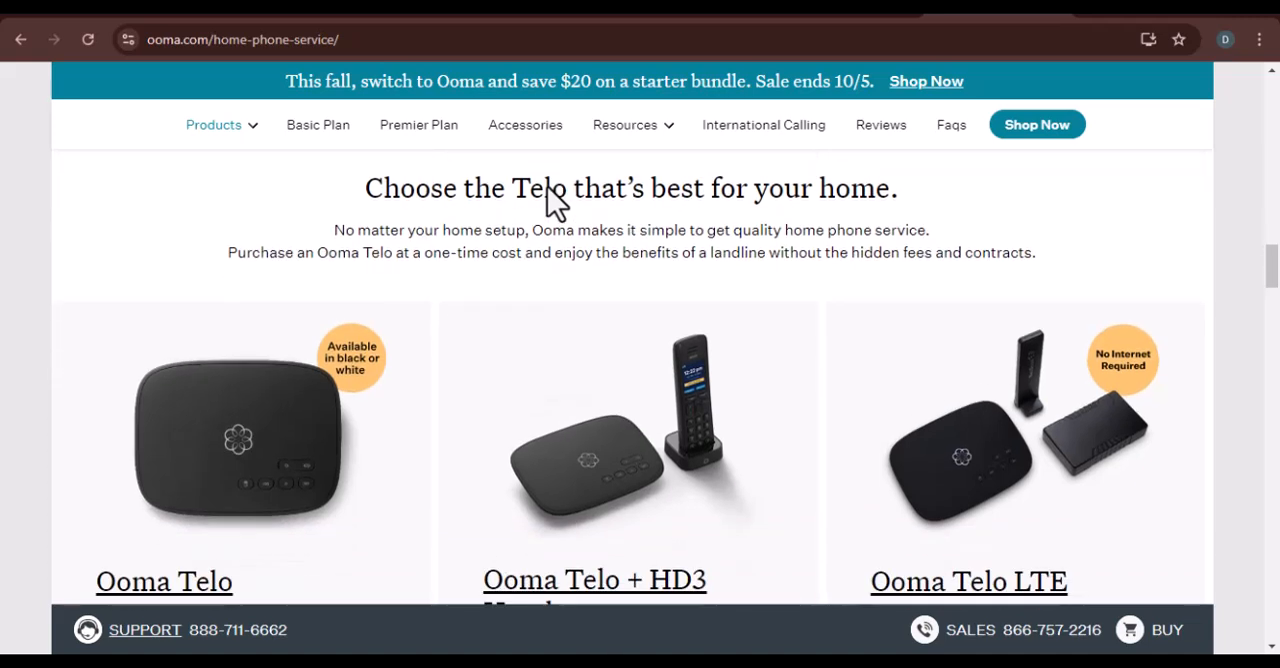
{"action": "scroll", "scroll_direction": "down", "scroll_amount": 3}
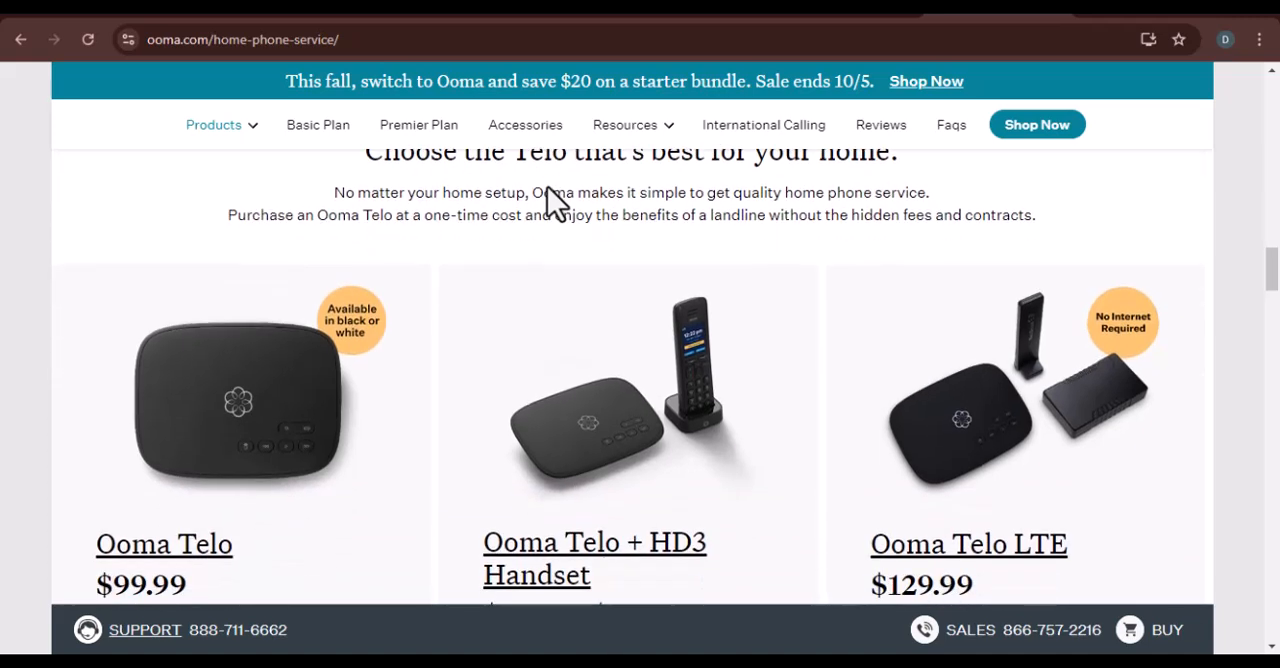
{"action": "scroll", "scroll_direction": "down", "scroll_amount": 3}
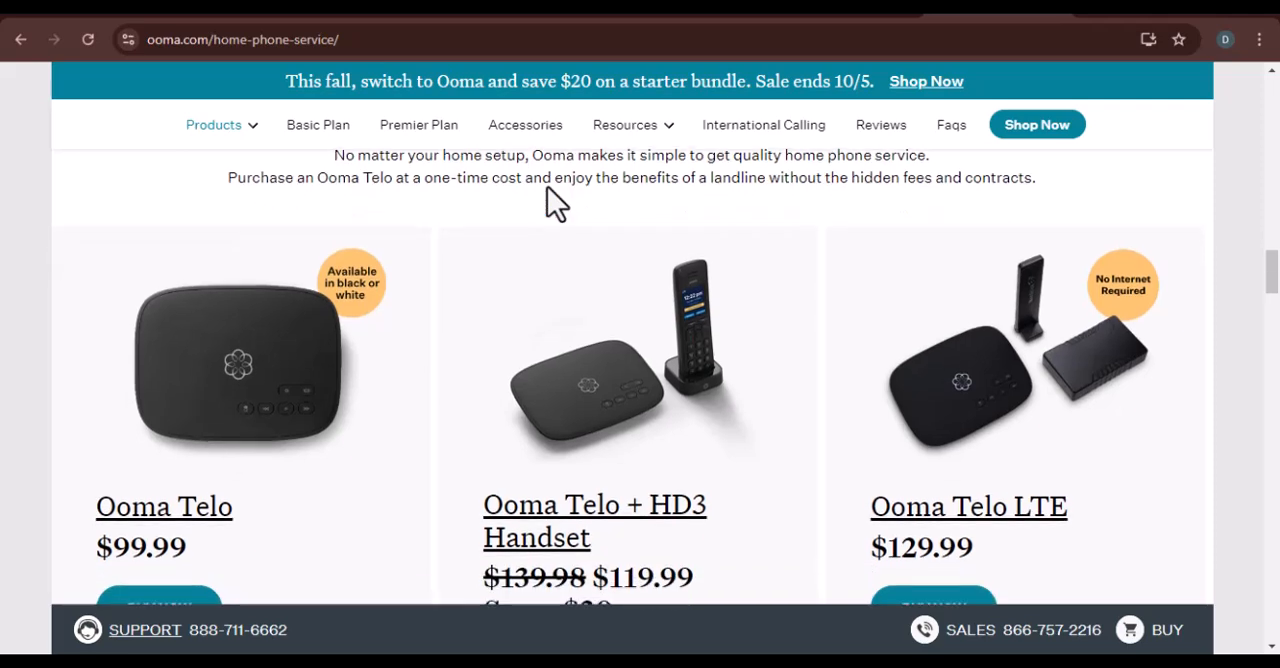
{"action": "scroll", "scroll_direction": "down", "scroll_amount": 3}
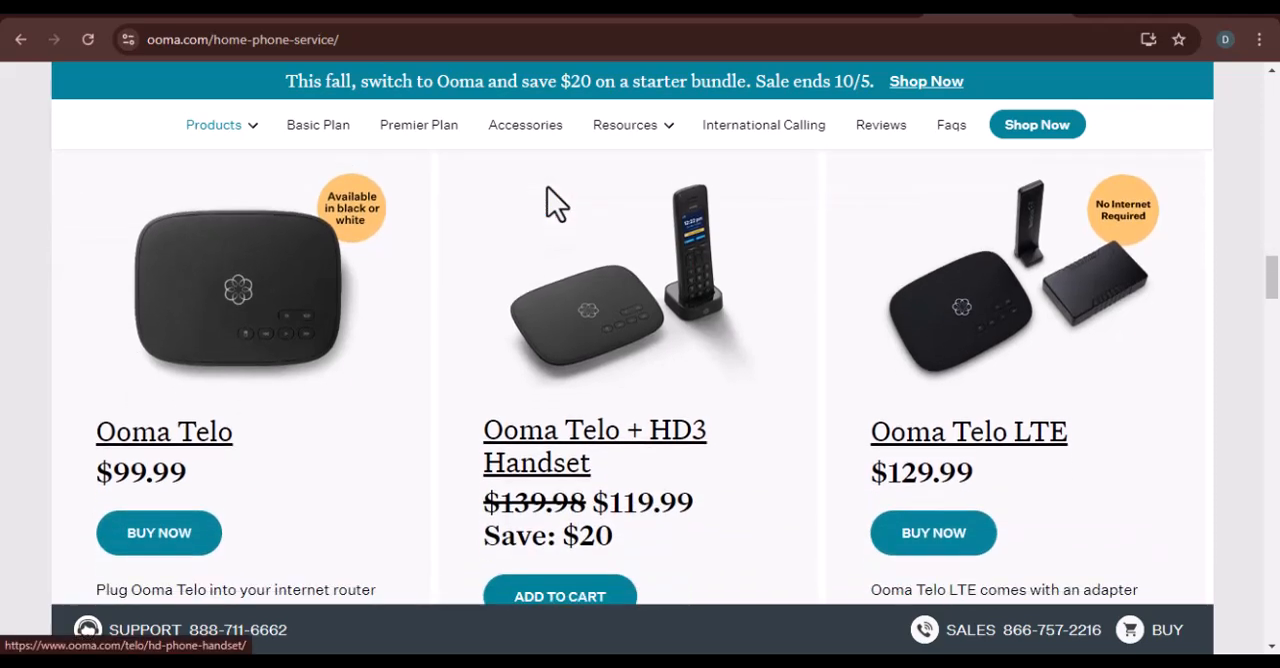
{"action": "scroll", "scroll_direction": "down", "scroll_amount": 3}
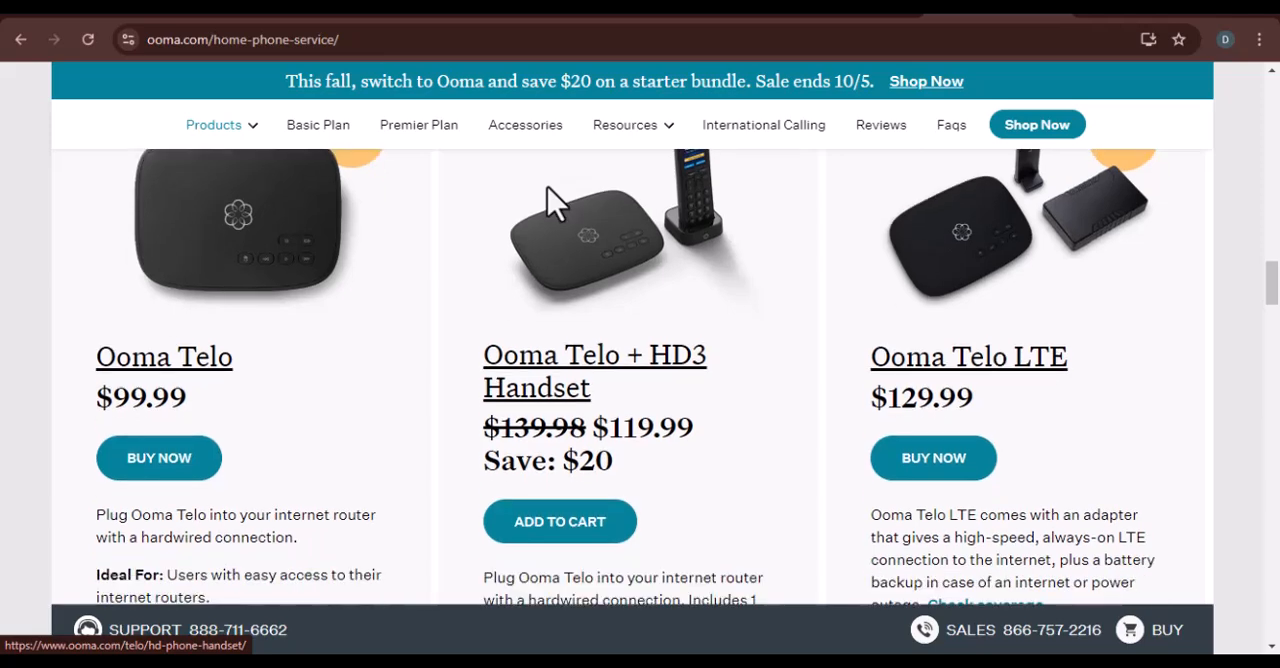
{"action": "scroll", "scroll_direction": "down", "scroll_amount": 3}
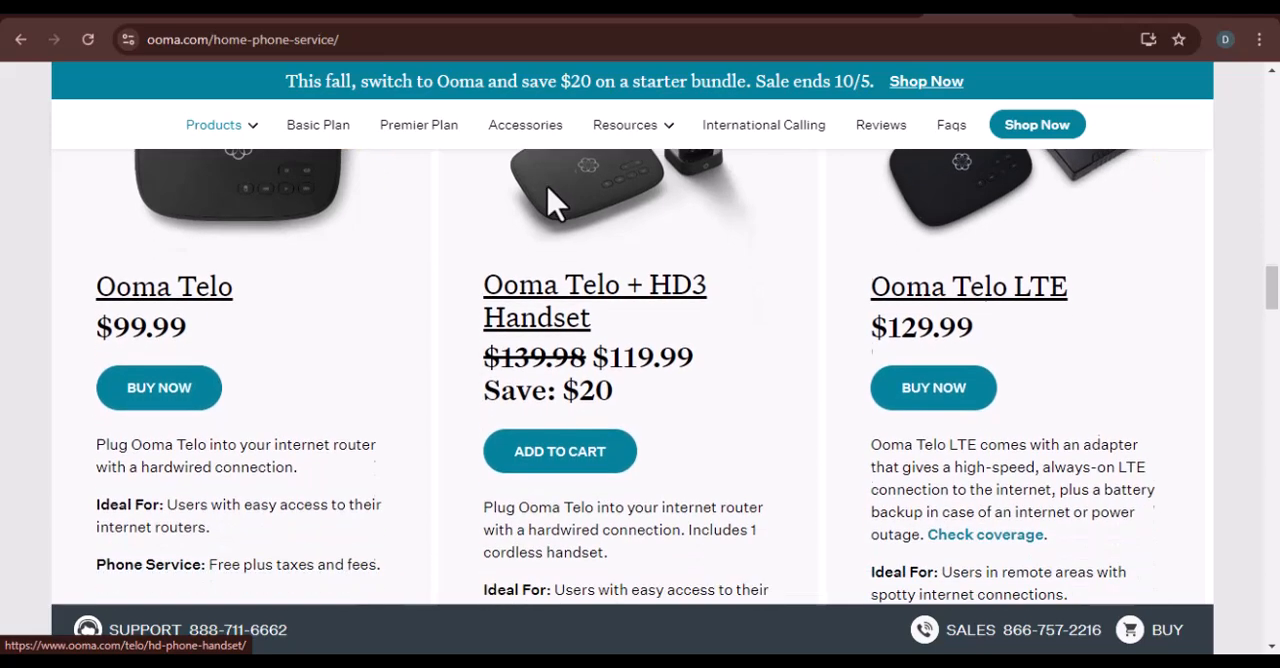
{"action": "scroll", "scroll_direction": "down", "scroll_amount": 3}
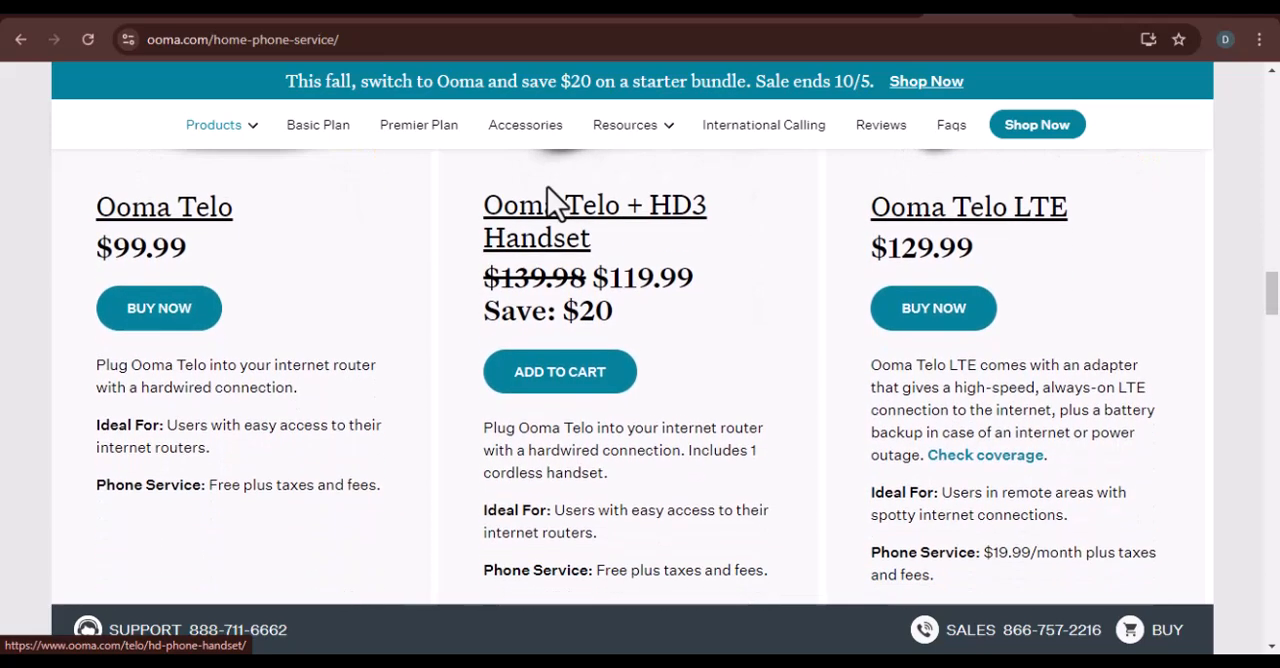
{"action": "scroll", "scroll_direction": "down", "scroll_amount": 3}
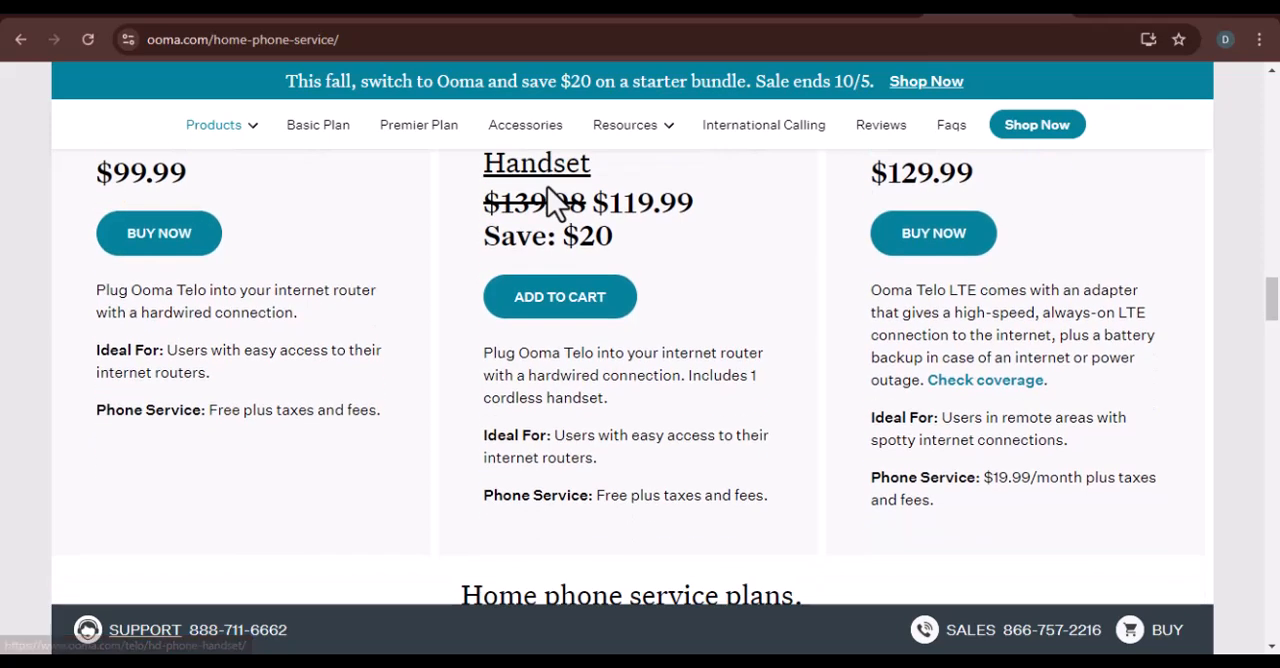
{"action": "scroll", "scroll_direction": "down", "scroll_amount": 3}
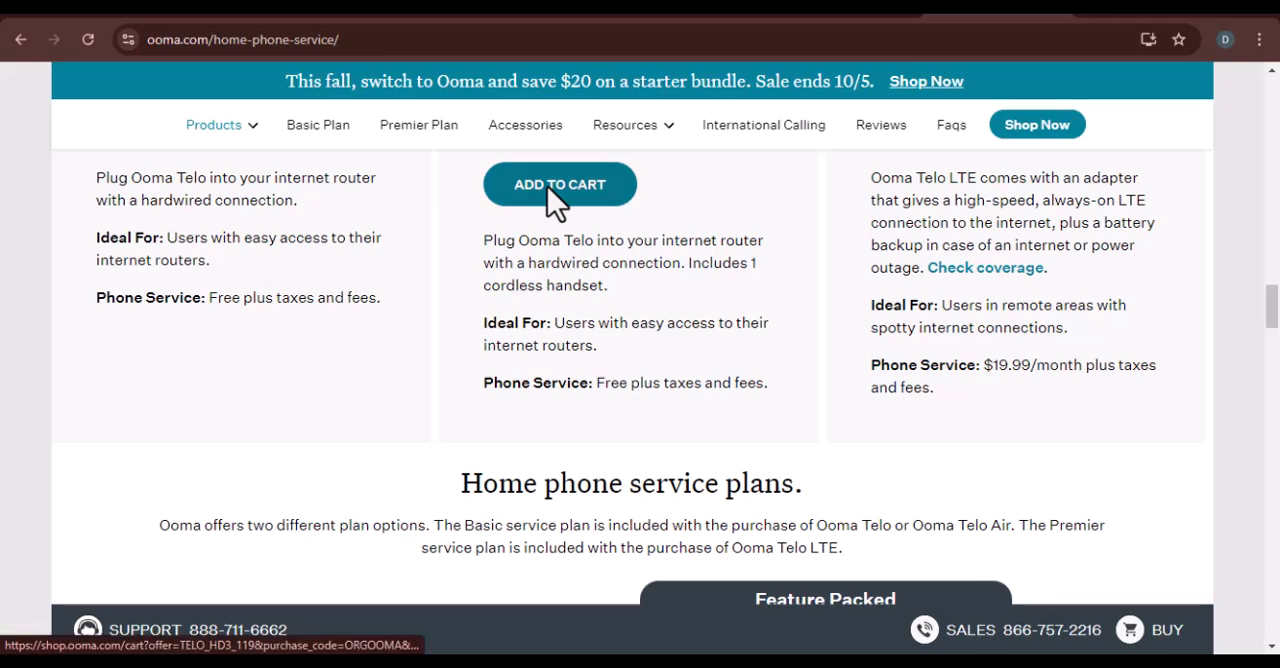
- Scroll down past the plan pricing until the customer reviews section appears
{"action": "scroll", "scroll_direction": "down", "scroll_amount": 3}
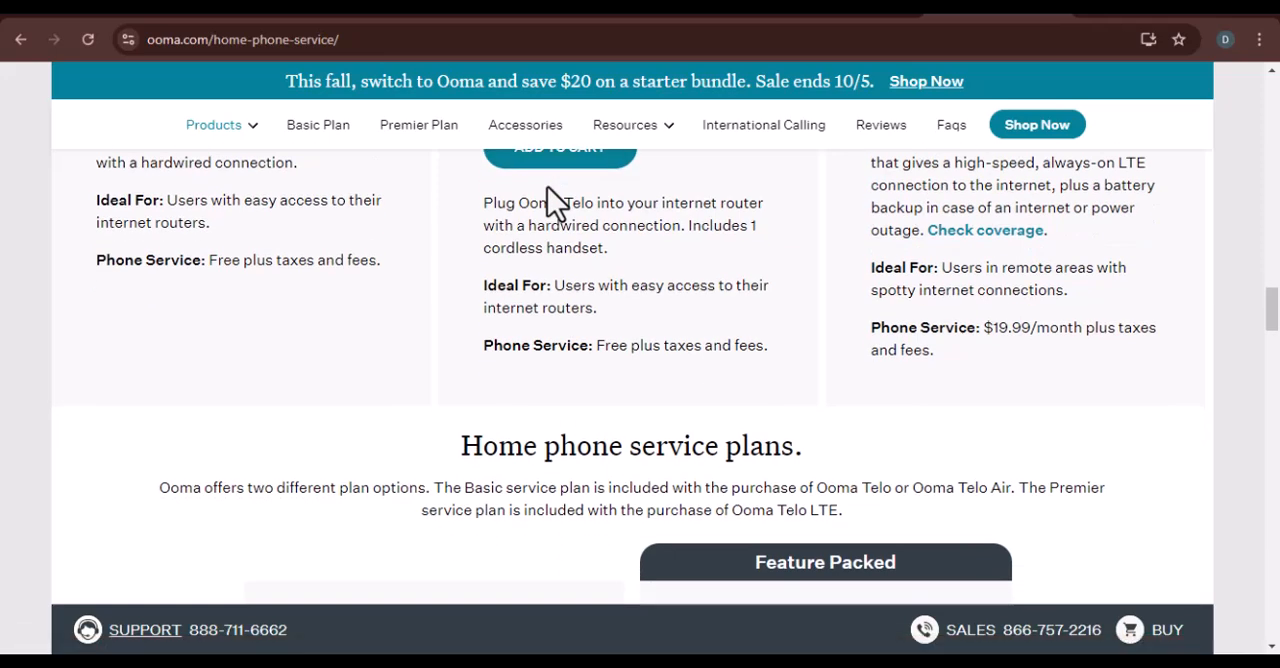
{"action": "scroll", "scroll_direction": "down", "scroll_amount": 3}
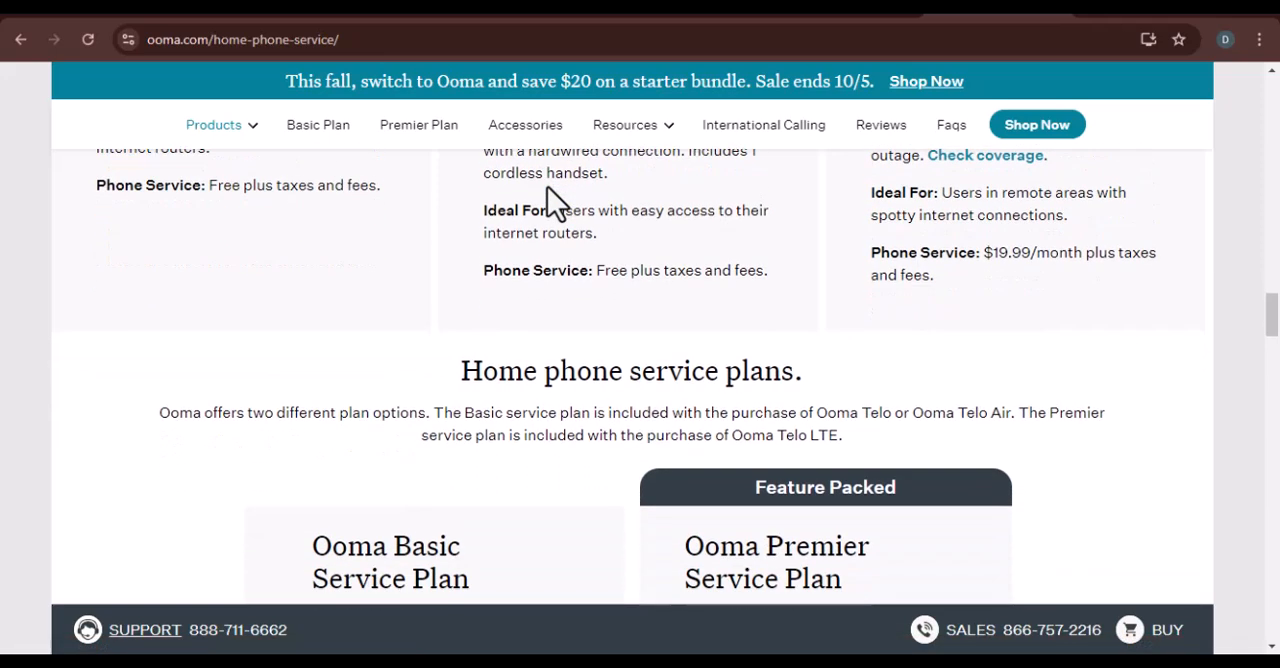
{"action": "scroll", "scroll_direction": "down", "scroll_amount": 3}
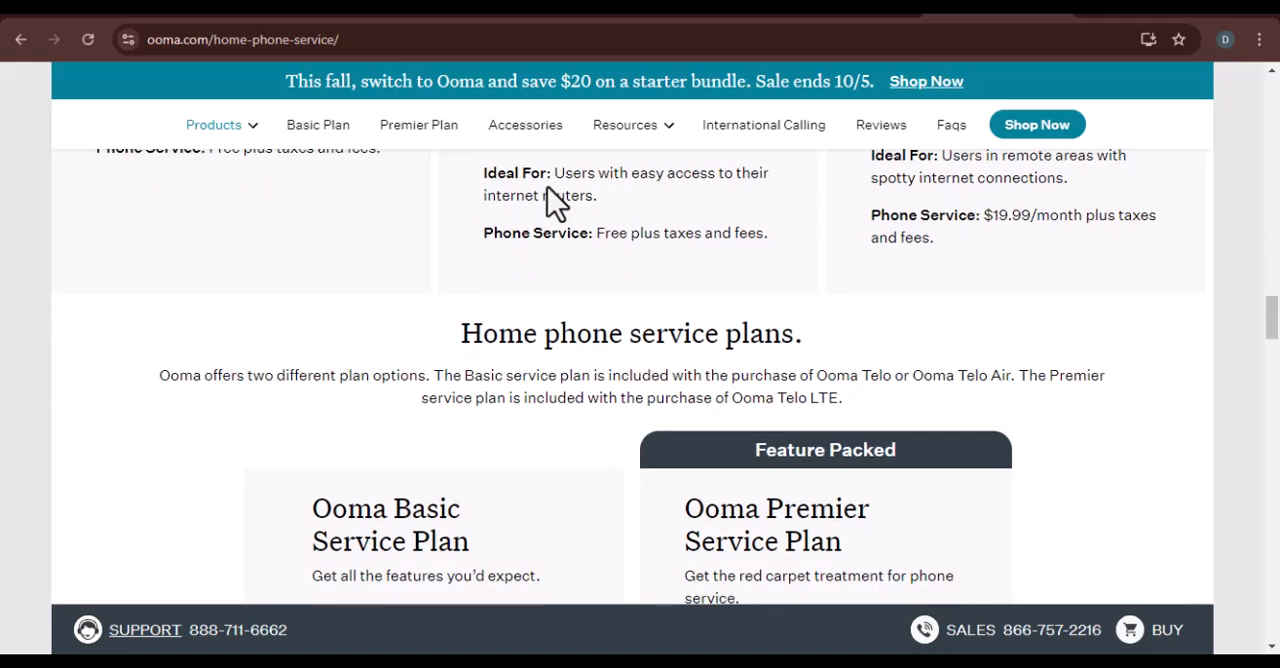
{"action": "scroll", "scroll_direction": "down", "scroll_amount": 3}
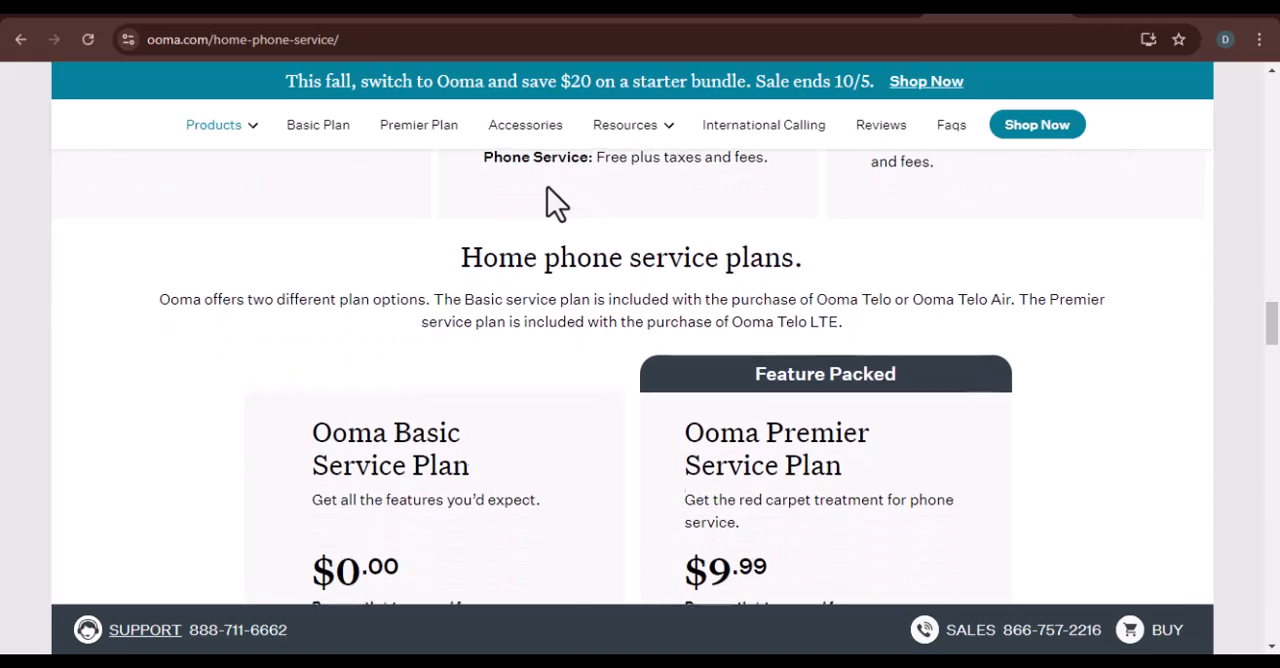
{"action": "scroll", "scroll_direction": "down", "scroll_amount": 3}
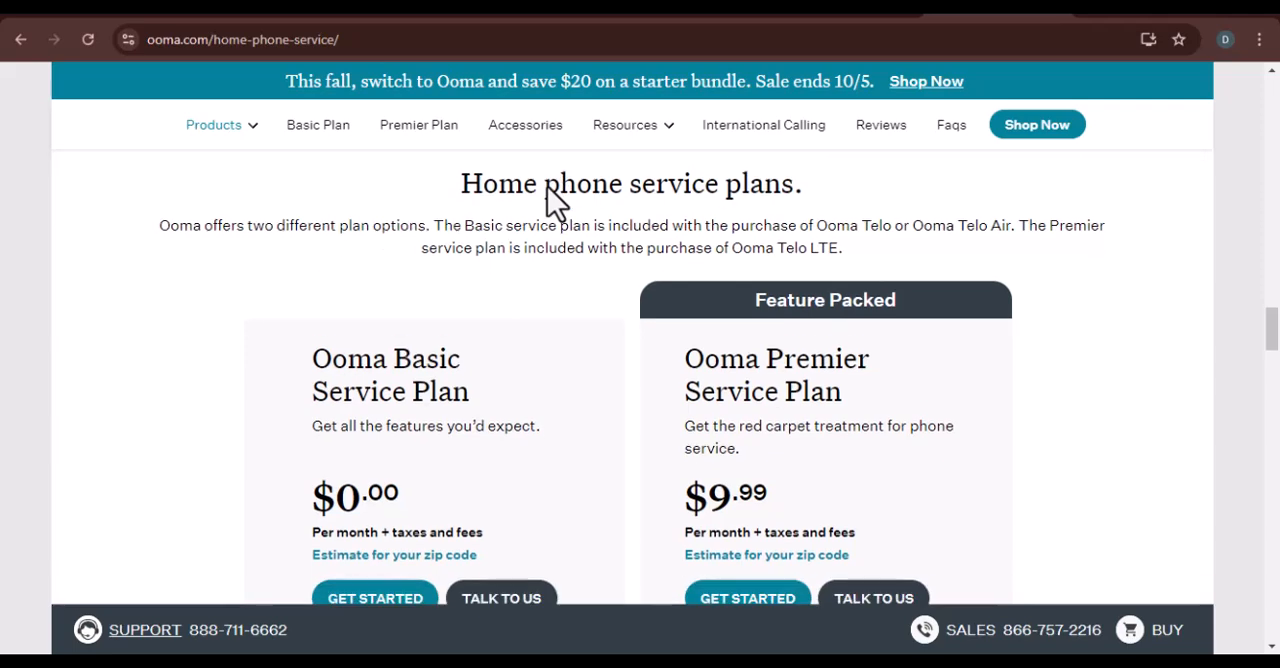
{"action": "scroll", "scroll_direction": "down", "scroll_amount": 3}
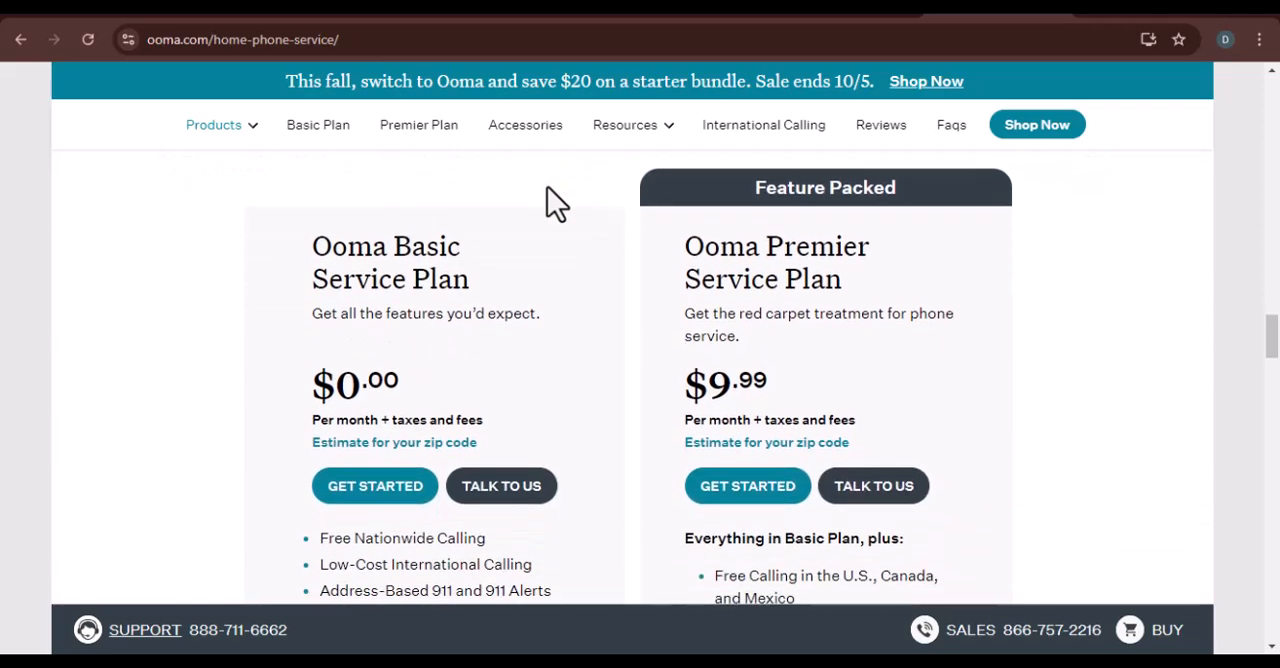
{"action": "scroll", "scroll_direction": "down", "scroll_amount": 3}
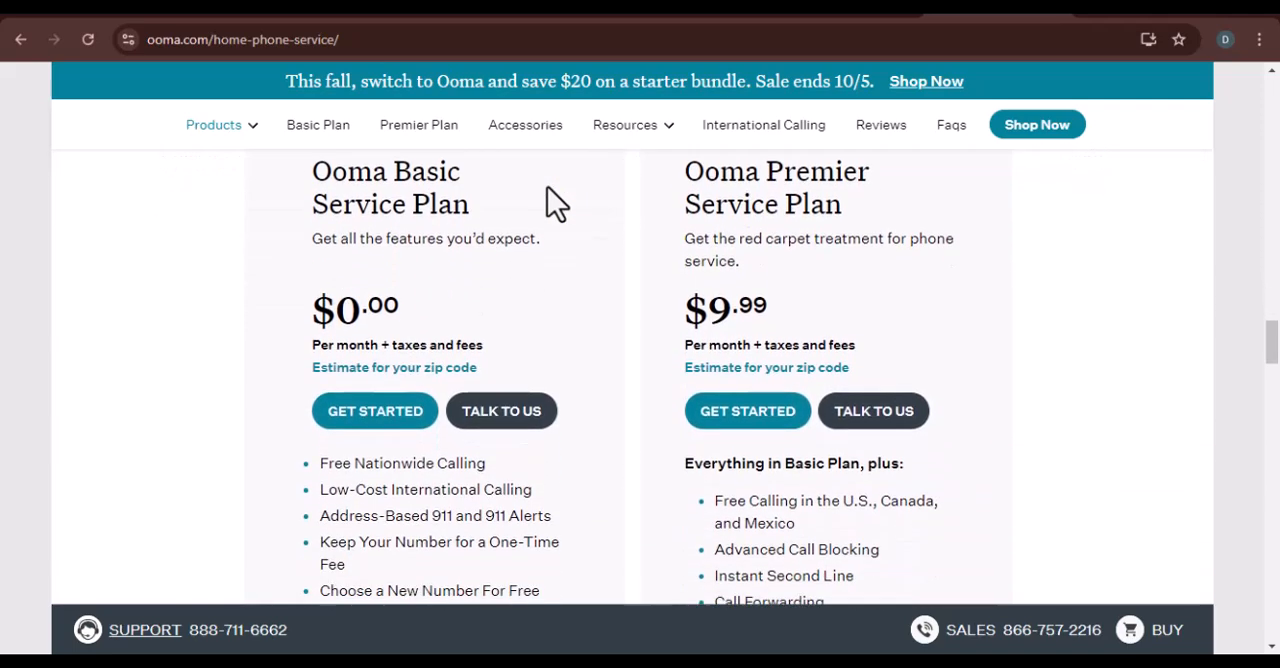
{"action": "scroll", "scroll_direction": "down", "scroll_amount": 3}
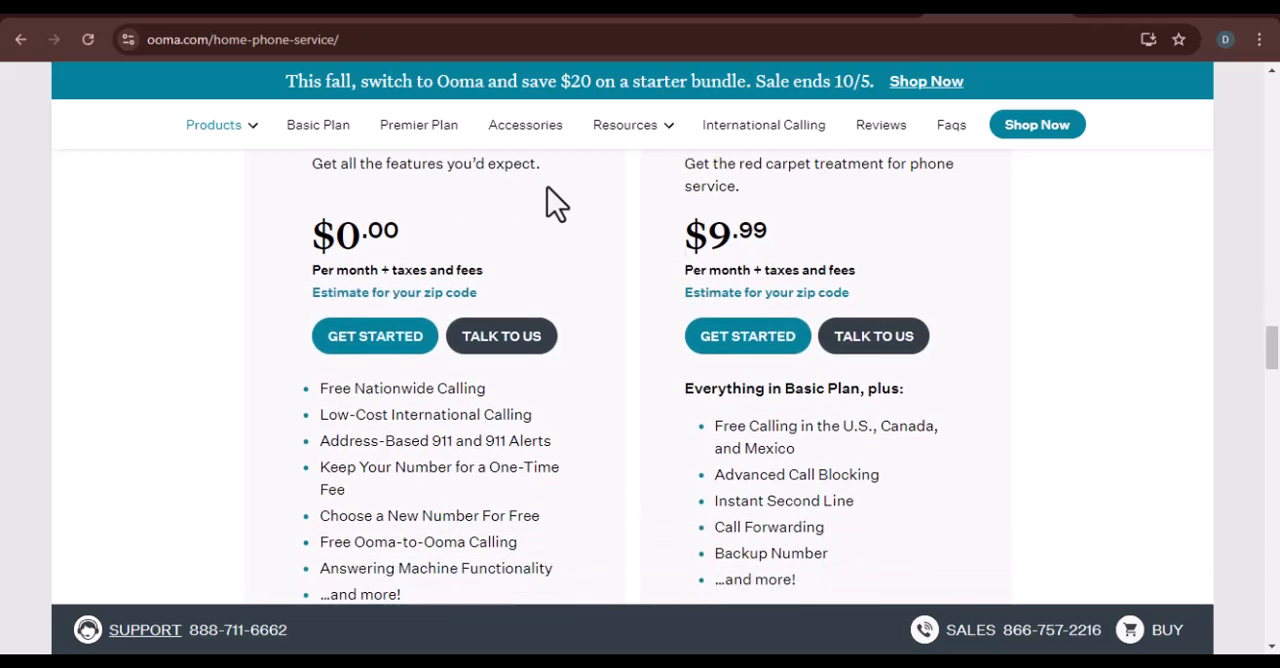
{"action": "scroll", "scroll_direction": "down", "scroll_amount": 3}
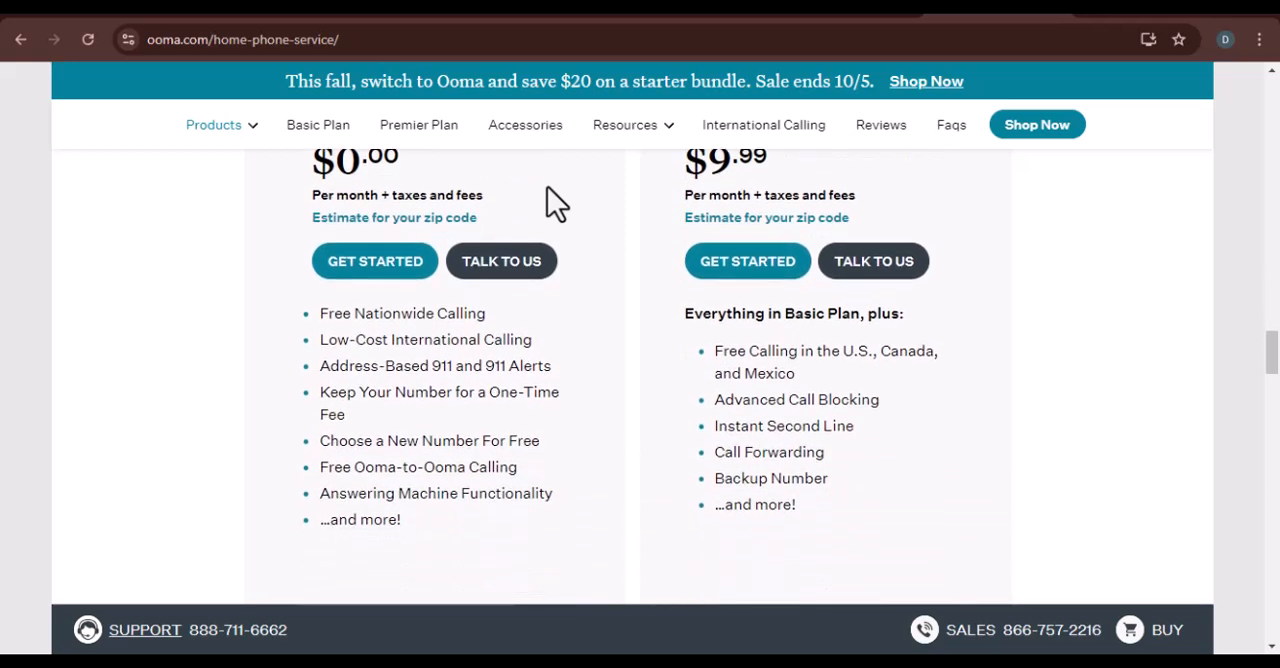
{"action": "scroll", "scroll_direction": "down", "scroll_amount": 3}
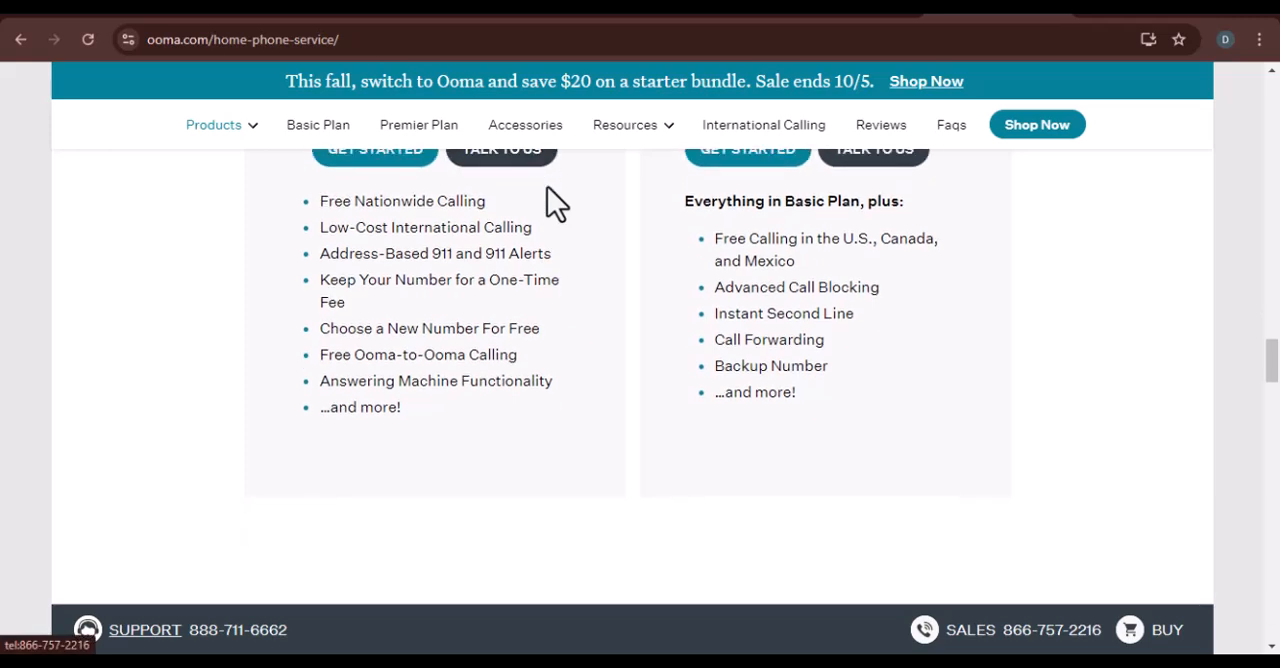
{"action": "scroll", "scroll_direction": "down", "scroll_amount": 3}
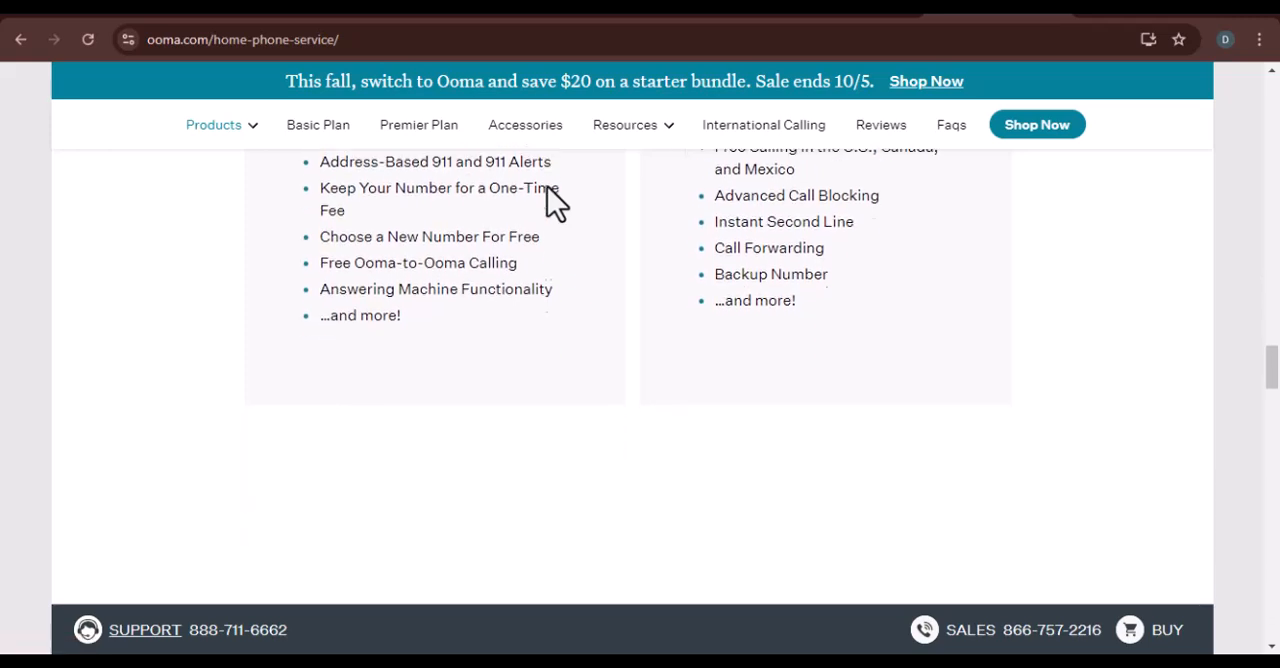
{"action": "scroll", "scroll_direction": "down", "scroll_amount": 3}
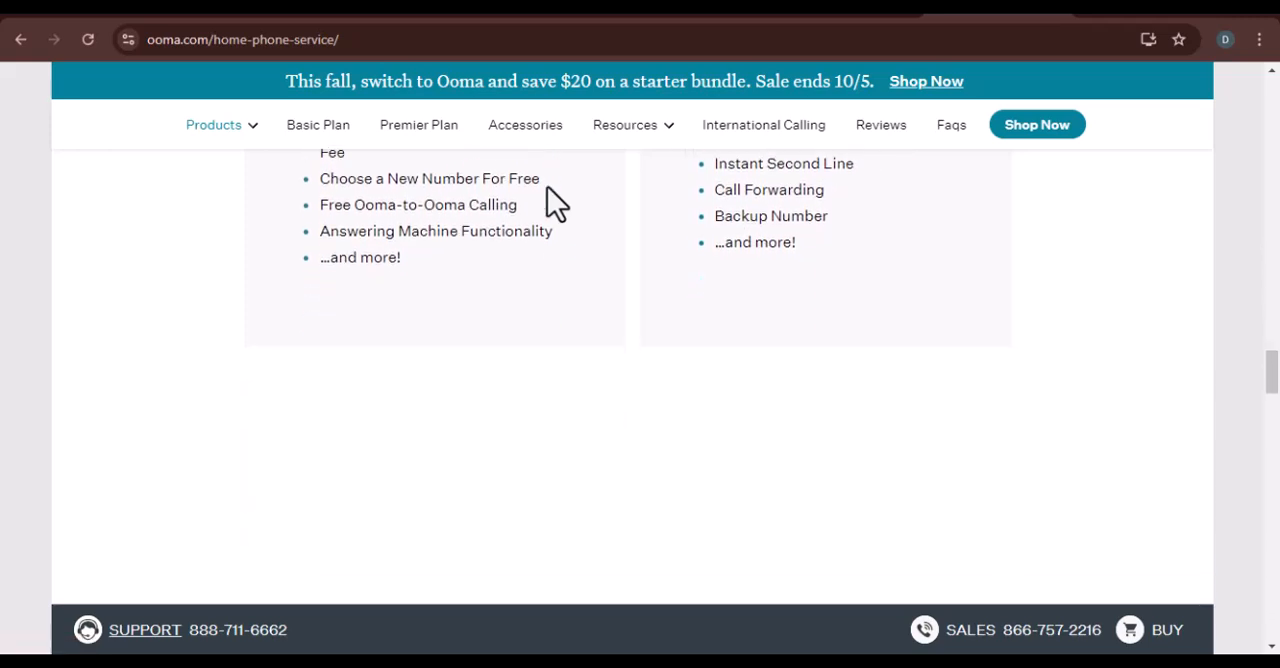
{"action": "scroll", "scroll_direction": "down", "scroll_amount": 3}
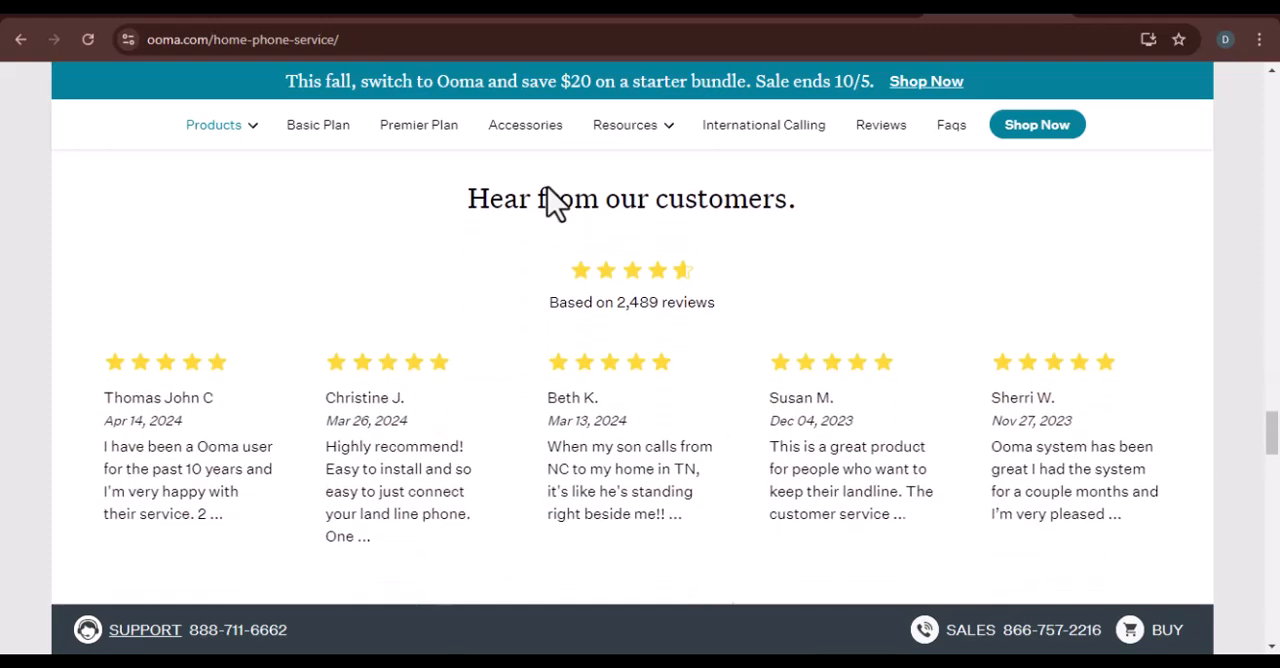
- Scroll down past the customer reviews to the list of served states
{"action": "scroll", "scroll_direction": "down", "scroll_amount": 3}
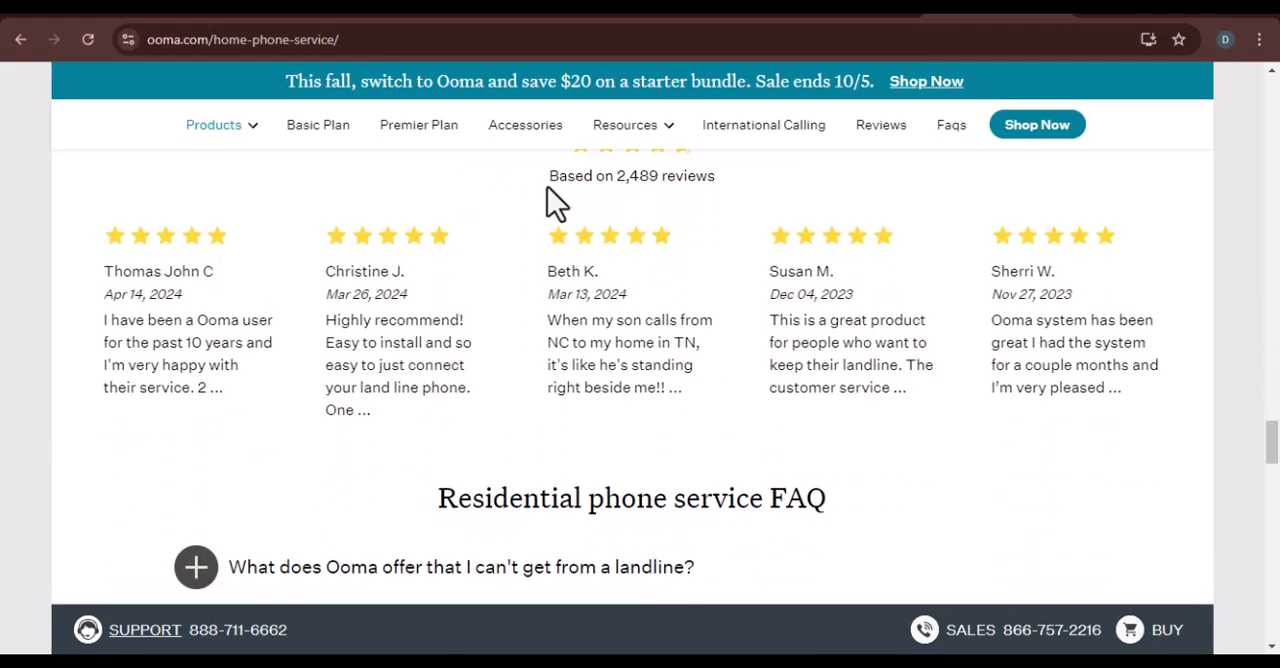
{"action": "scroll", "scroll_direction": "down", "scroll_amount": 3}
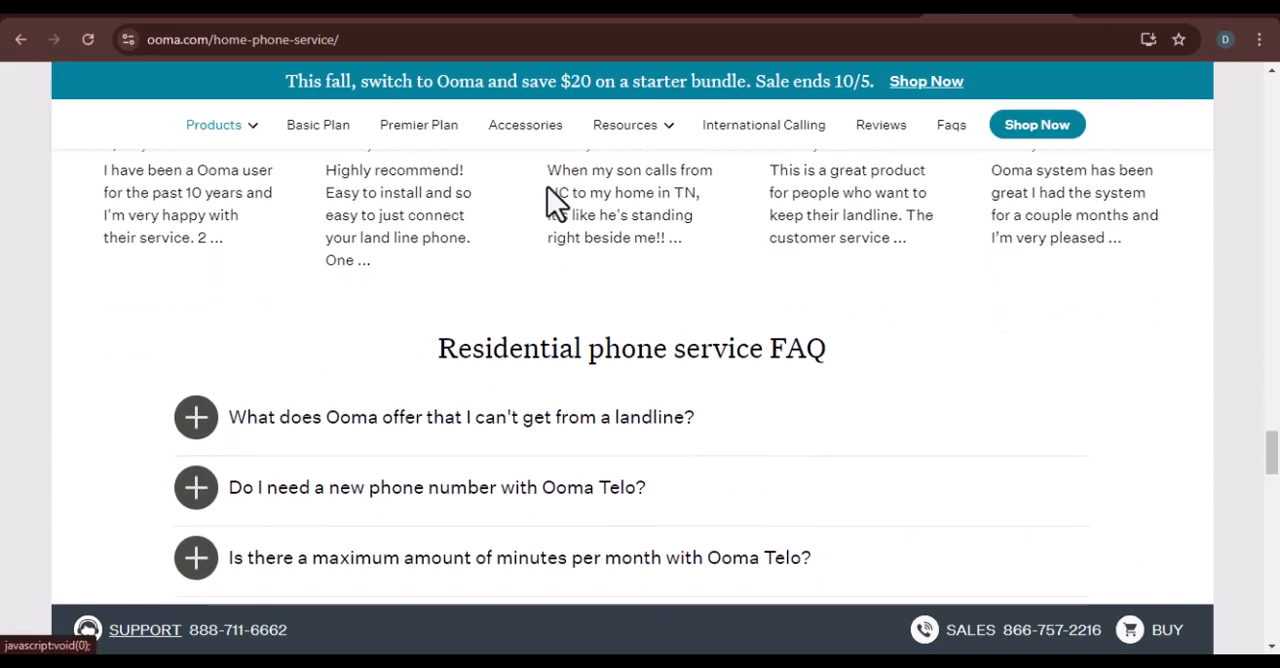
{"action": "scroll", "scroll_direction": "down", "scroll_amount": 3}
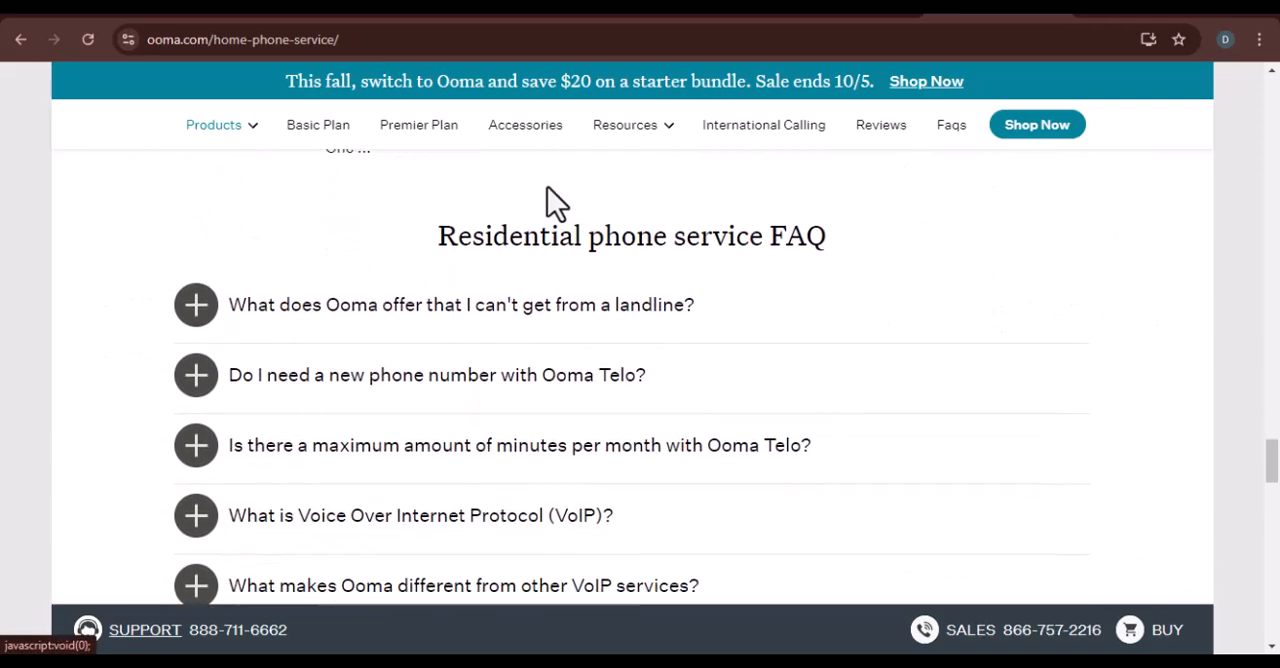
{"action": "scroll", "scroll_direction": "down", "scroll_amount": 3}
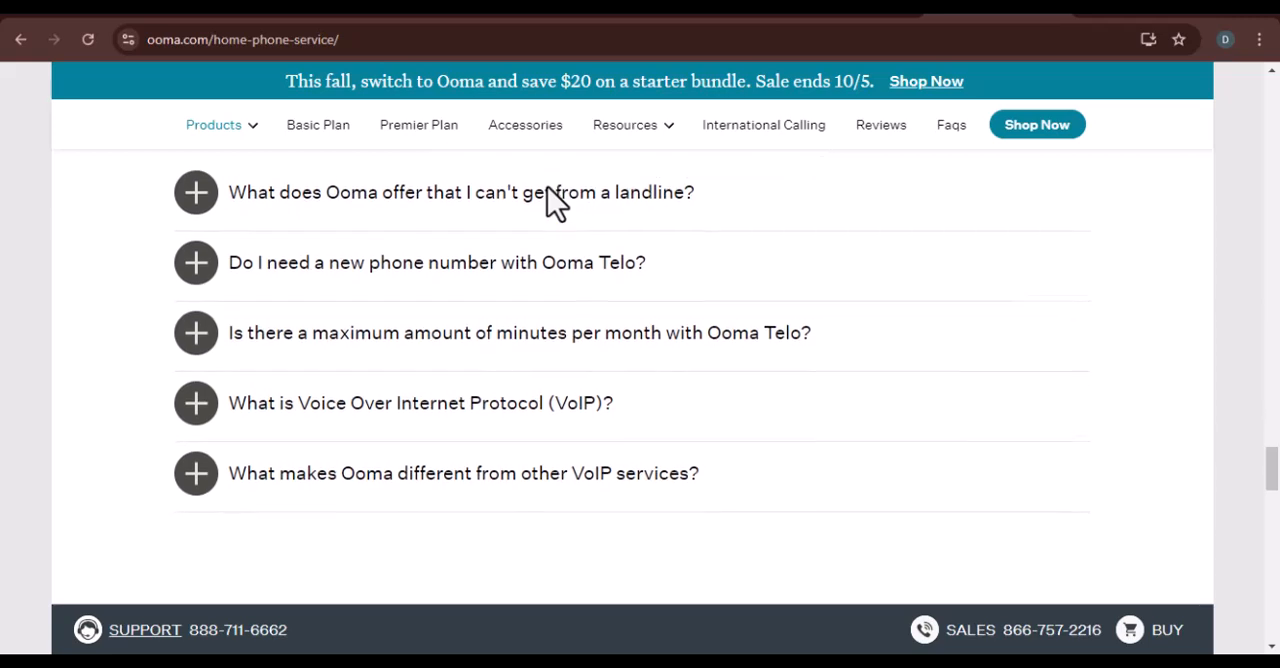
{"action": "scroll", "scroll_direction": "down", "scroll_amount": 3}
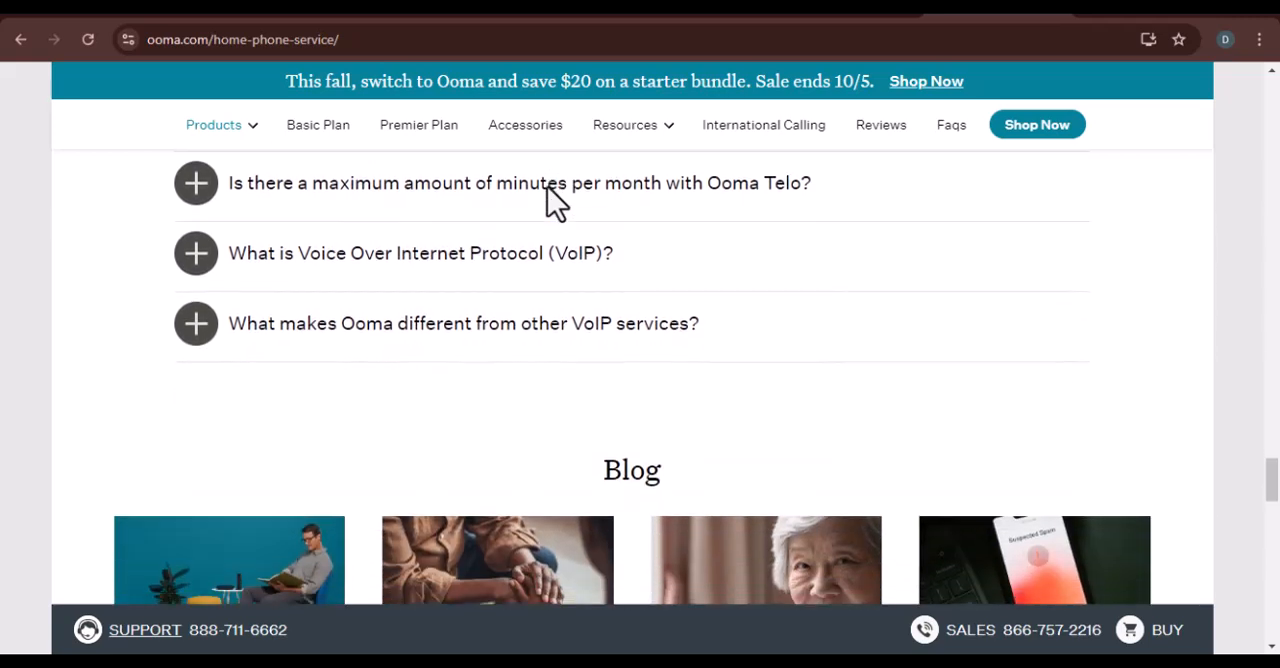
{"action": "scroll", "scroll_direction": "down", "scroll_amount": 3}
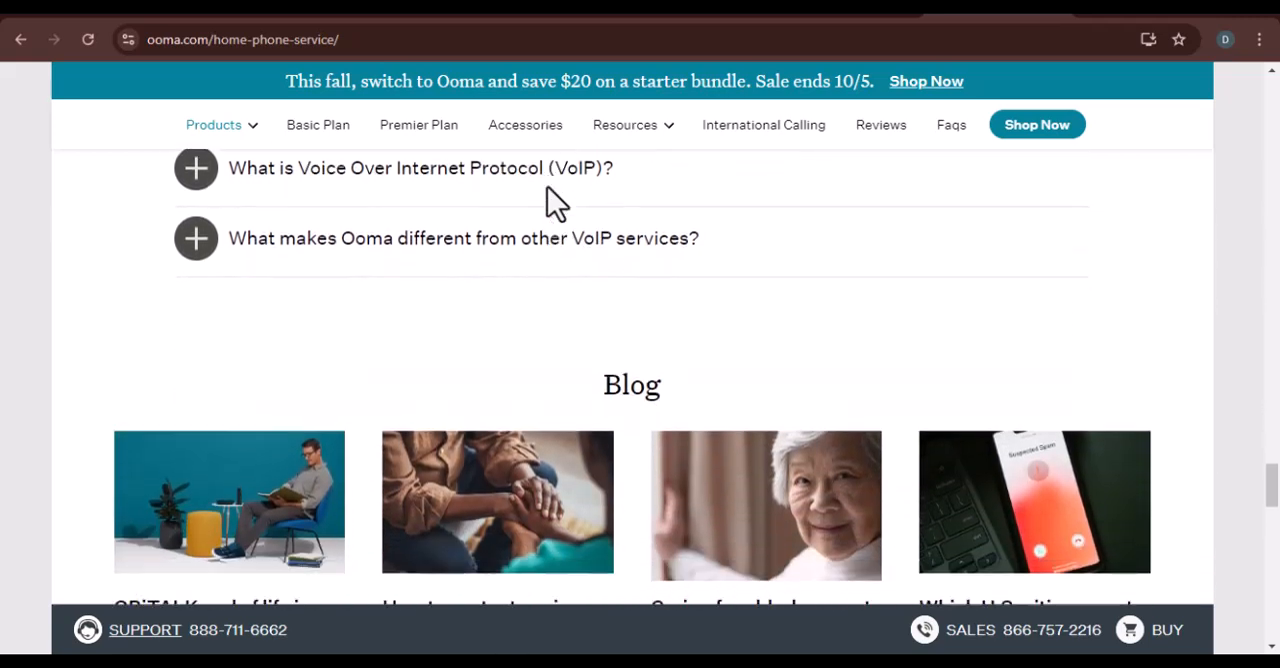
{"action": "scroll", "scroll_direction": "down", "scroll_amount": 3}
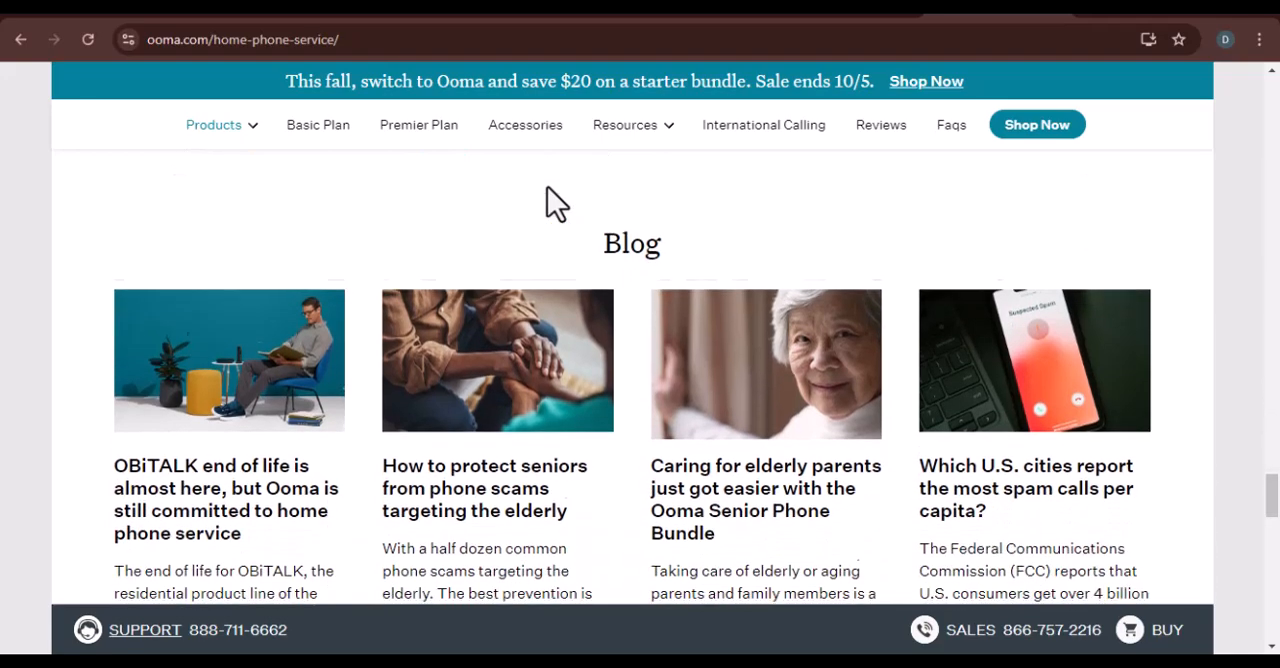
{"action": "scroll", "scroll_direction": "down", "scroll_amount": 3}
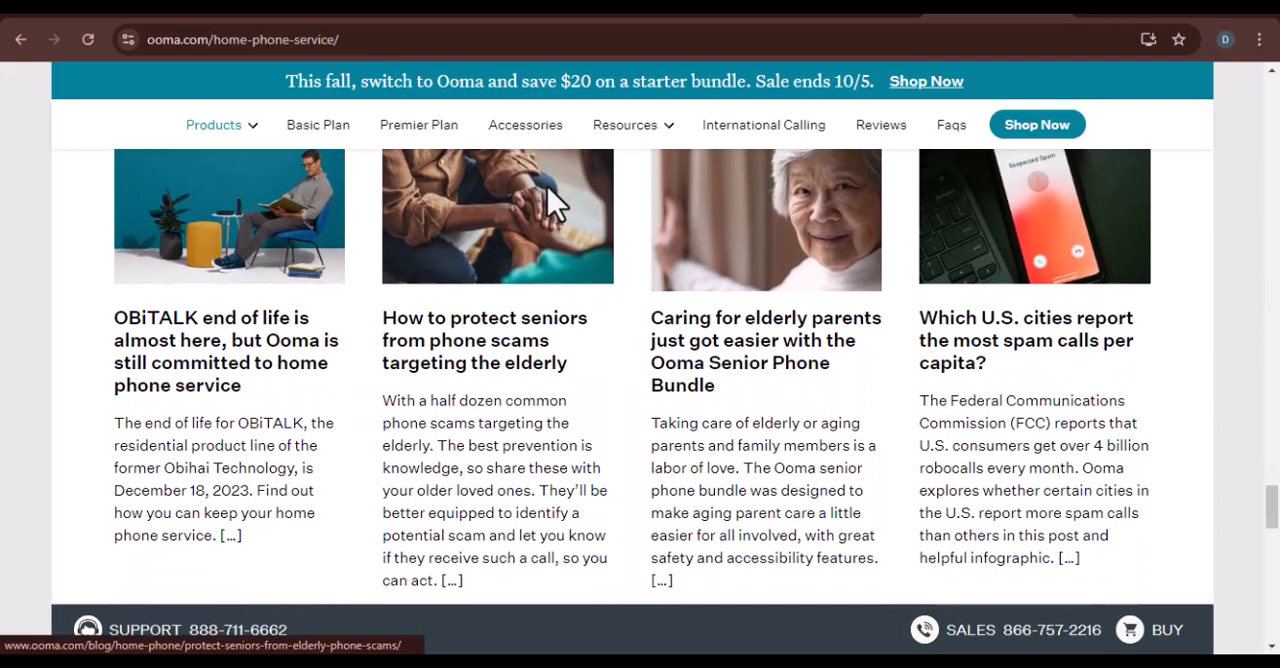
{"action": "scroll", "scroll_direction": "down", "scroll_amount": 3}
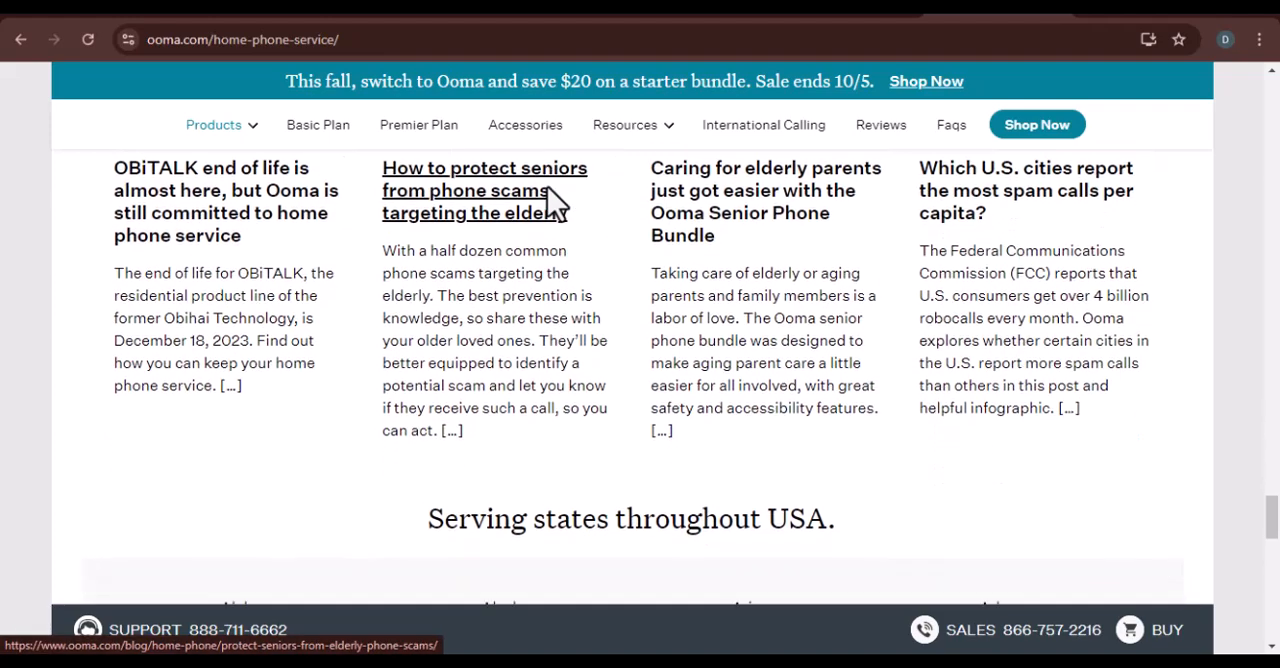
{"action": "scroll", "scroll_direction": "down", "scroll_amount": 3}
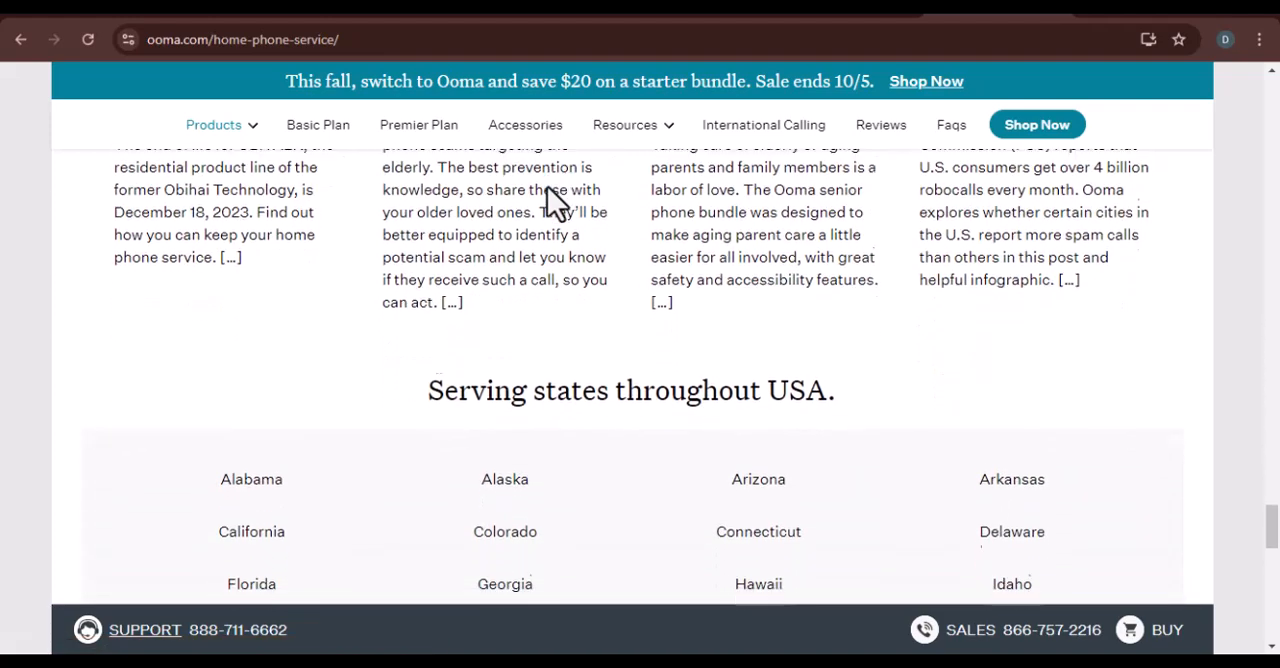
{"action": "scroll", "scroll_direction": "down", "scroll_amount": 3}
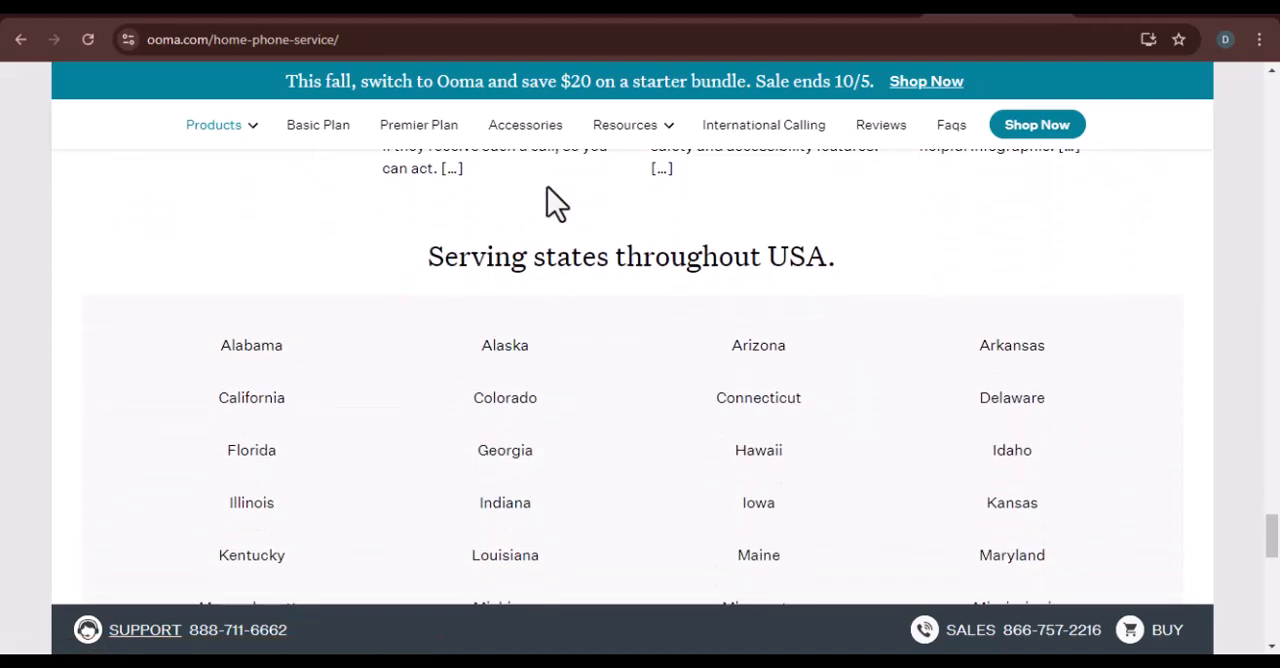
- Scroll down past the states list until the footer of site links appears
{"action": "scroll", "scroll_direction": "down", "scroll_amount": 3}
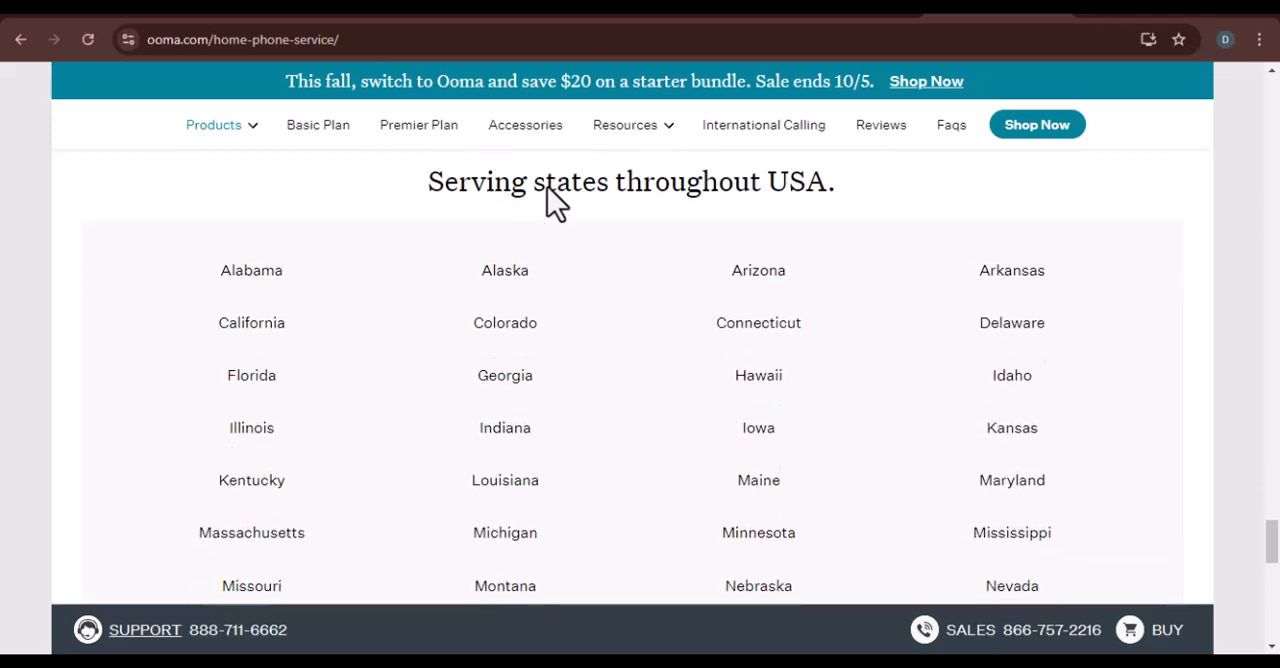
{"action": "scroll", "scroll_direction": "down", "scroll_amount": 3}
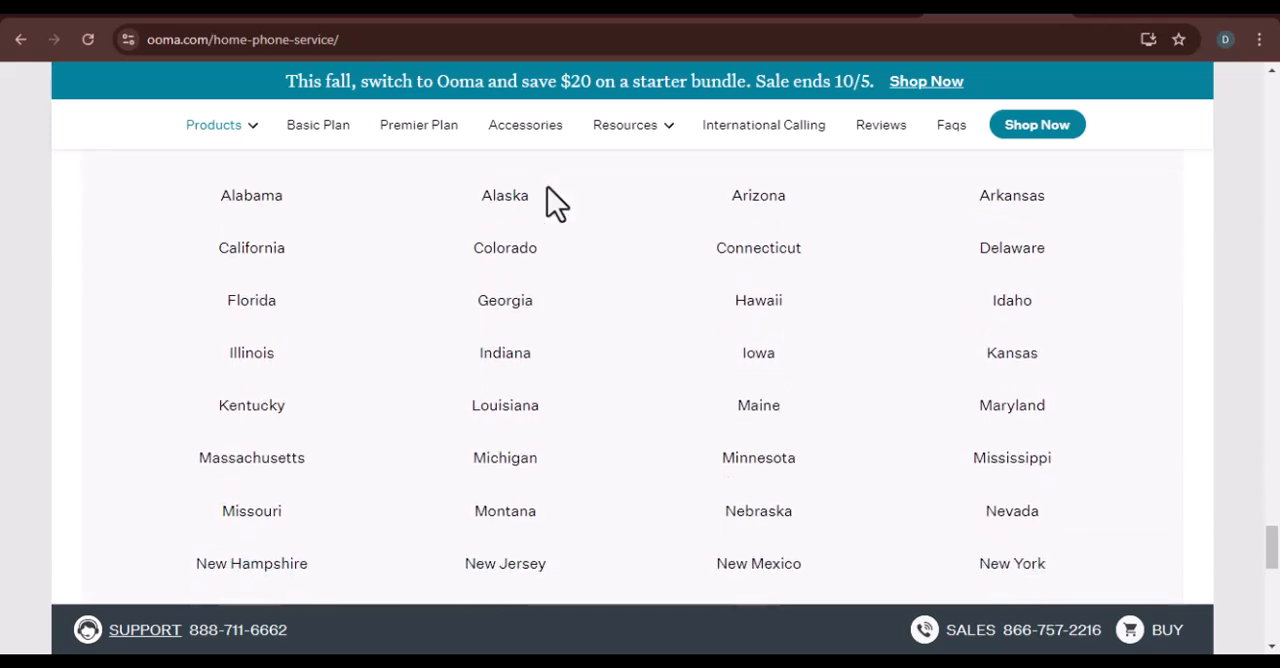
{"action": "scroll", "scroll_direction": "down", "scroll_amount": 3}
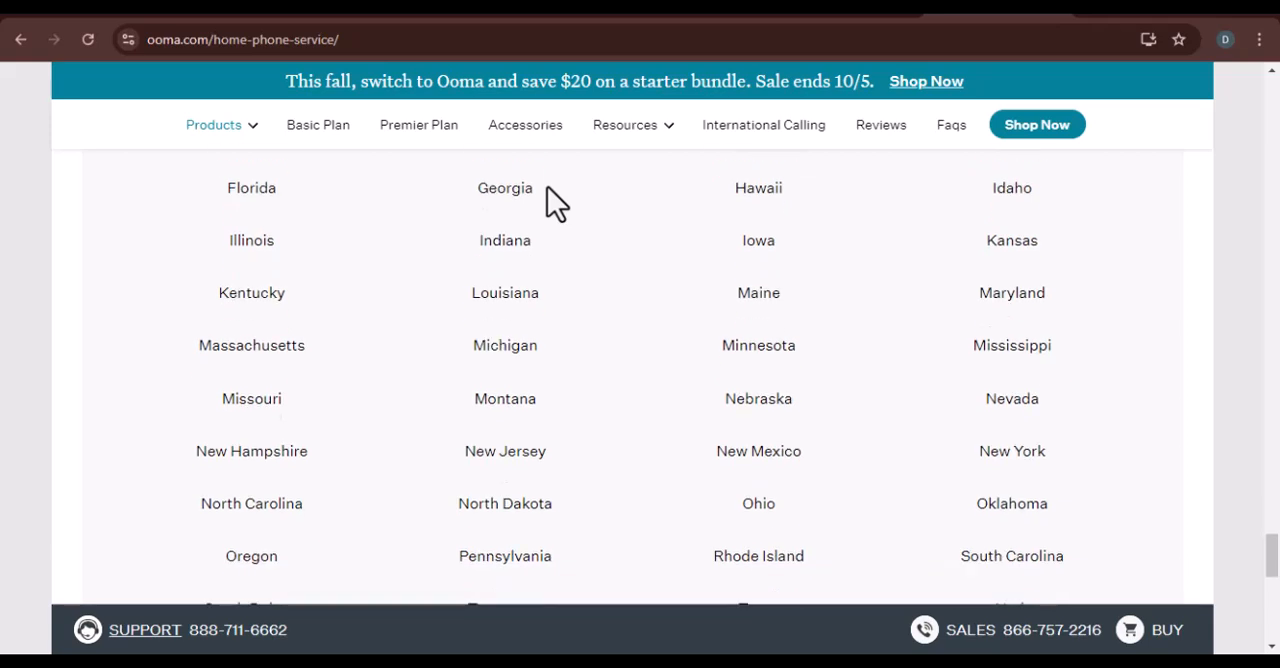
{"action": "scroll", "scroll_direction": "down", "scroll_amount": 3}
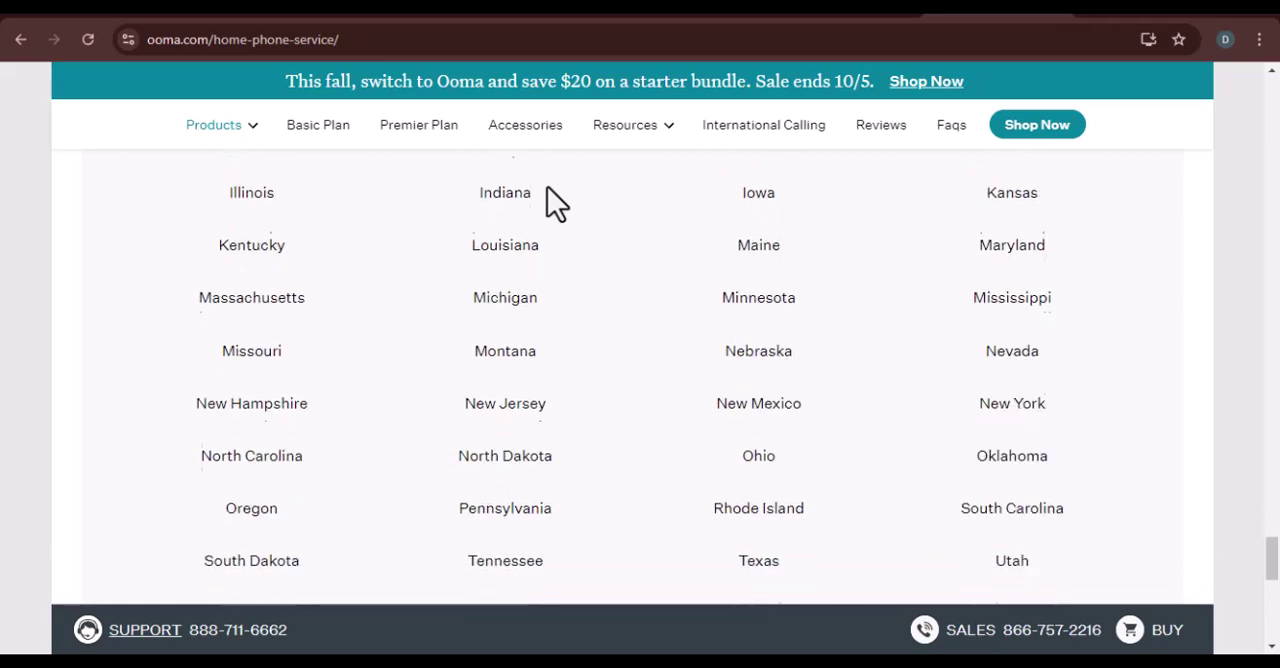
{"action": "scroll", "scroll_direction": "down", "scroll_amount": 3}
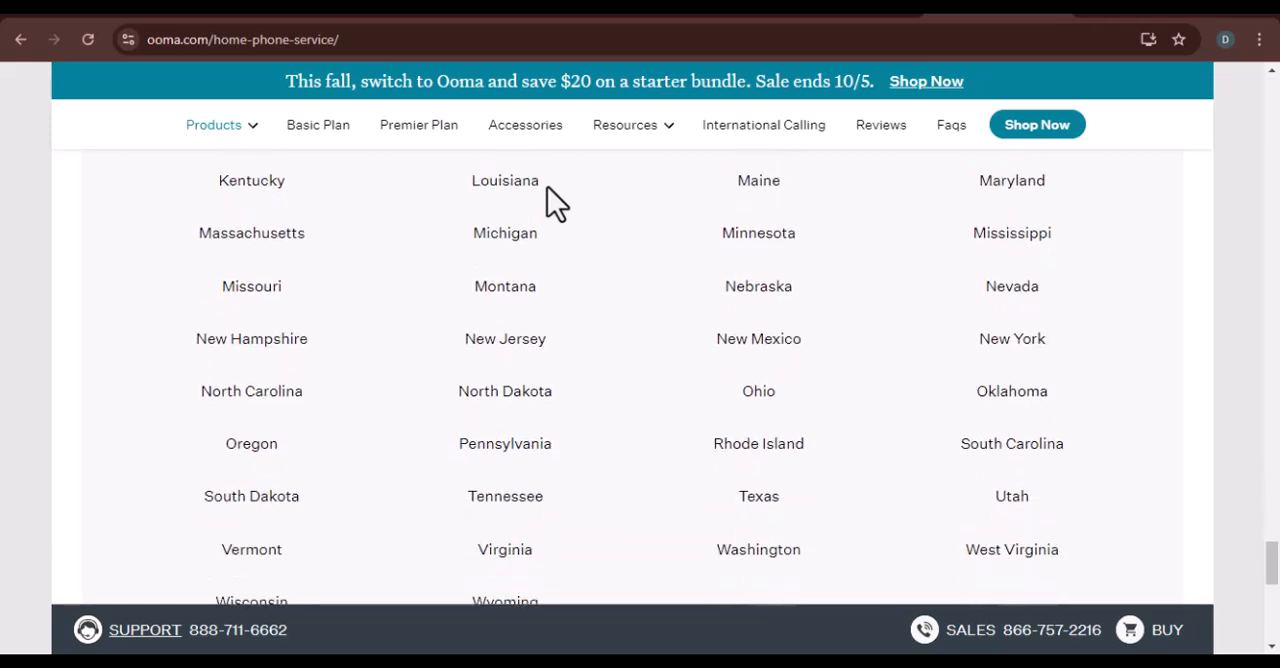
{"action": "scroll", "scroll_direction": "down", "scroll_amount": 3}
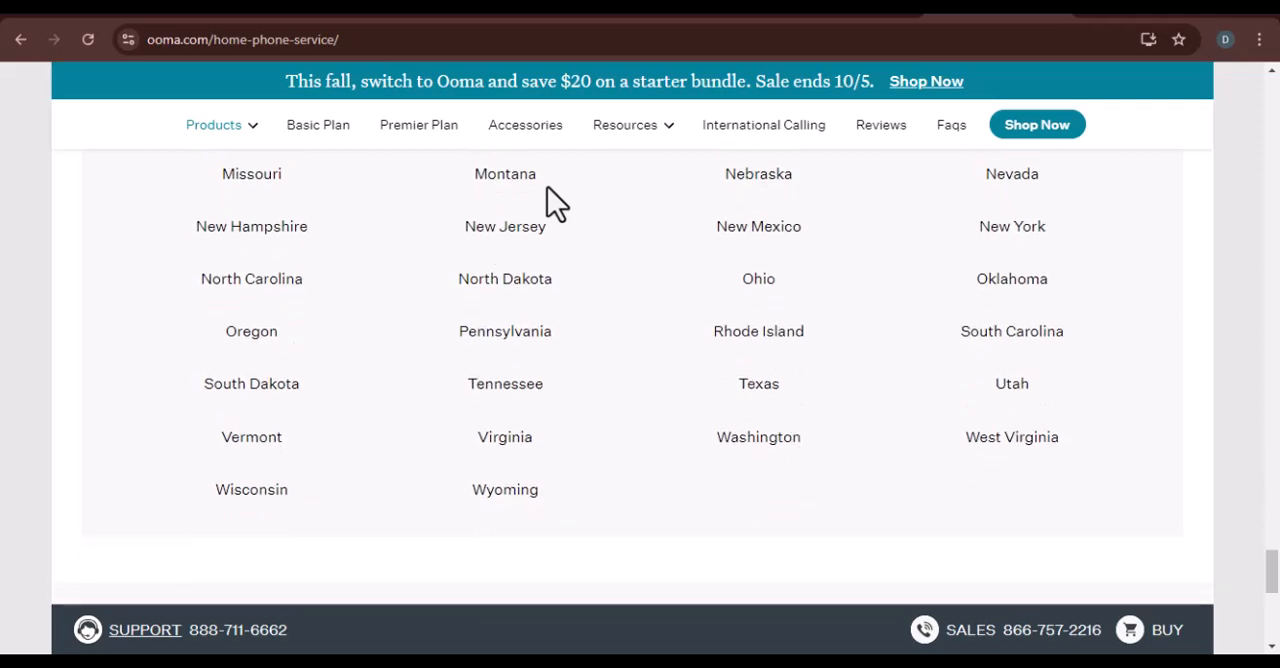
{"action": "scroll", "scroll_direction": "down", "scroll_amount": 3}
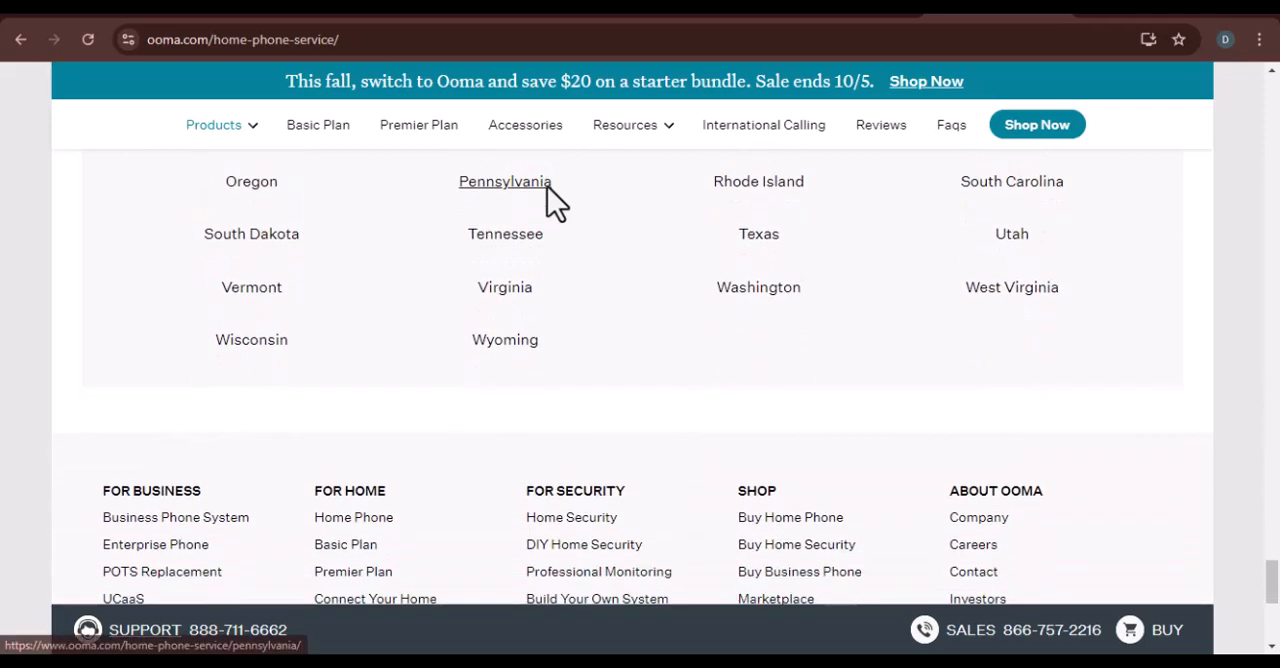
{"action": "scroll", "scroll_direction": "down", "scroll_amount": 3}
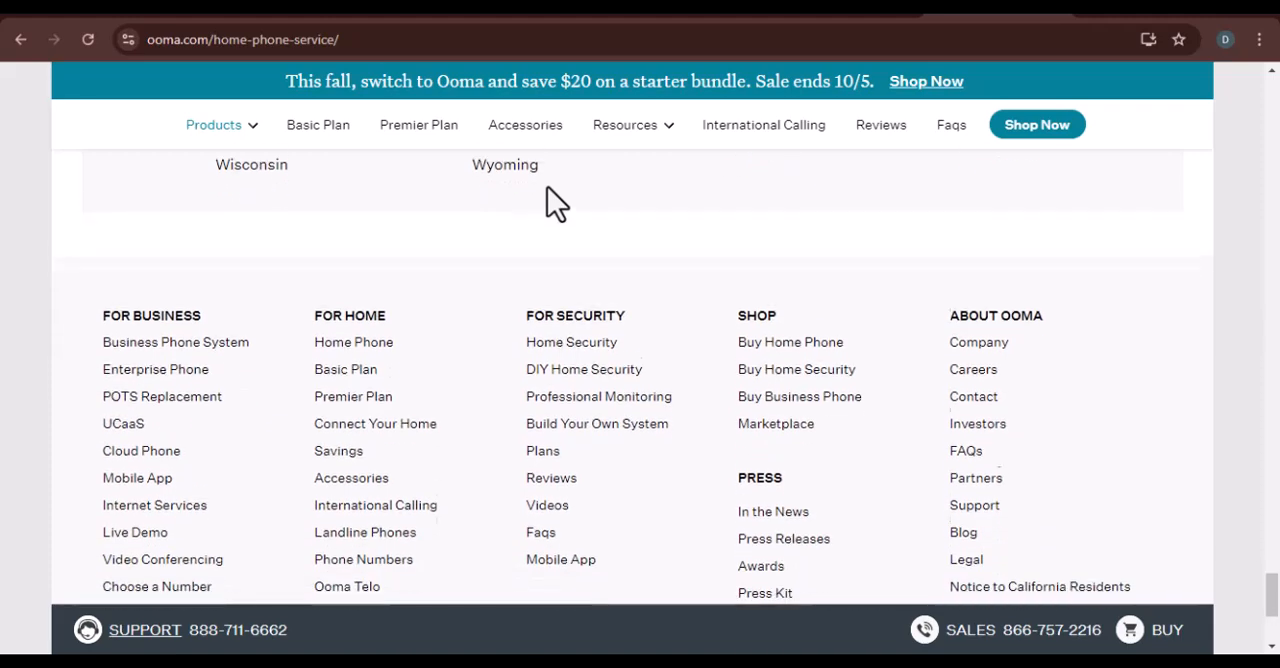
{"action": "scroll", "scroll_direction": "down", "scroll_amount": 3}
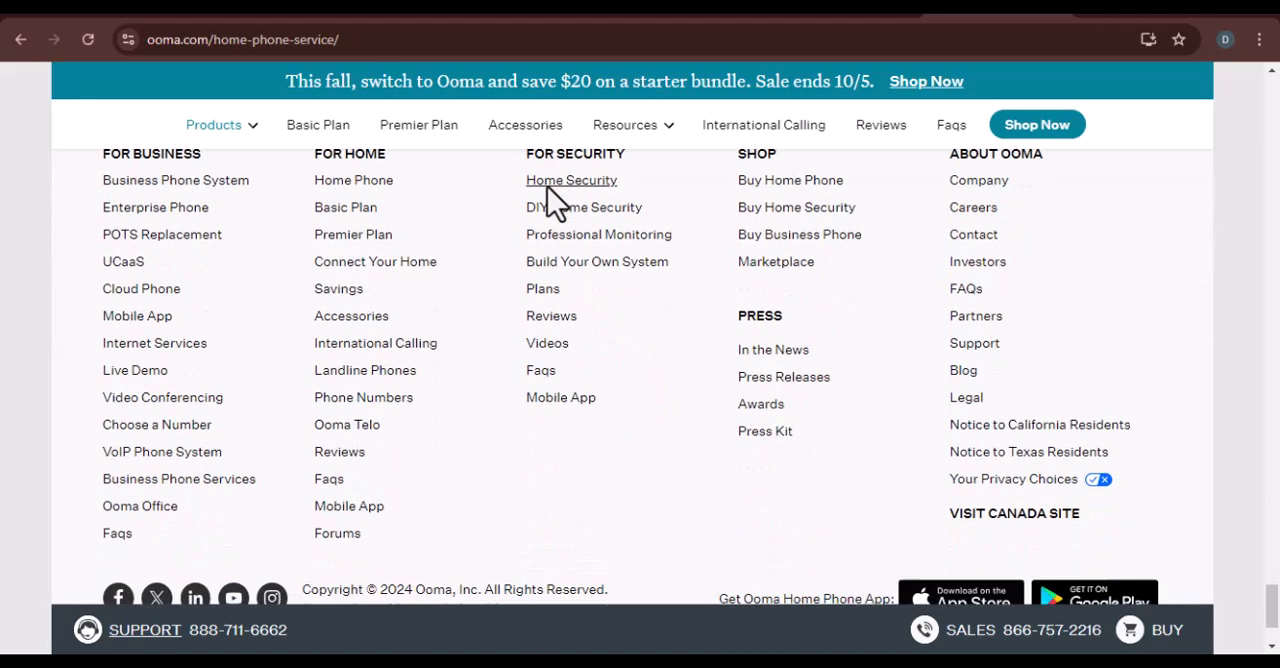
{"action": "scroll", "scroll_direction": "down", "scroll_amount": 3}
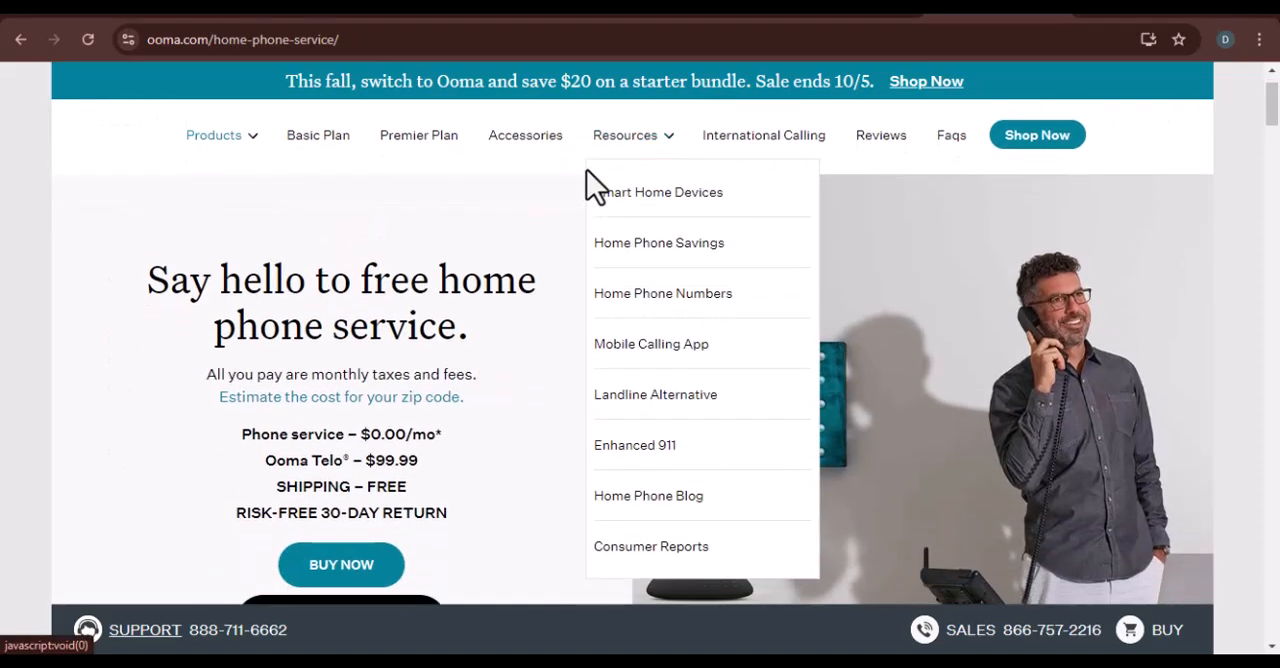
{"action": "mouse_move", "coordinate": [576, 188]}
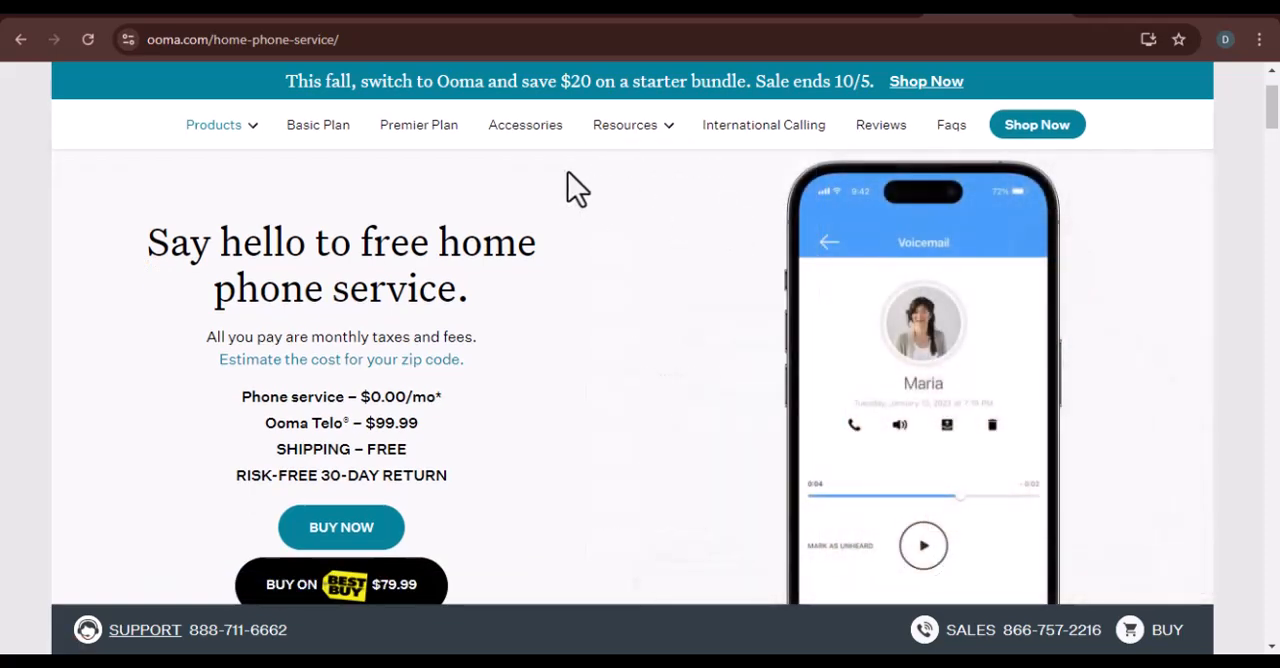
- From the top of the page, scroll down past the star rating to the 'Big telecoms are shutting down landline' section
{"action": "scroll", "scroll_direction": "down", "scroll_amount": 3}
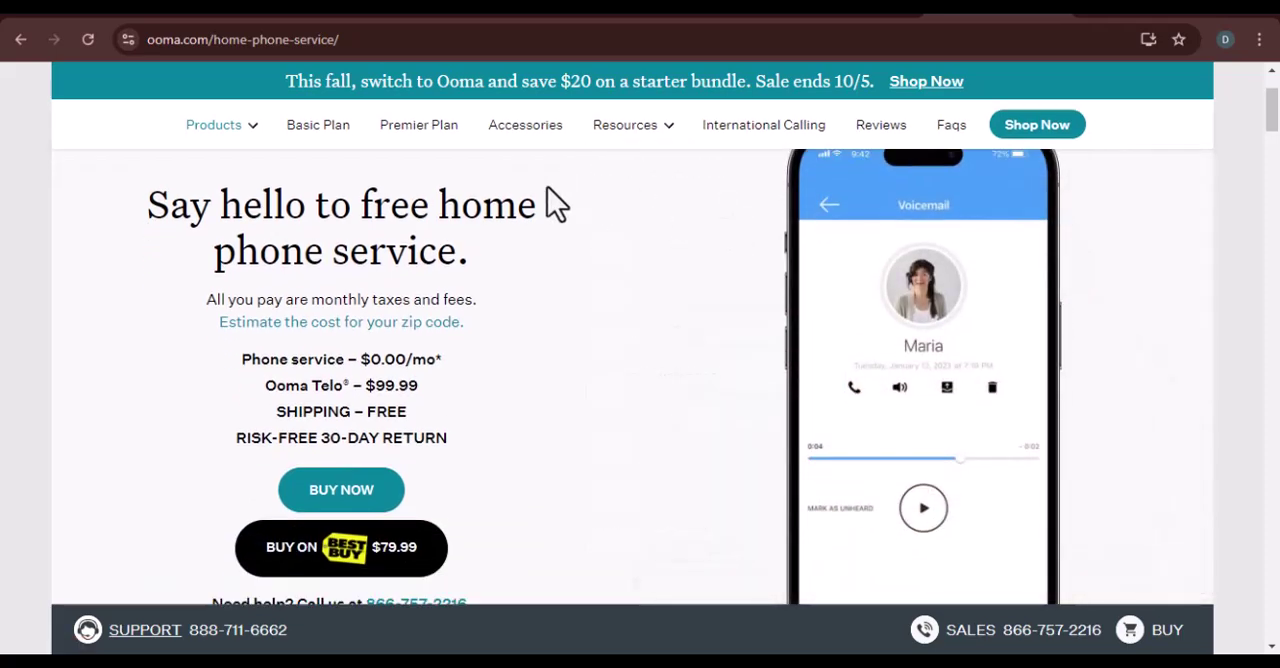
{"action": "scroll", "scroll_direction": "down", "scroll_amount": 3}
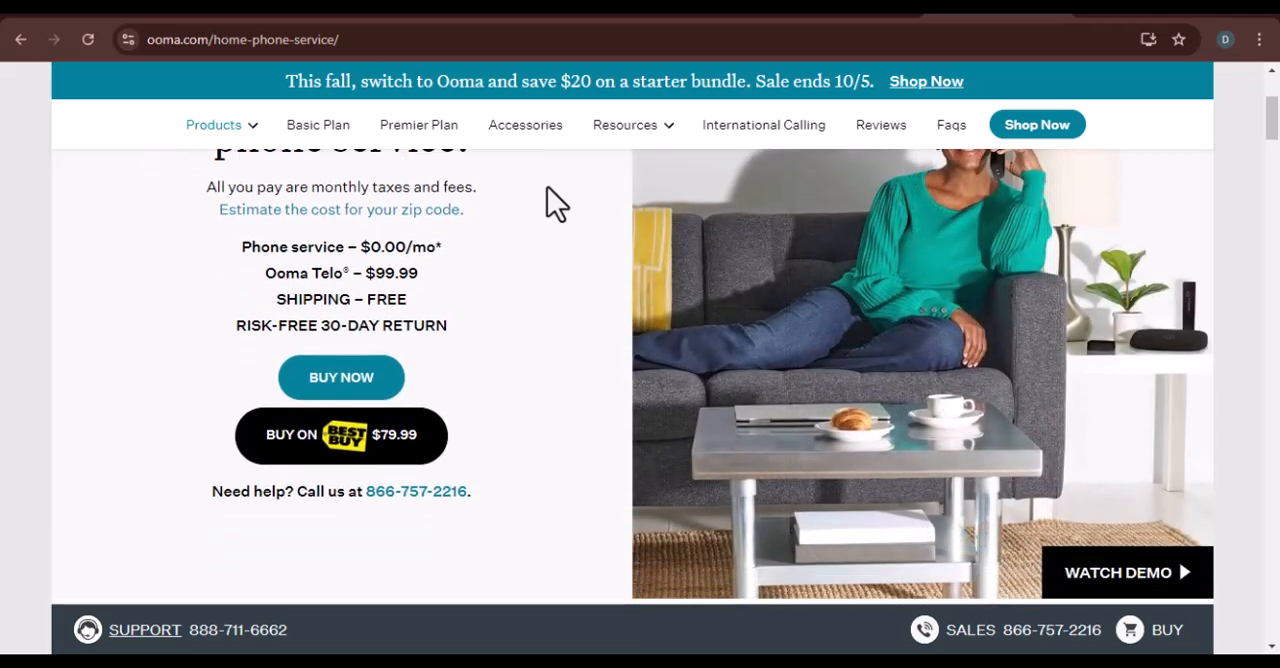
{"action": "scroll", "scroll_direction": "down", "scroll_amount": 3}
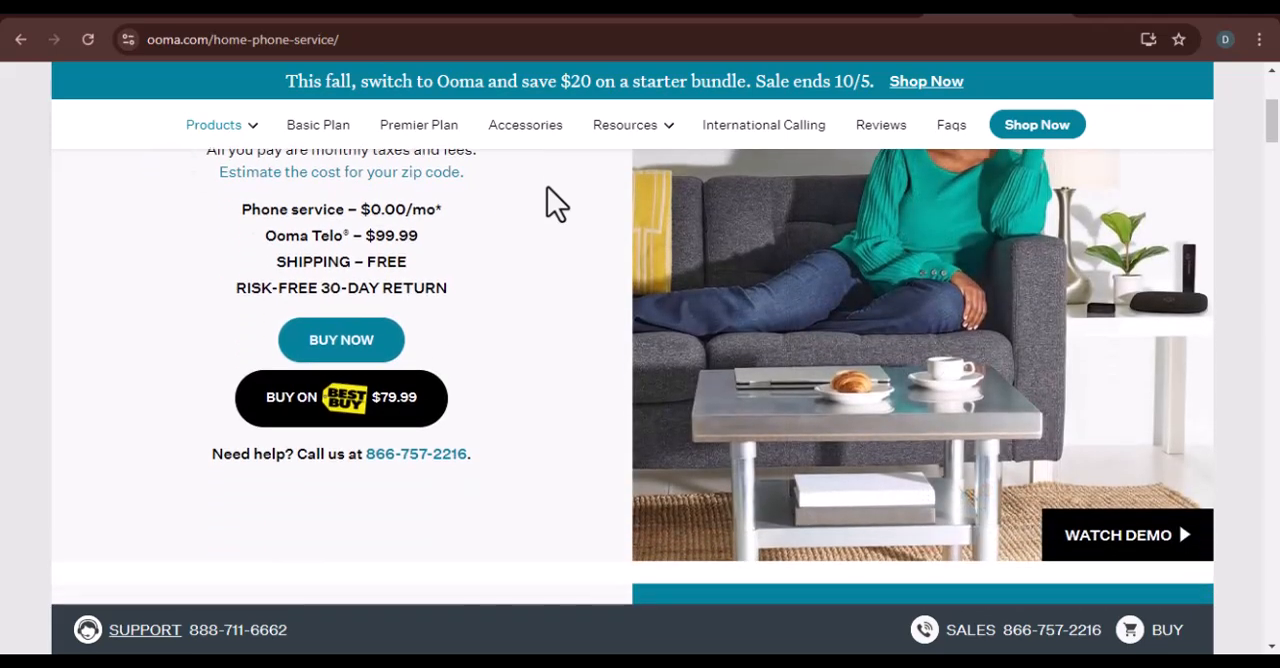
{"action": "scroll", "scroll_direction": "down", "scroll_amount": 3}
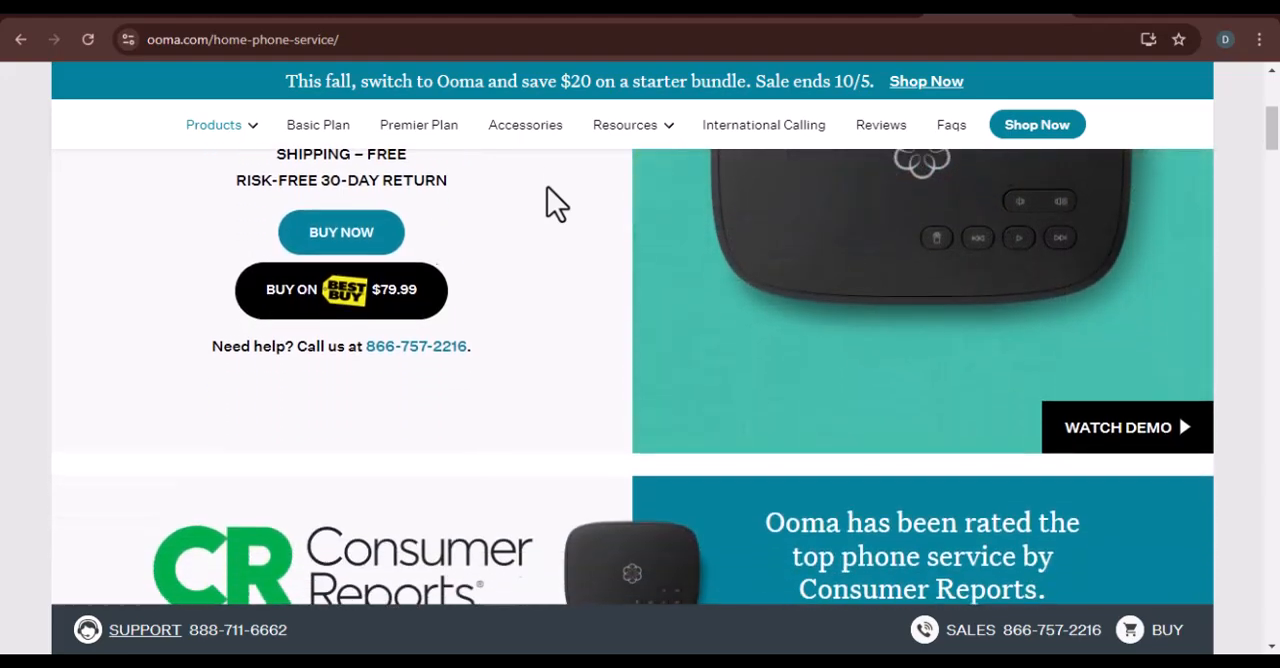
{"action": "scroll", "scroll_direction": "down", "scroll_amount": 3}
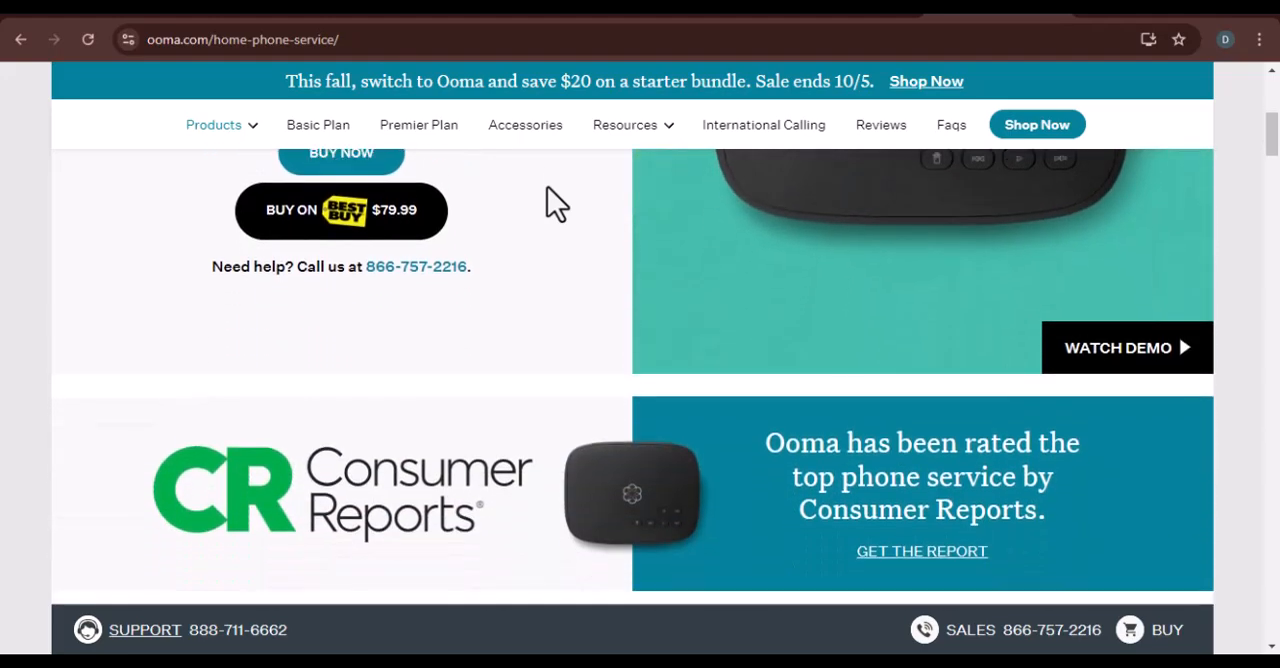
{"action": "scroll", "scroll_direction": "down", "scroll_amount": 3}
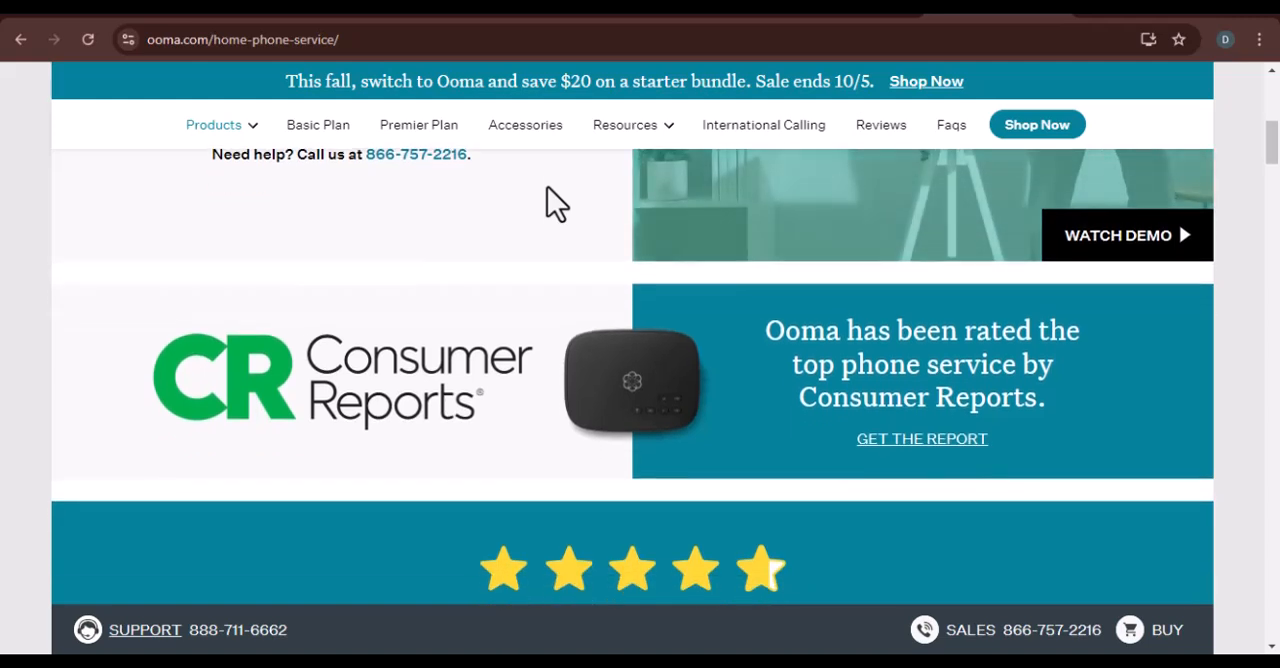
{"action": "scroll", "scroll_direction": "down", "scroll_amount": 3}
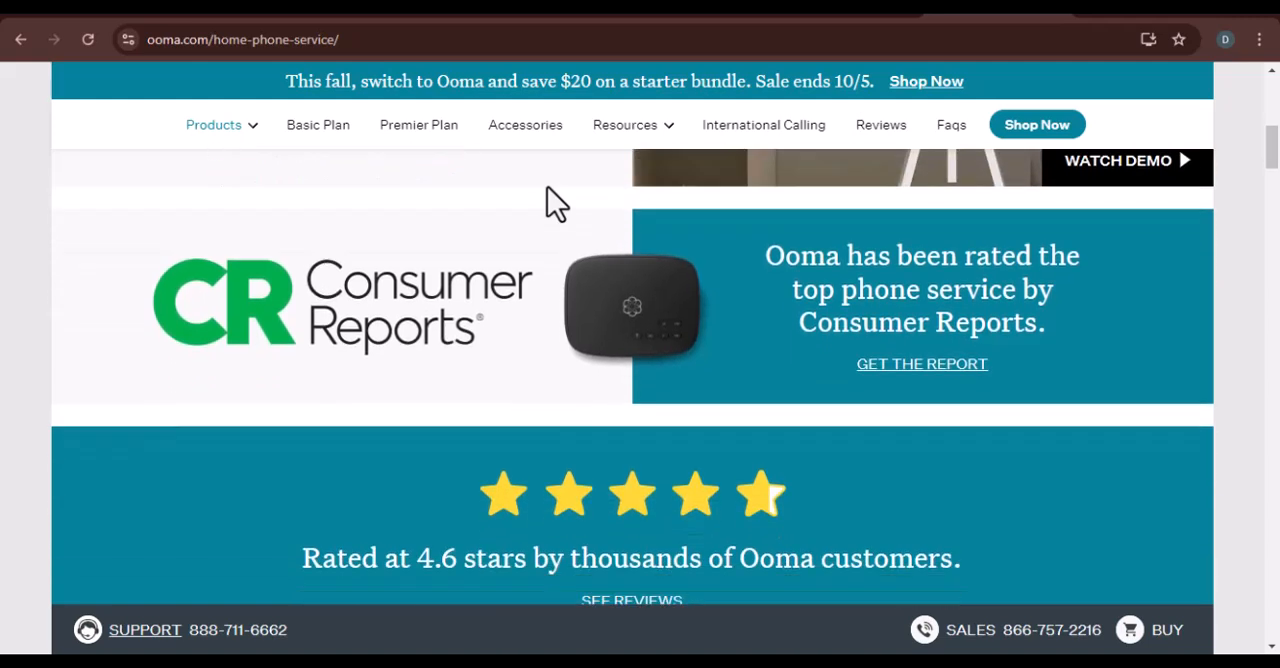
{"action": "scroll", "scroll_direction": "down", "scroll_amount": 3}
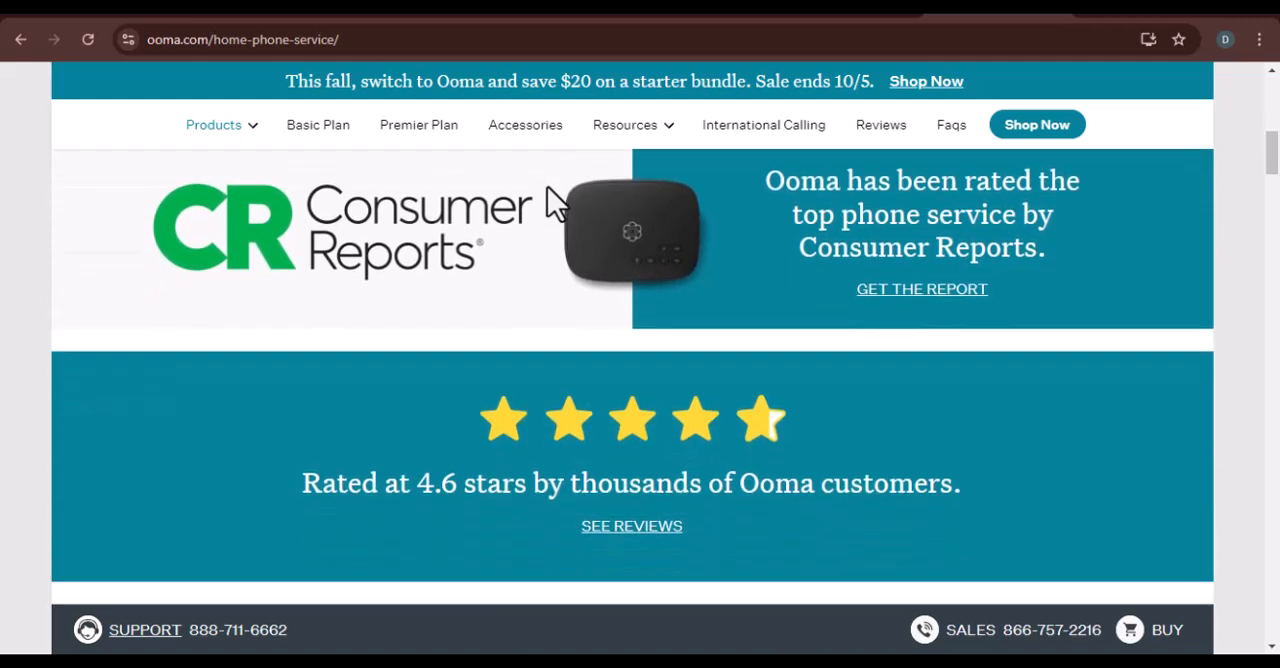
{"action": "scroll", "scroll_direction": "down", "scroll_amount": 3}
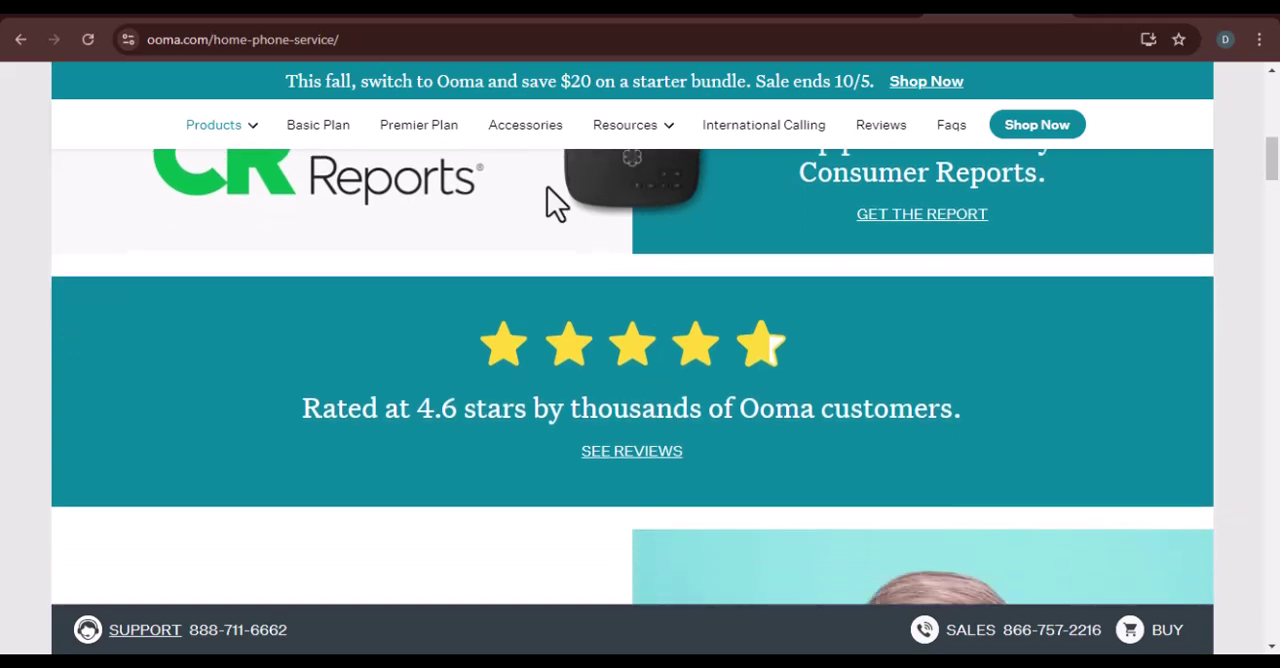
{"action": "scroll", "scroll_direction": "down", "scroll_amount": 3}
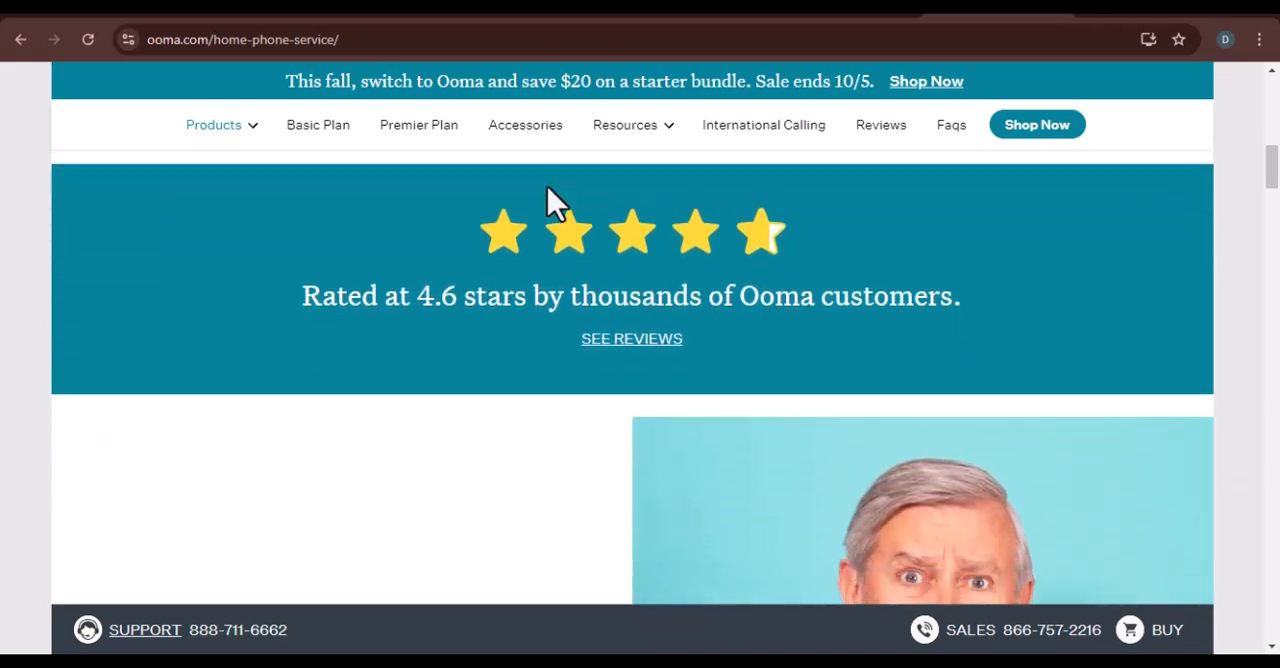
{"action": "scroll", "scroll_direction": "down", "scroll_amount": 3}
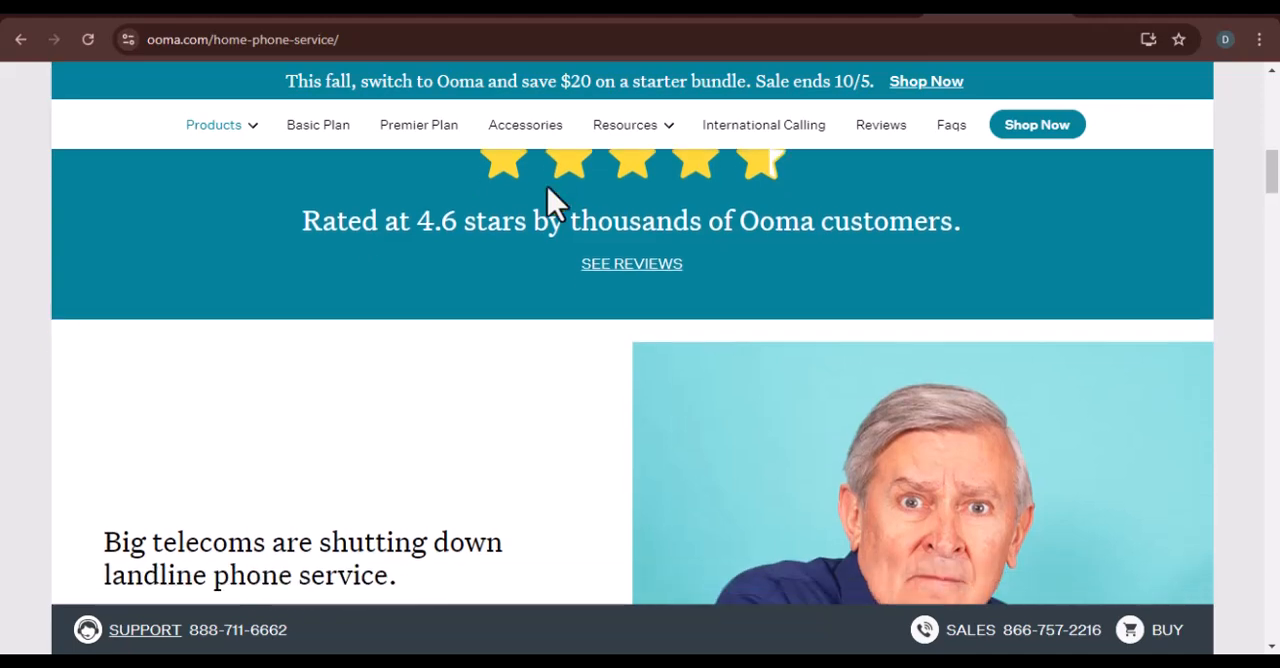
{"action": "scroll", "scroll_direction": "down", "scroll_amount": 3}
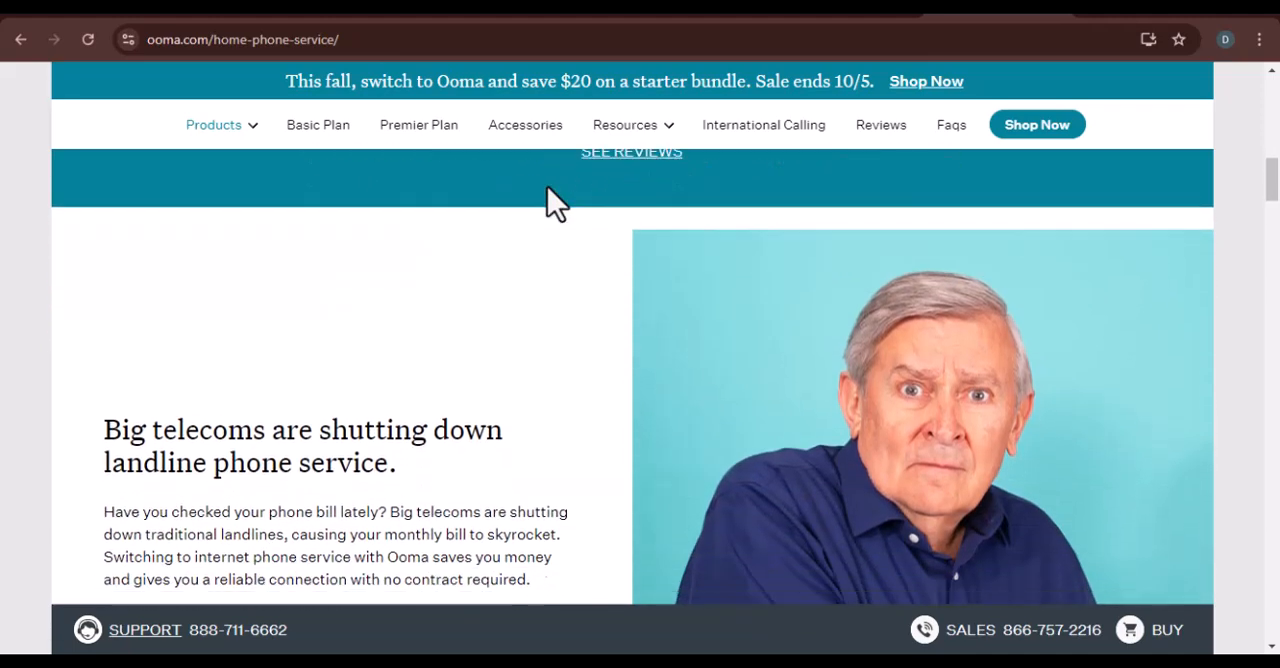
{"action": "scroll", "scroll_direction": "down", "scroll_amount": 3}
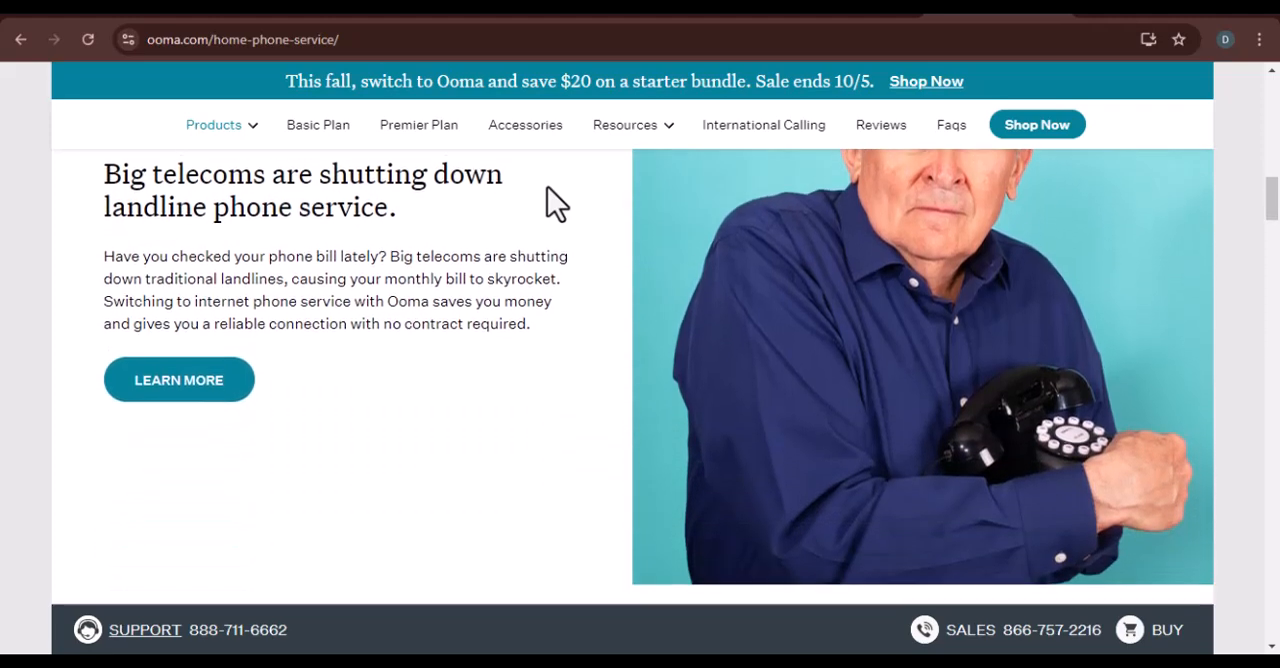
{"action": "scroll", "scroll_direction": "down", "scroll_amount": 3}
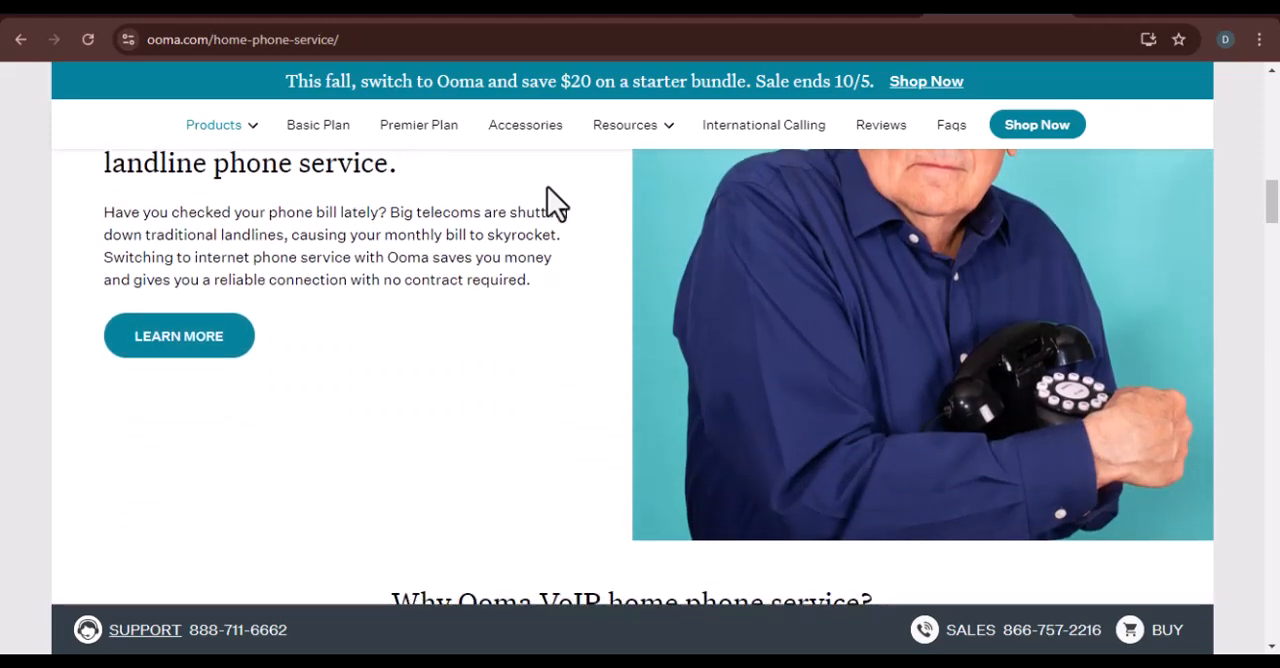